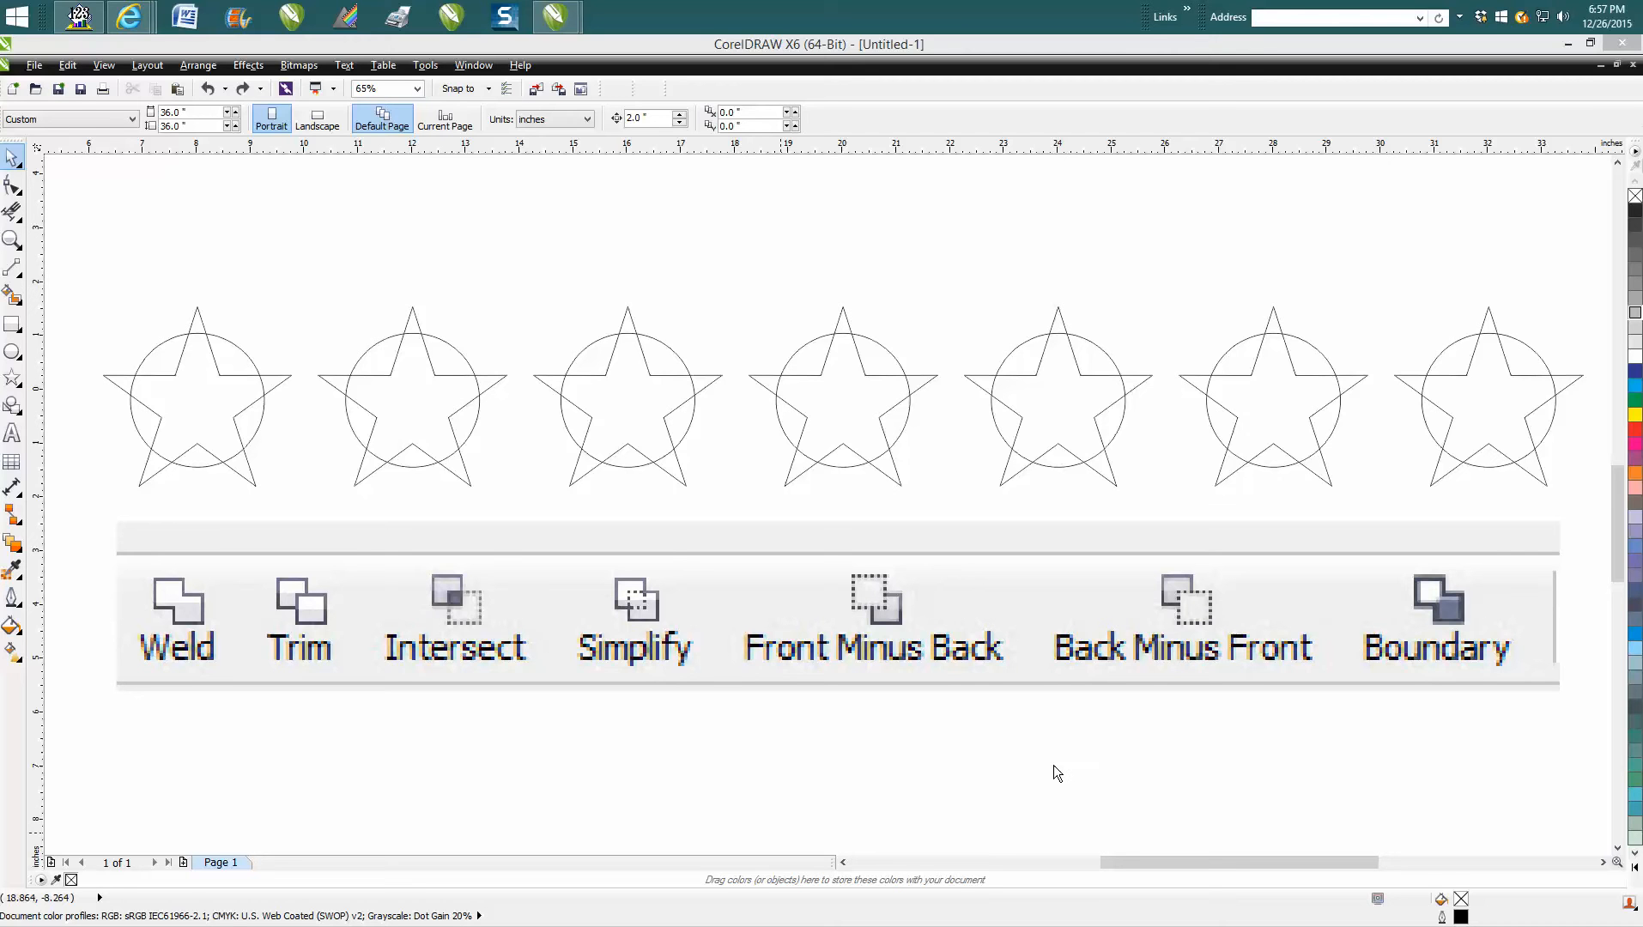
mouse_move(171, 569)
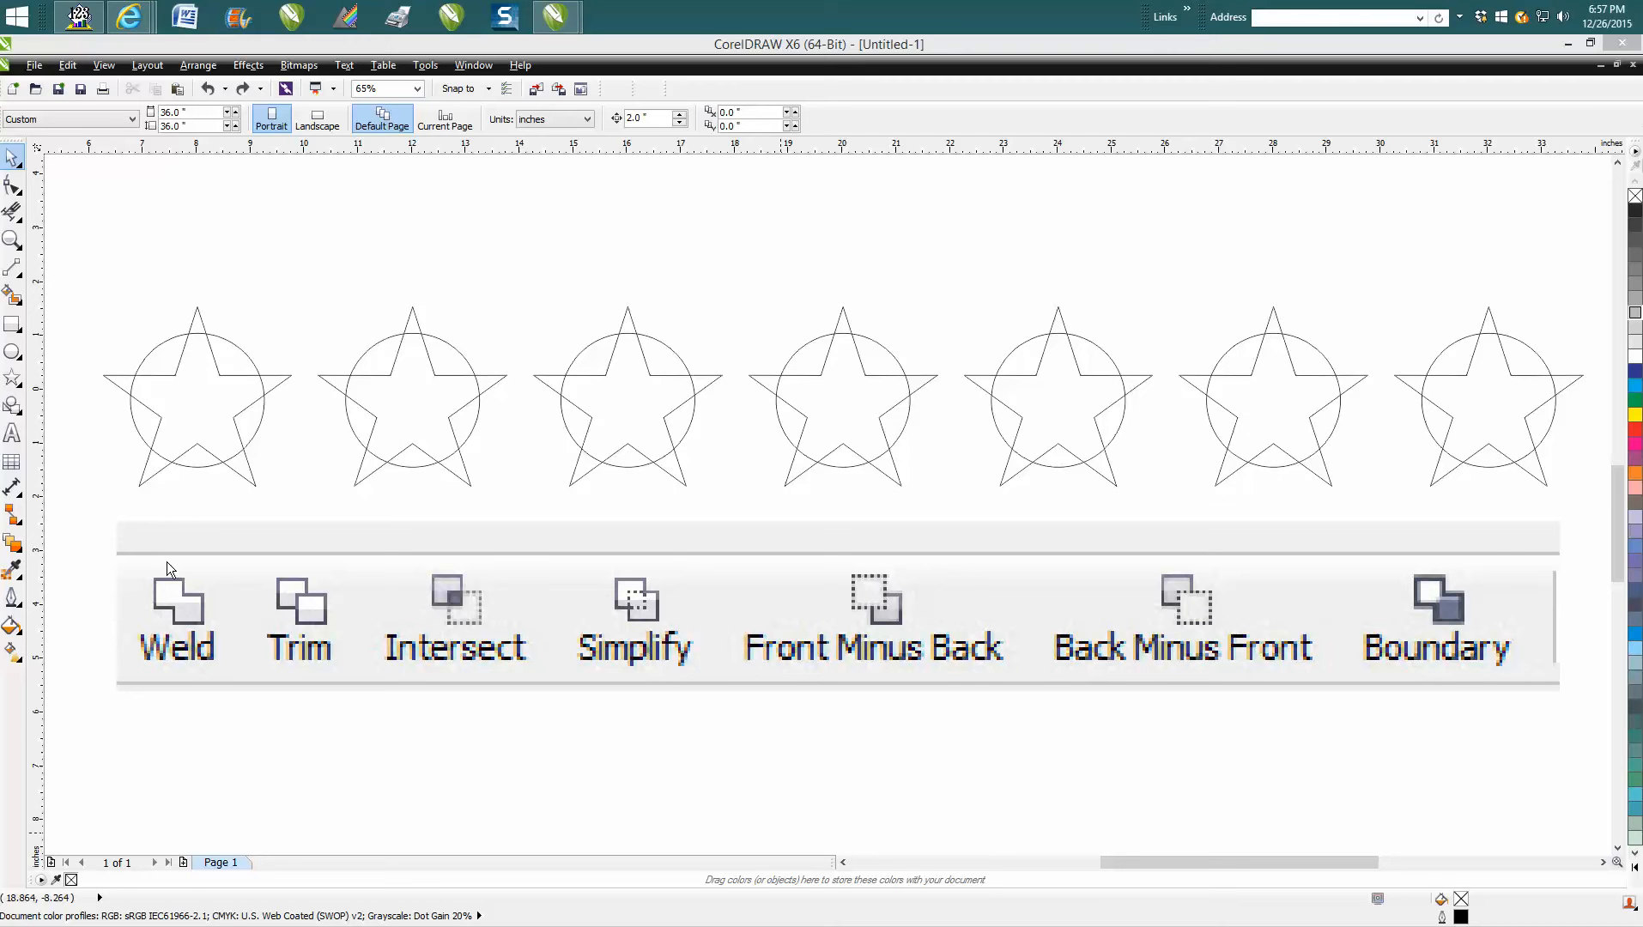
mouse_move(1258, 624)
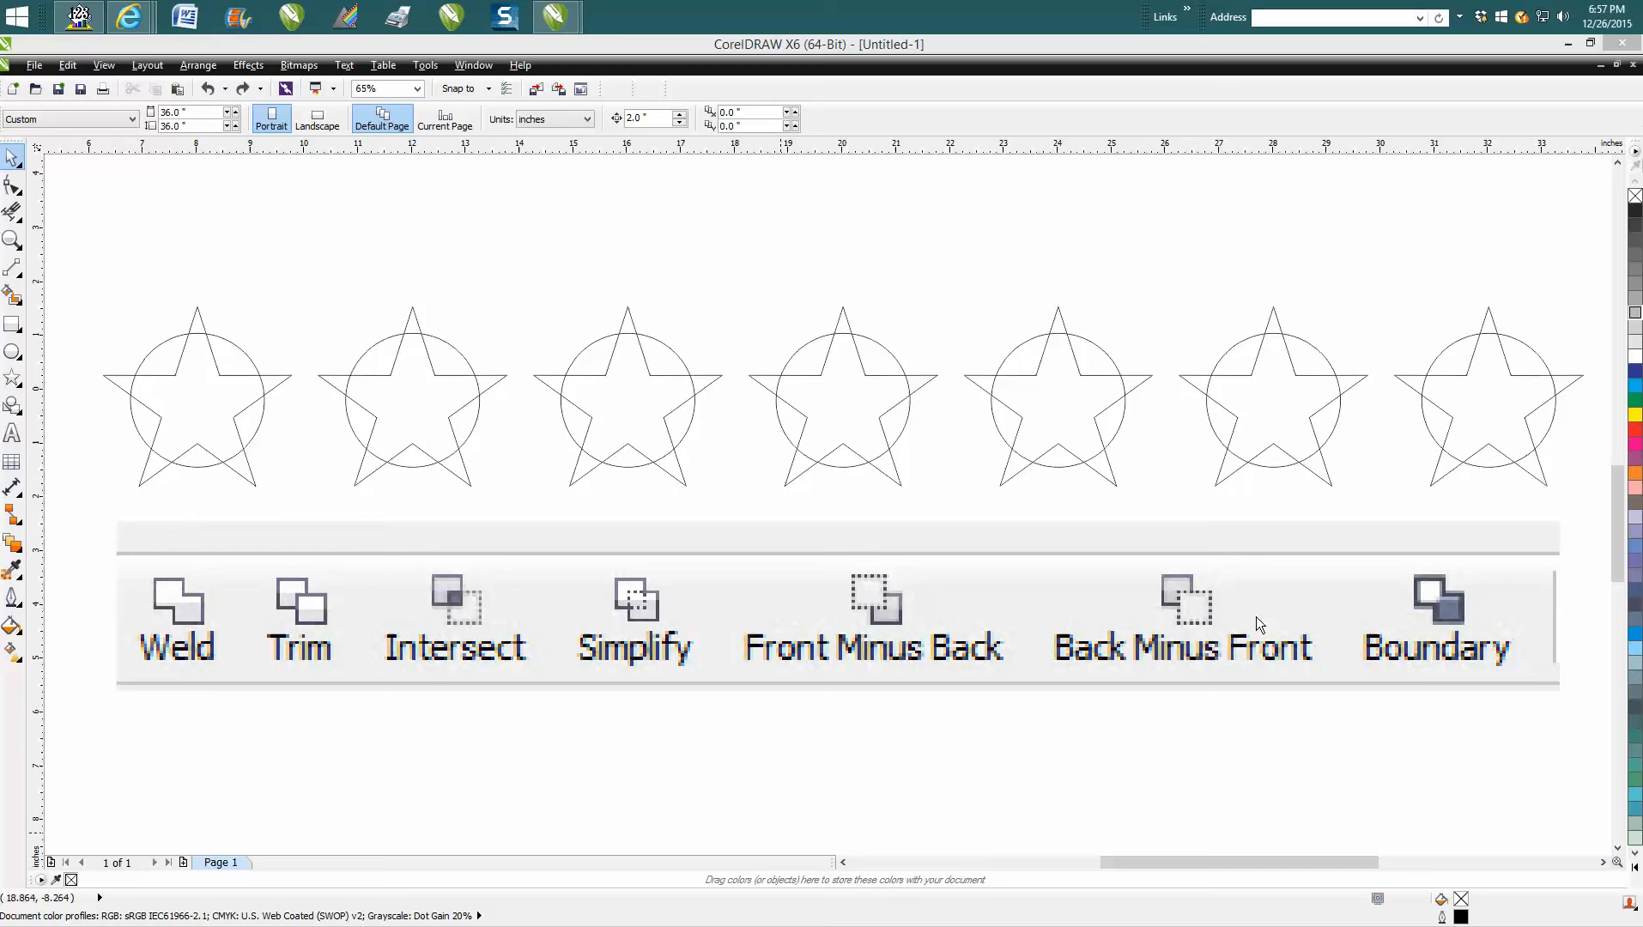
mouse_move(181, 608)
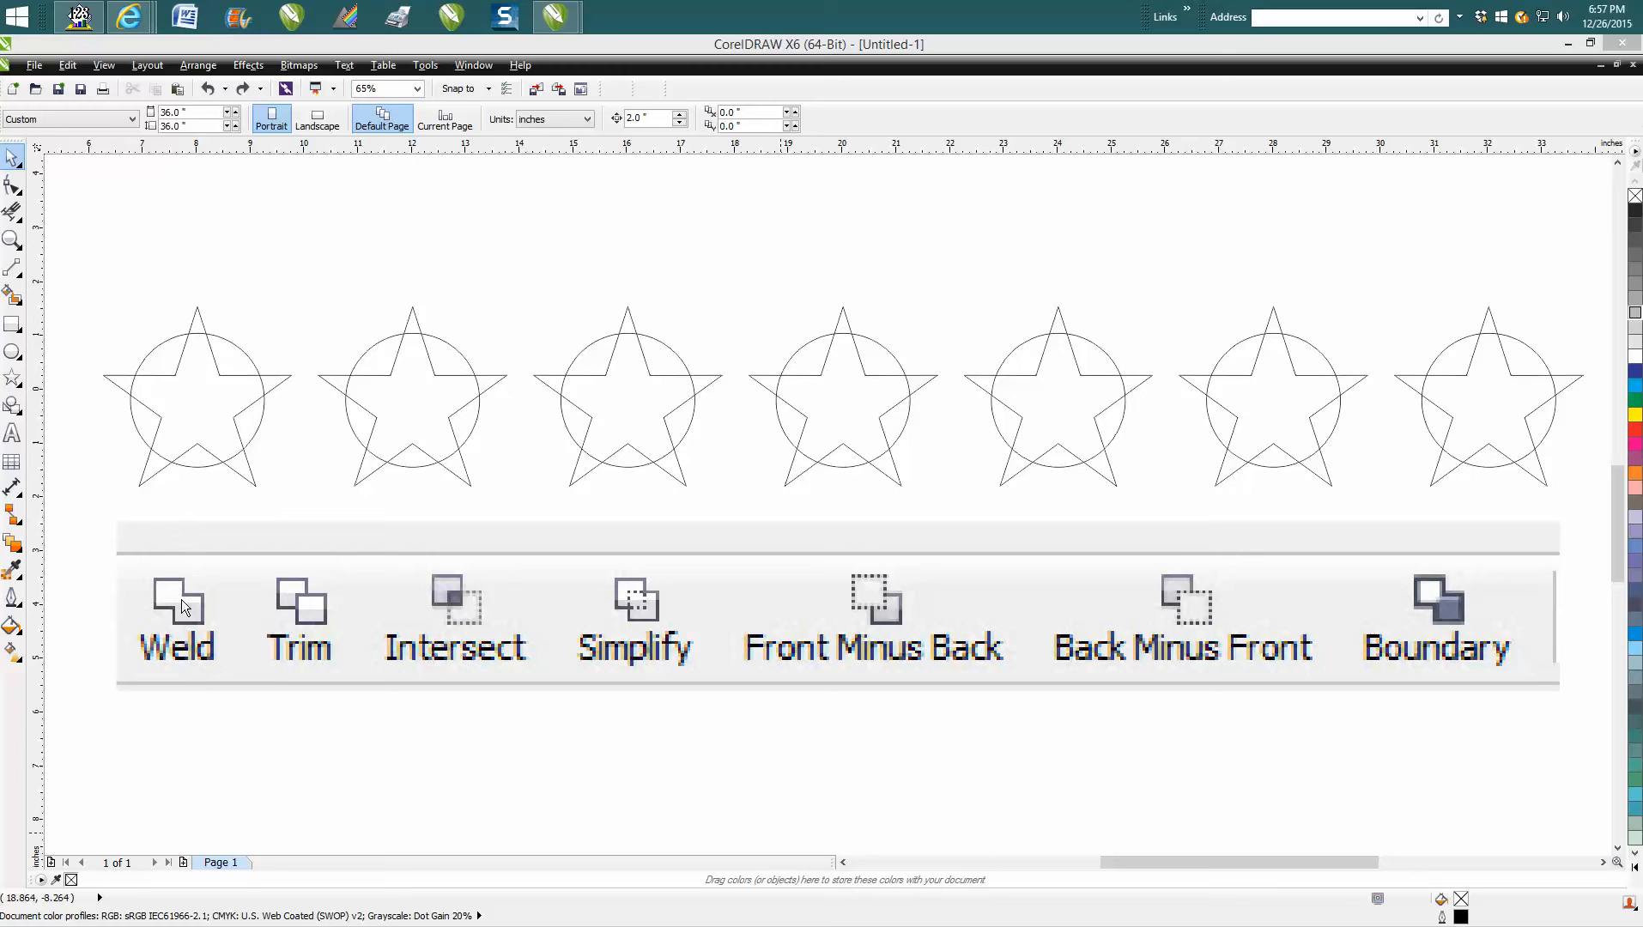
mouse_move(1043, 616)
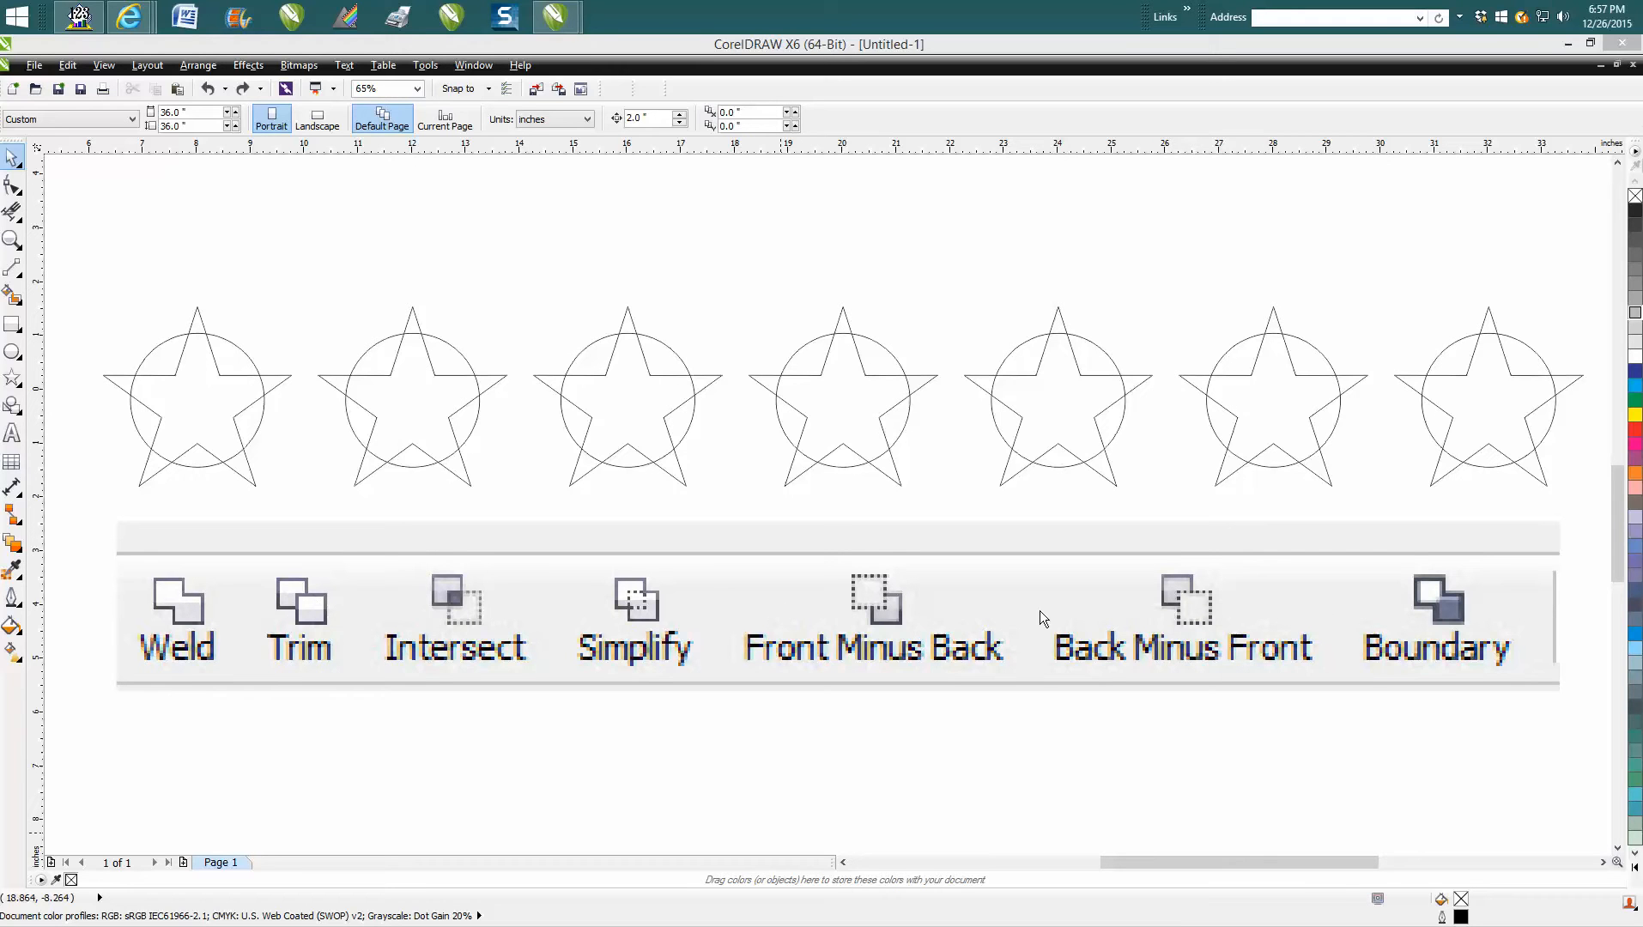
mouse_move(113, 360)
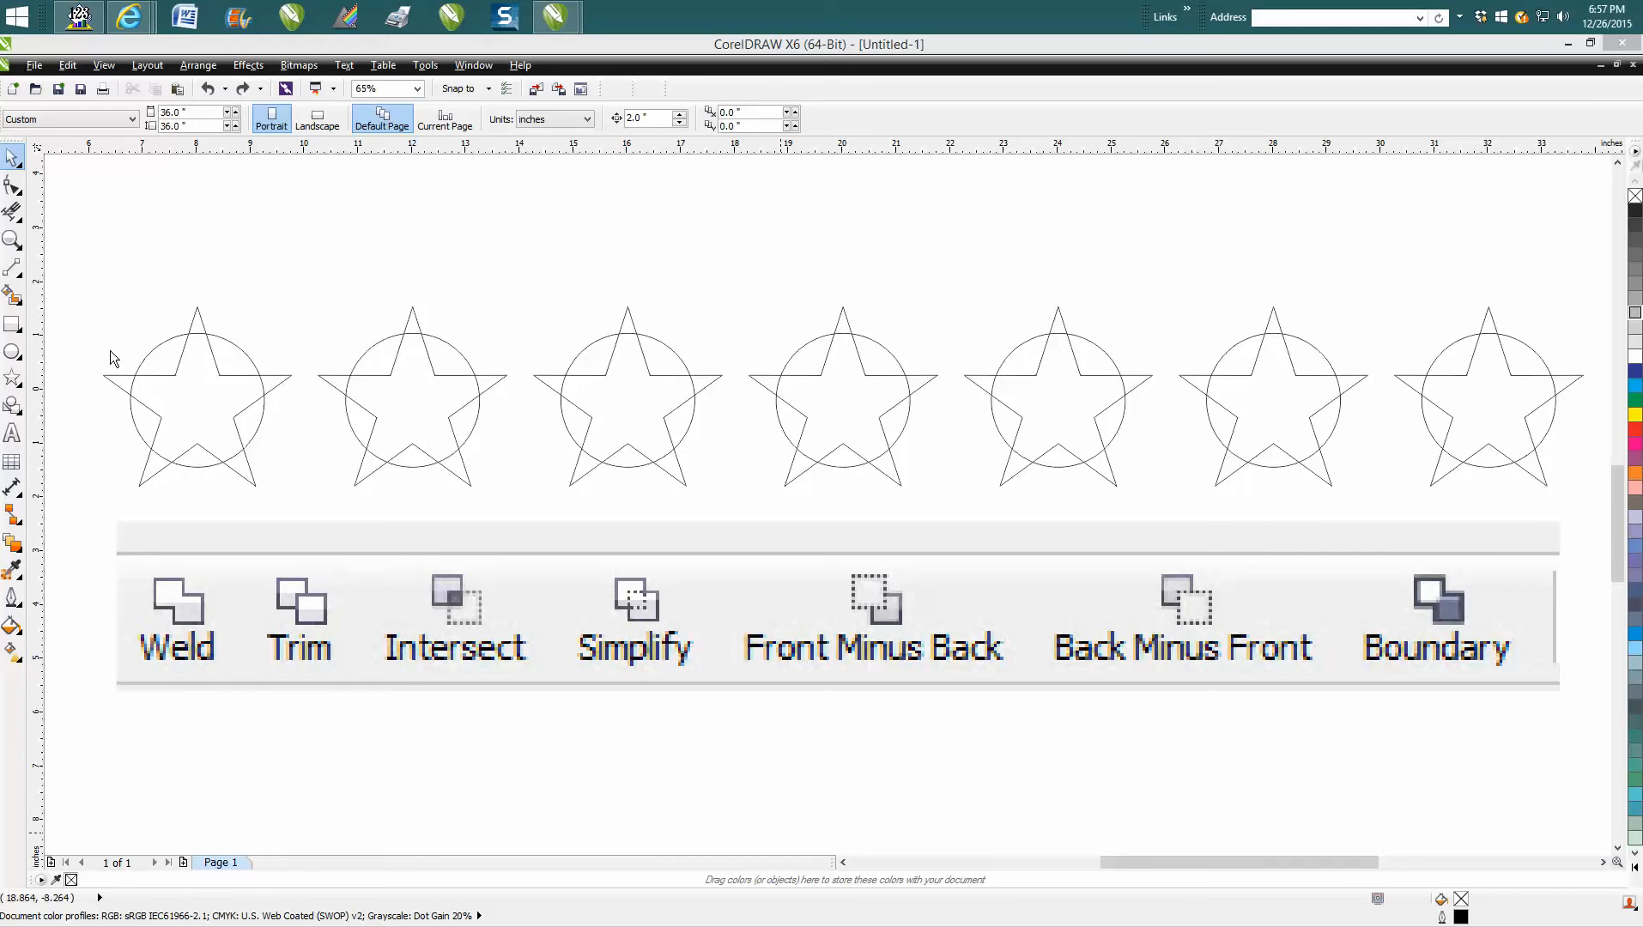
mouse_move(103, 294)
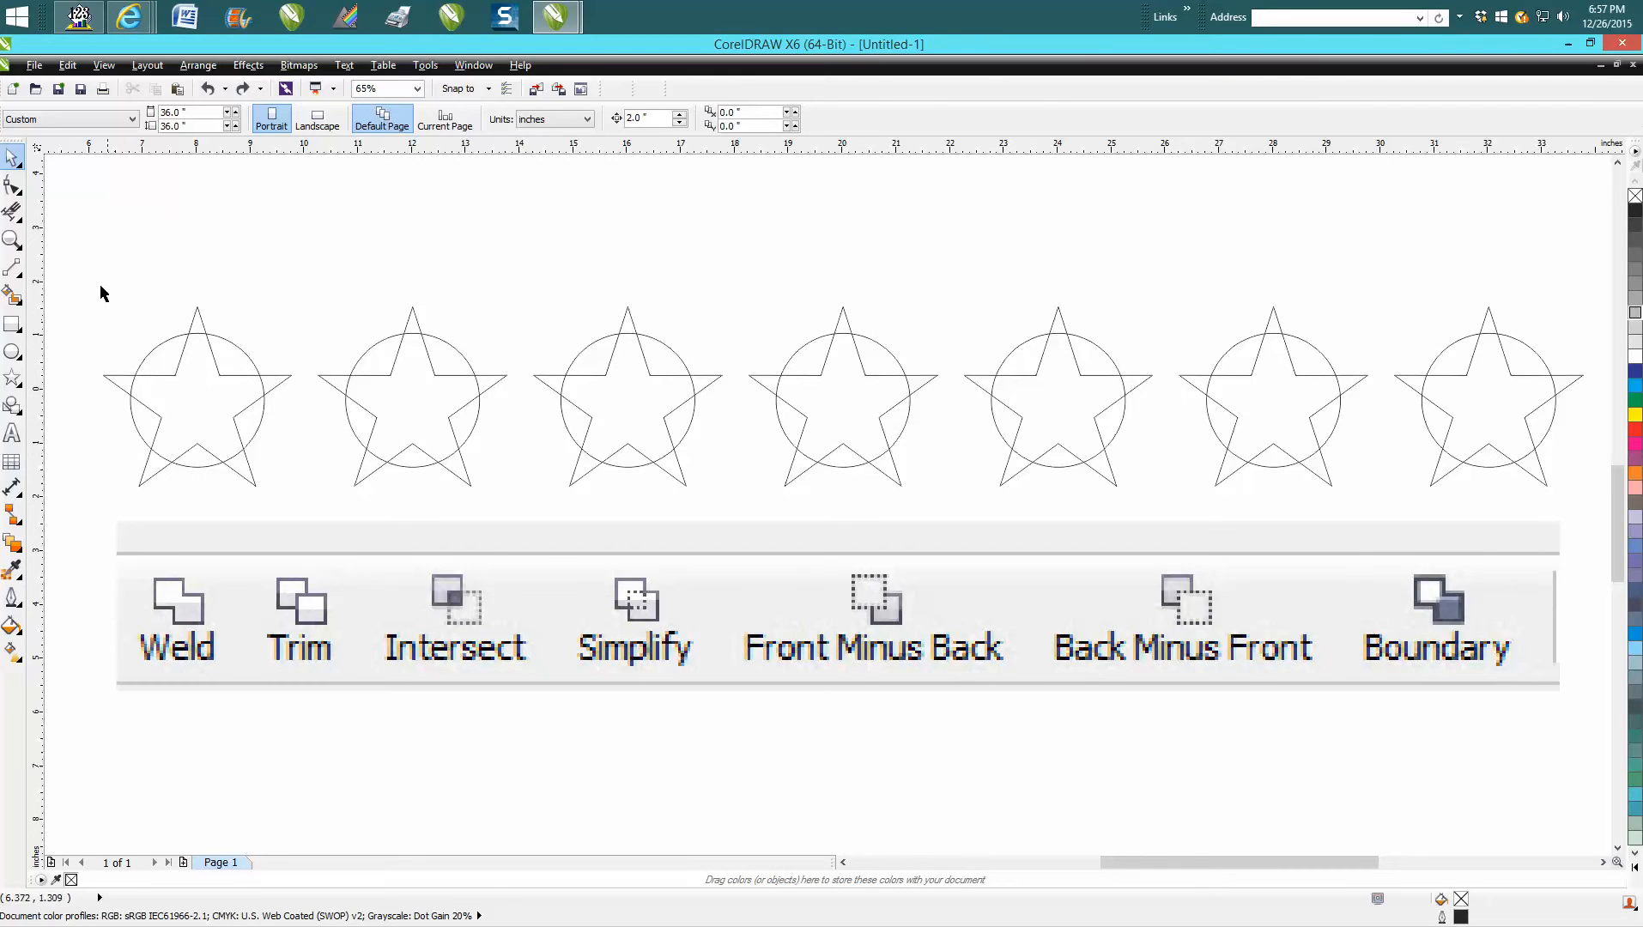
Step: Select the first star and circle and weld them into a single shape
left_click(195, 395)
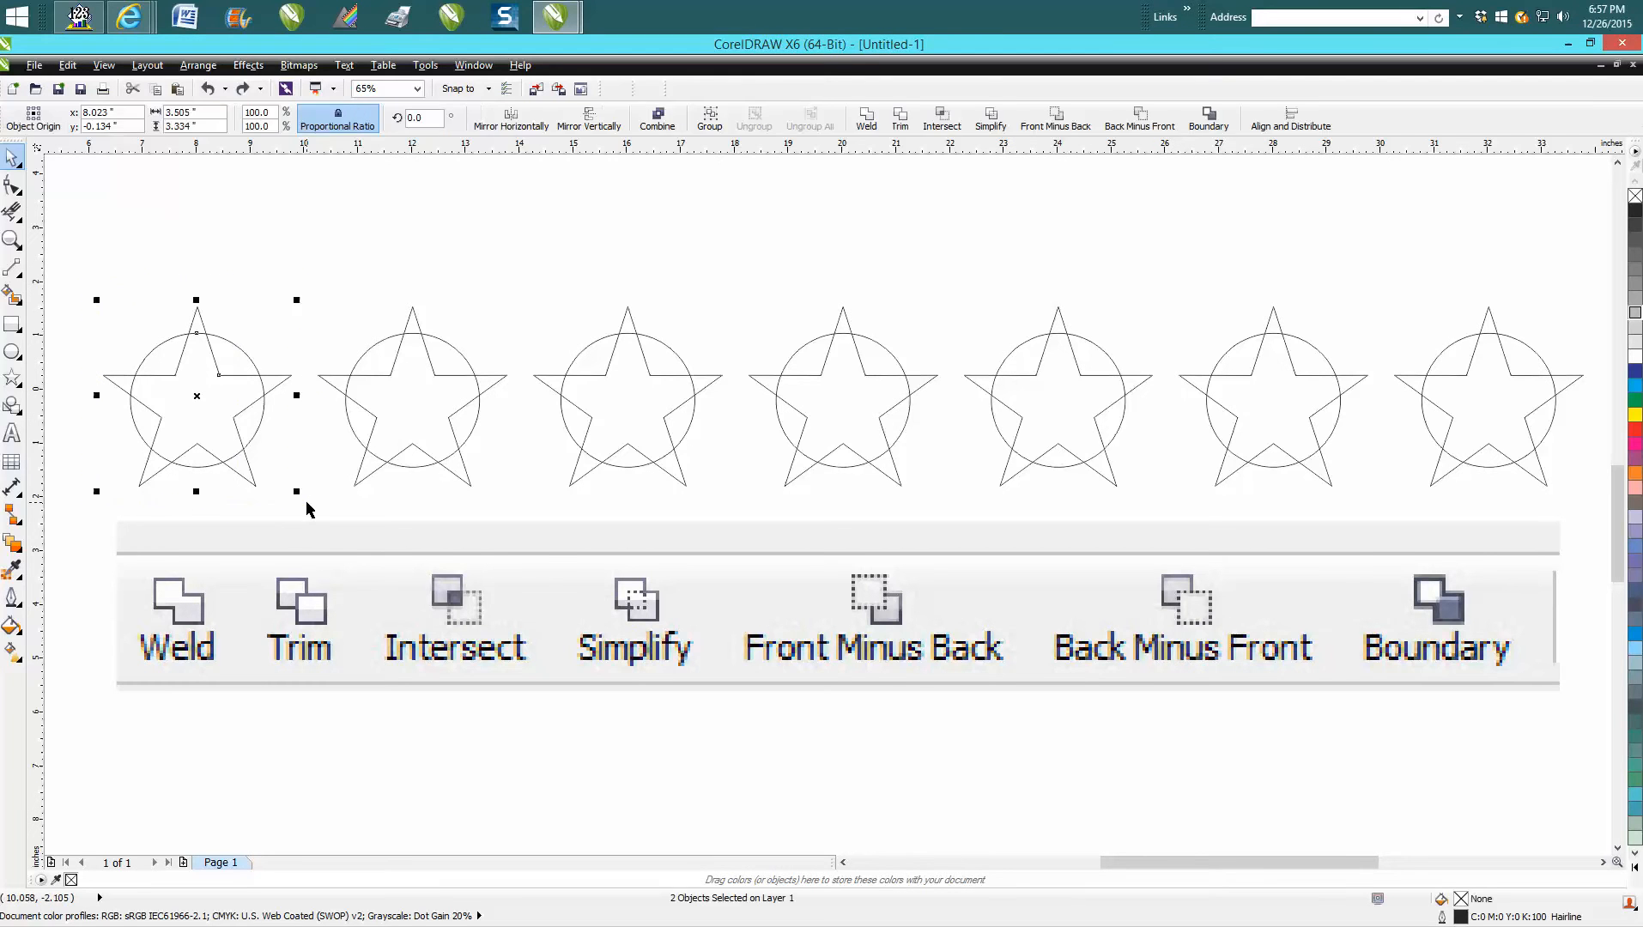
mouse_move(865, 115)
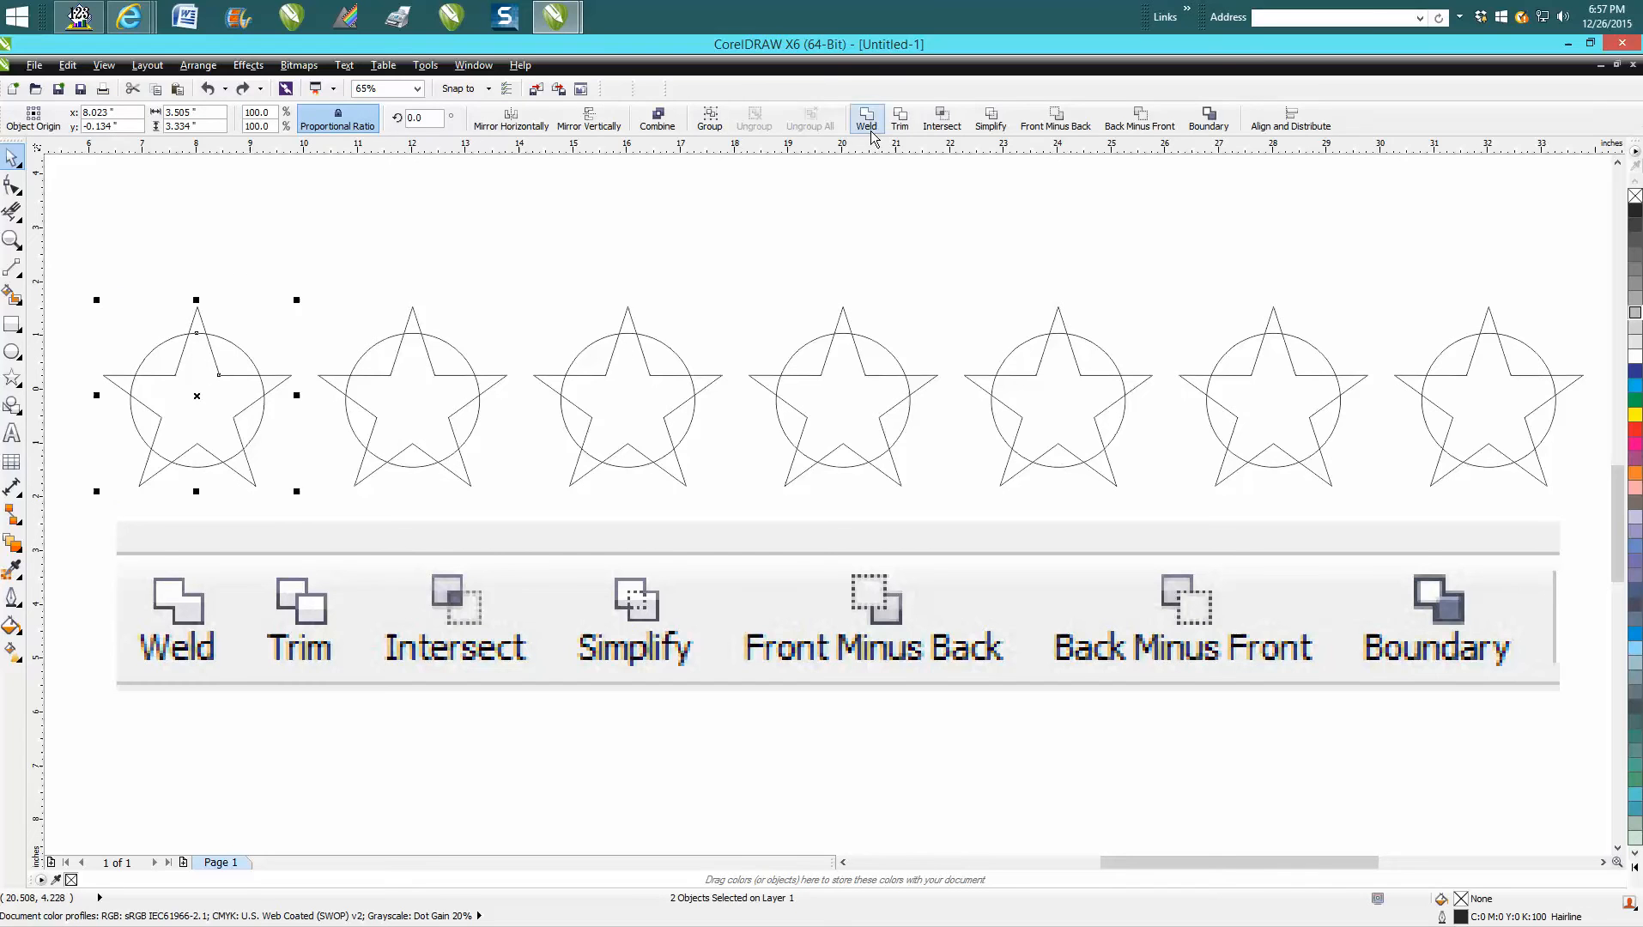
mouse_move(940, 115)
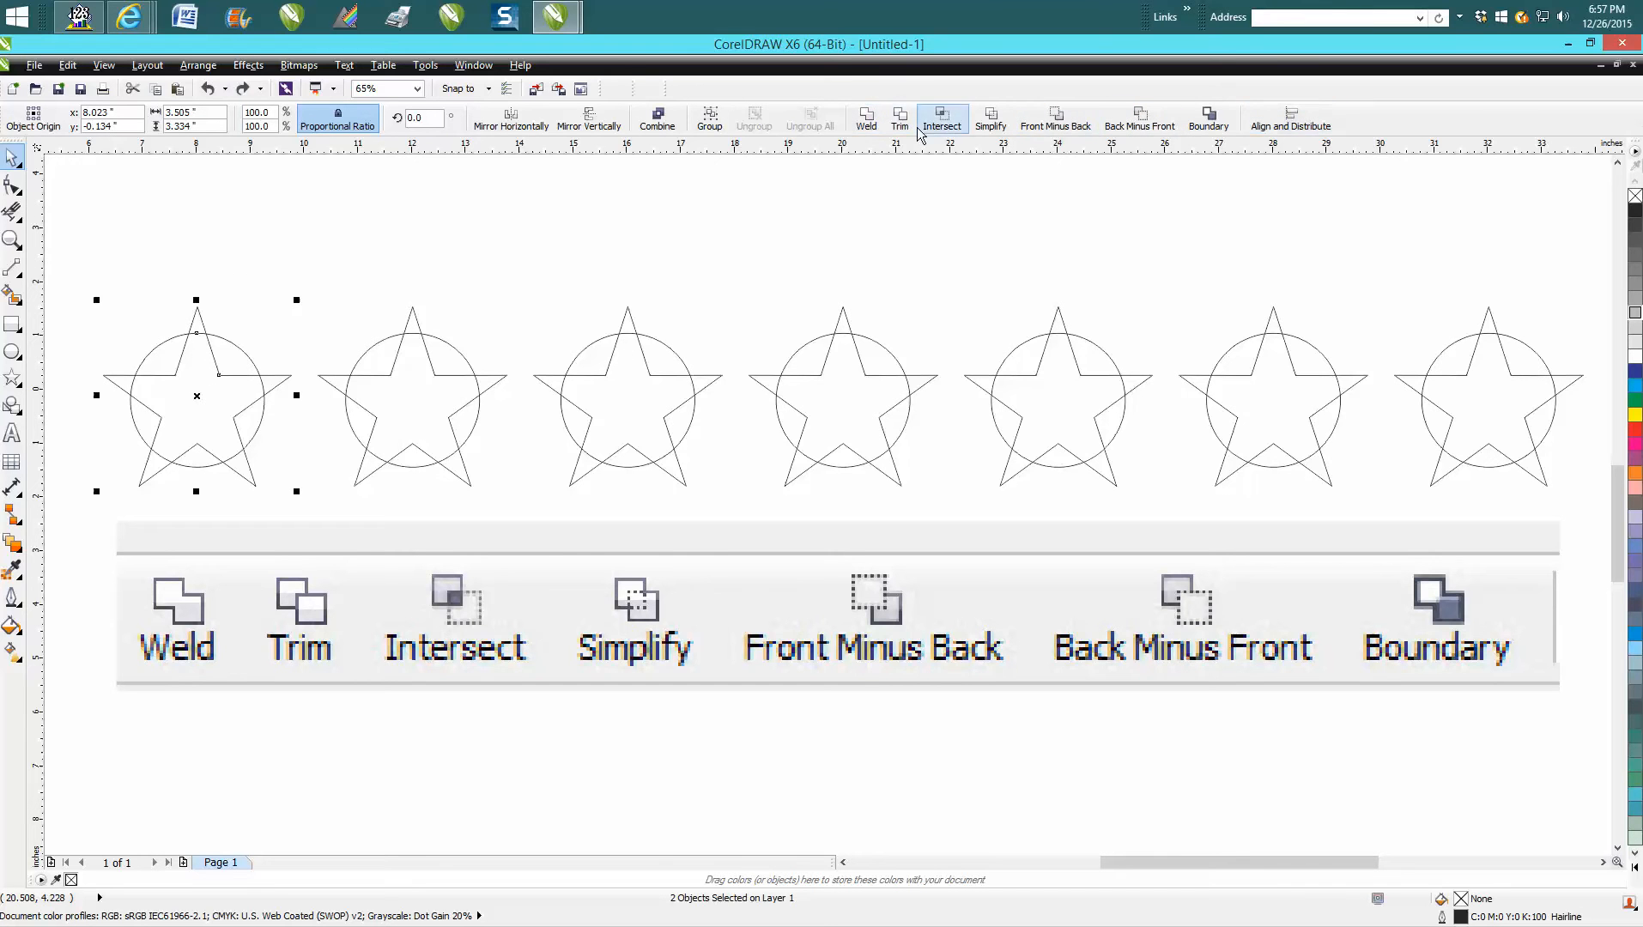
mouse_move(865, 115)
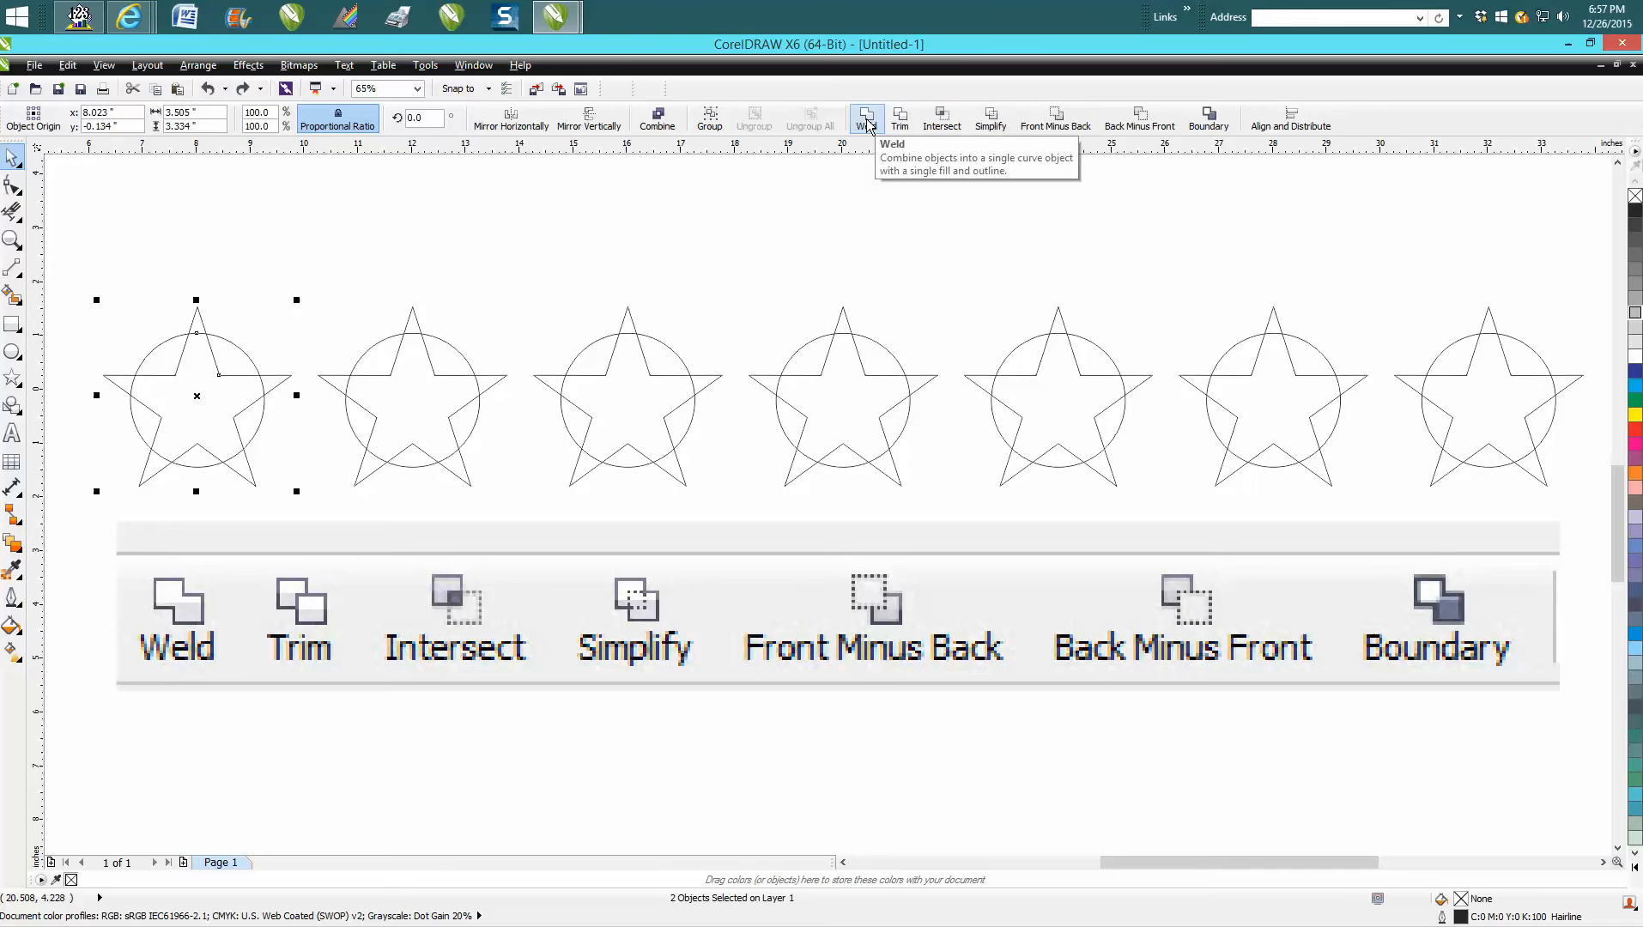
left_click(866, 116)
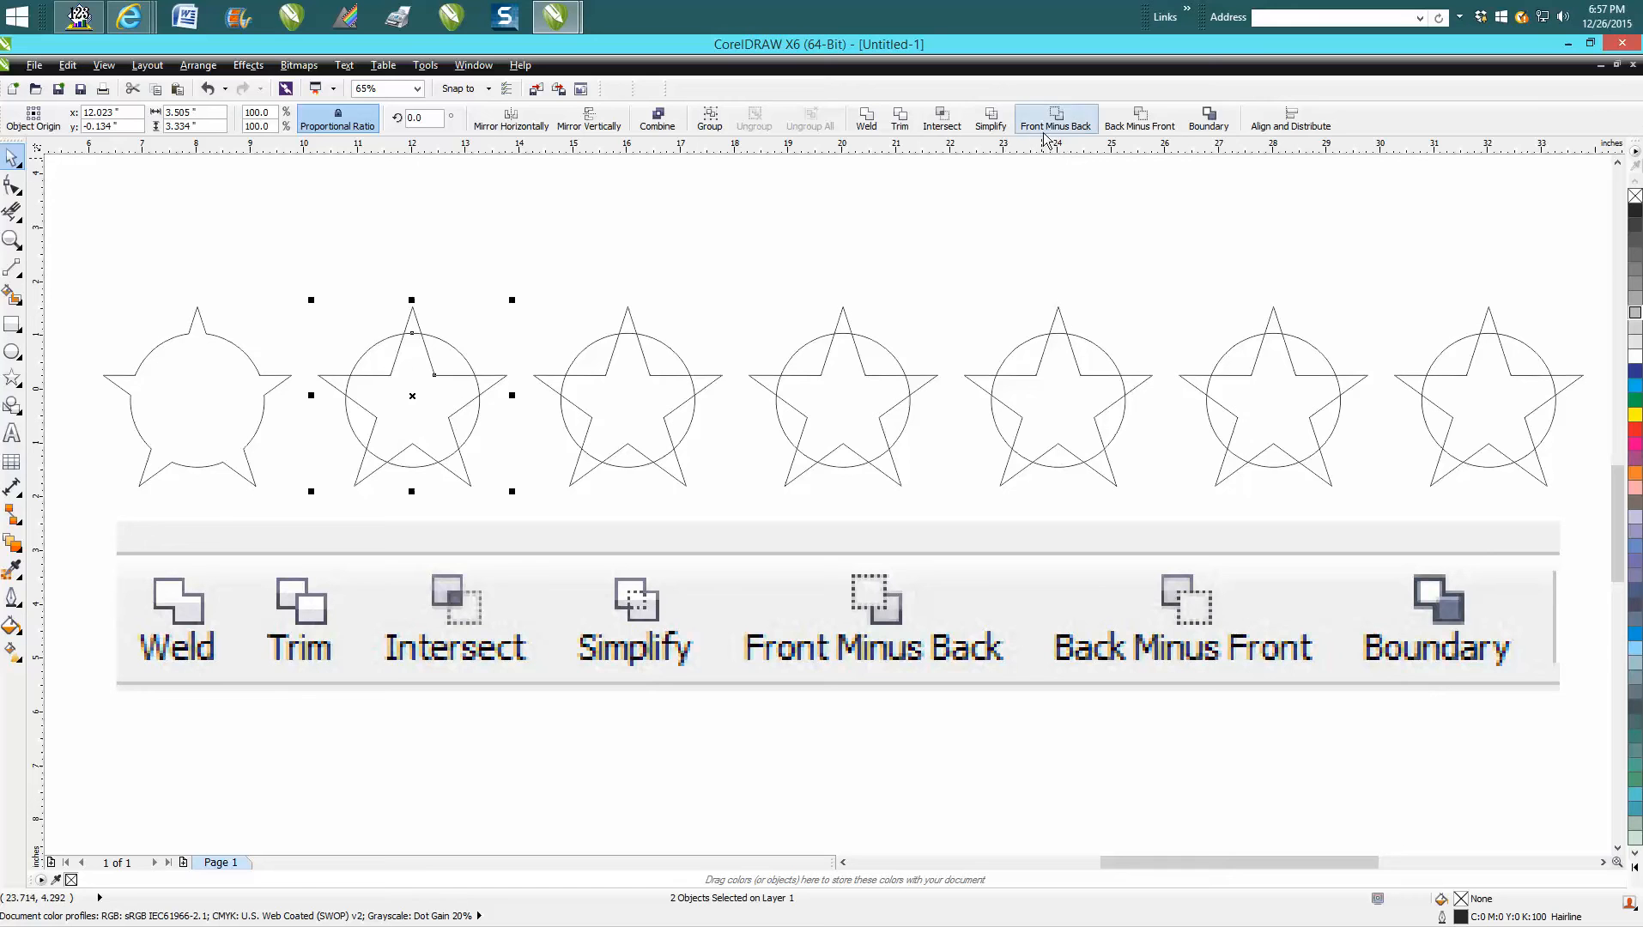
Step: Trim the second circle with its star, then select that star to lift it
left_click(1055, 117)
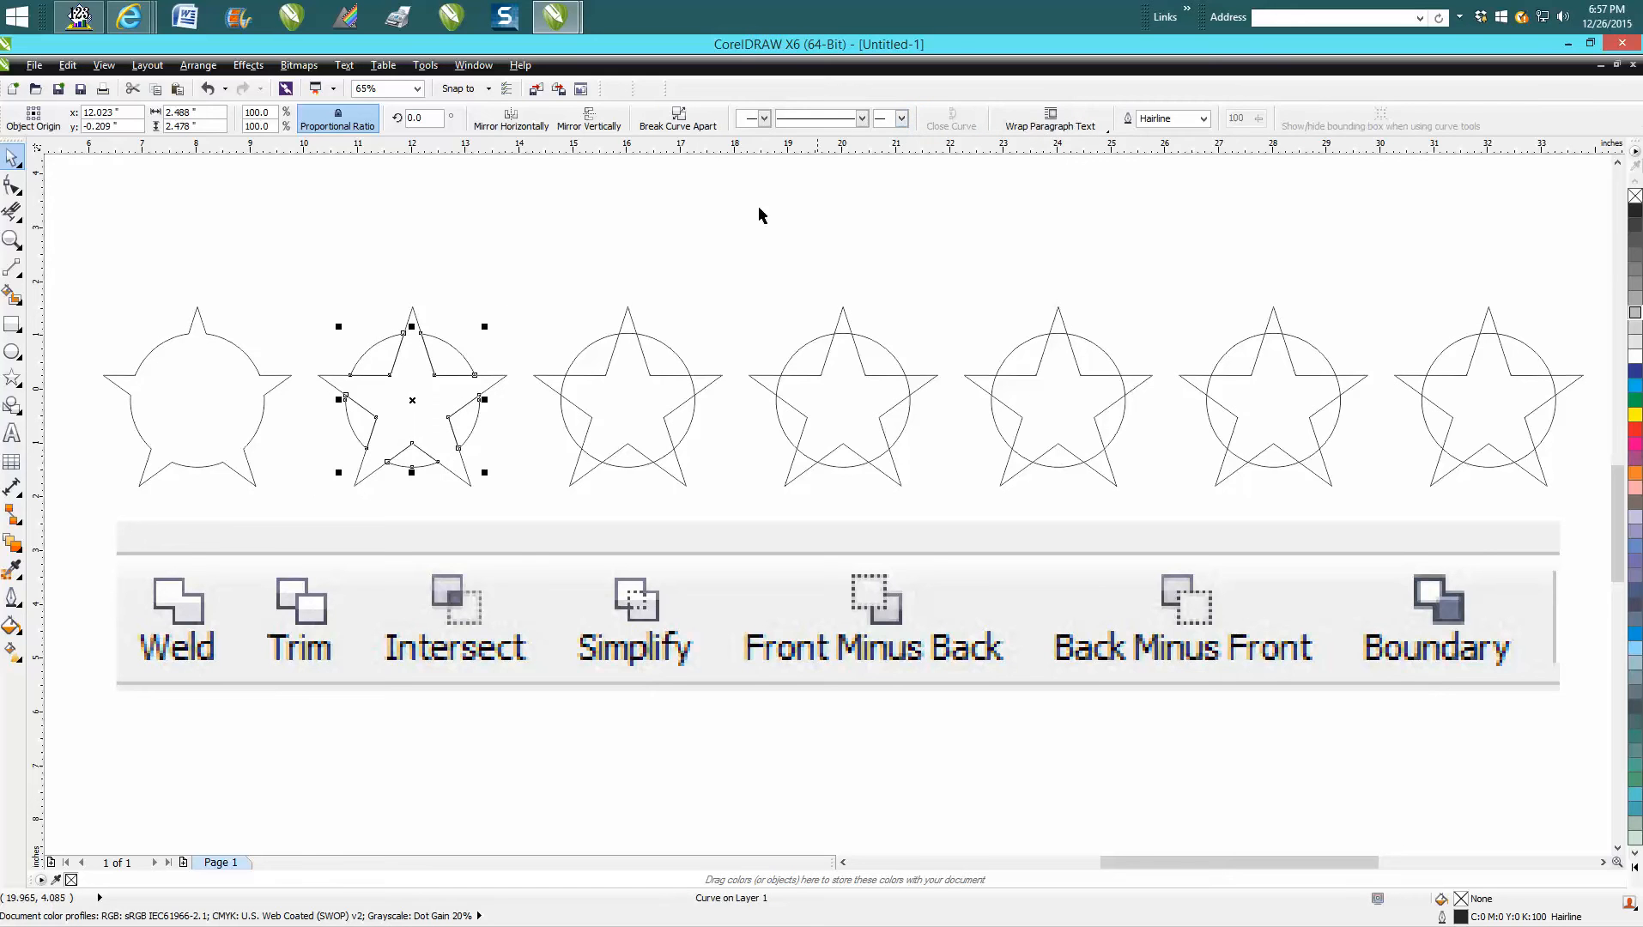
left_click(440, 385)
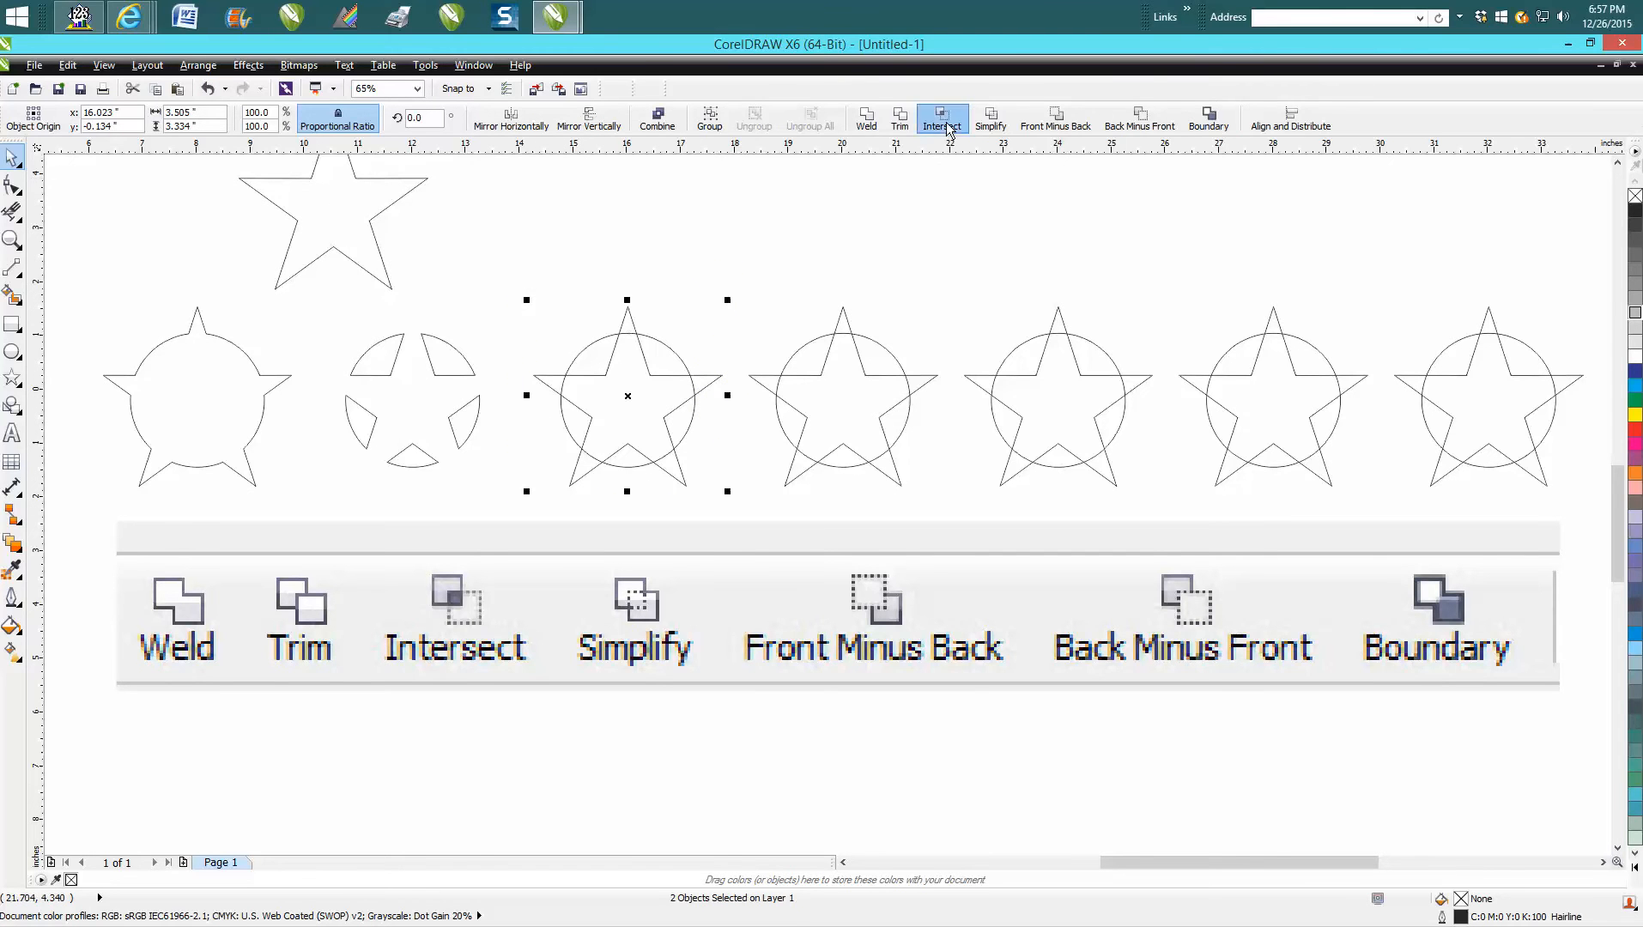
Step: Intersect the third star and circle to produce their overlap shape
left_click(940, 116)
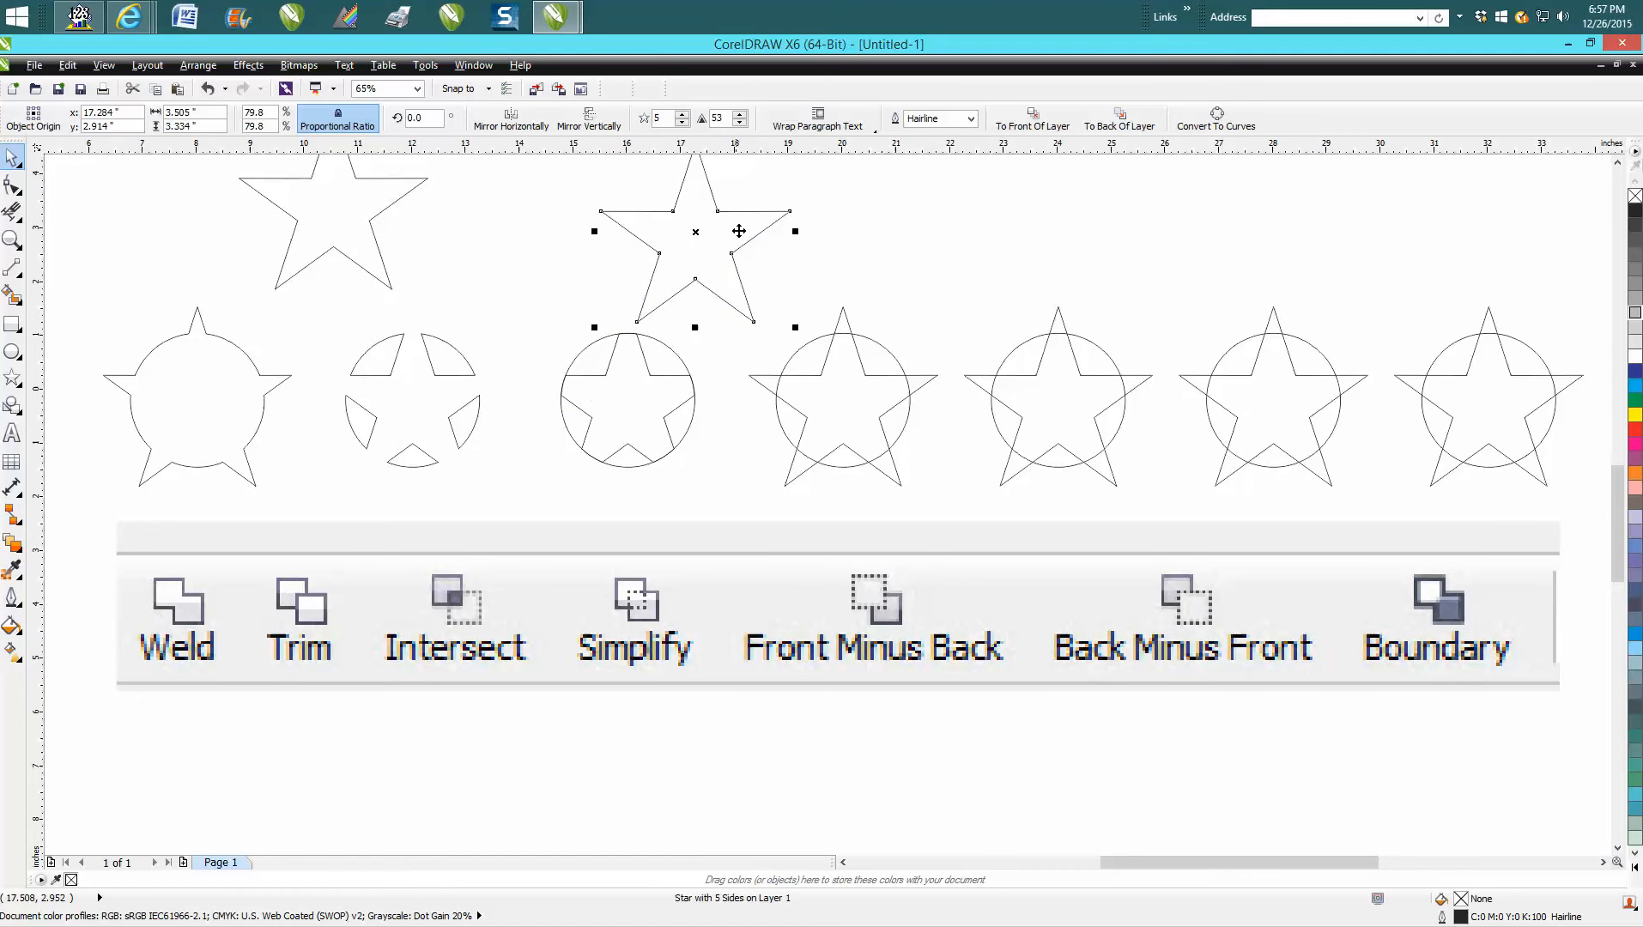
mouse_move(658, 411)
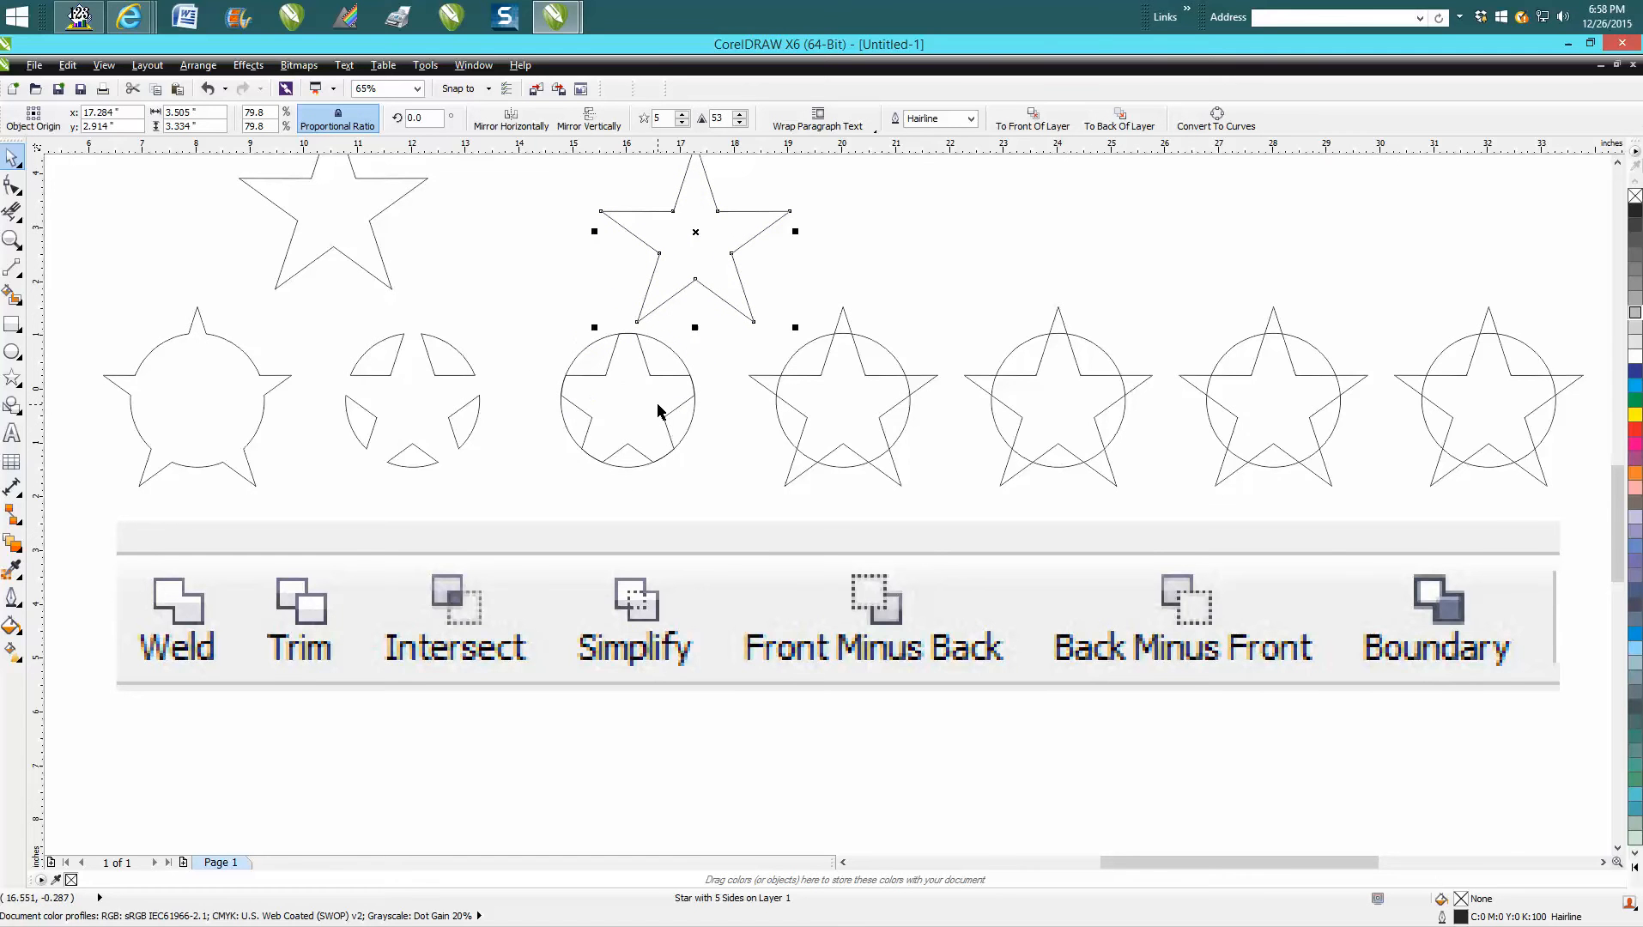
mouse_move(679, 459)
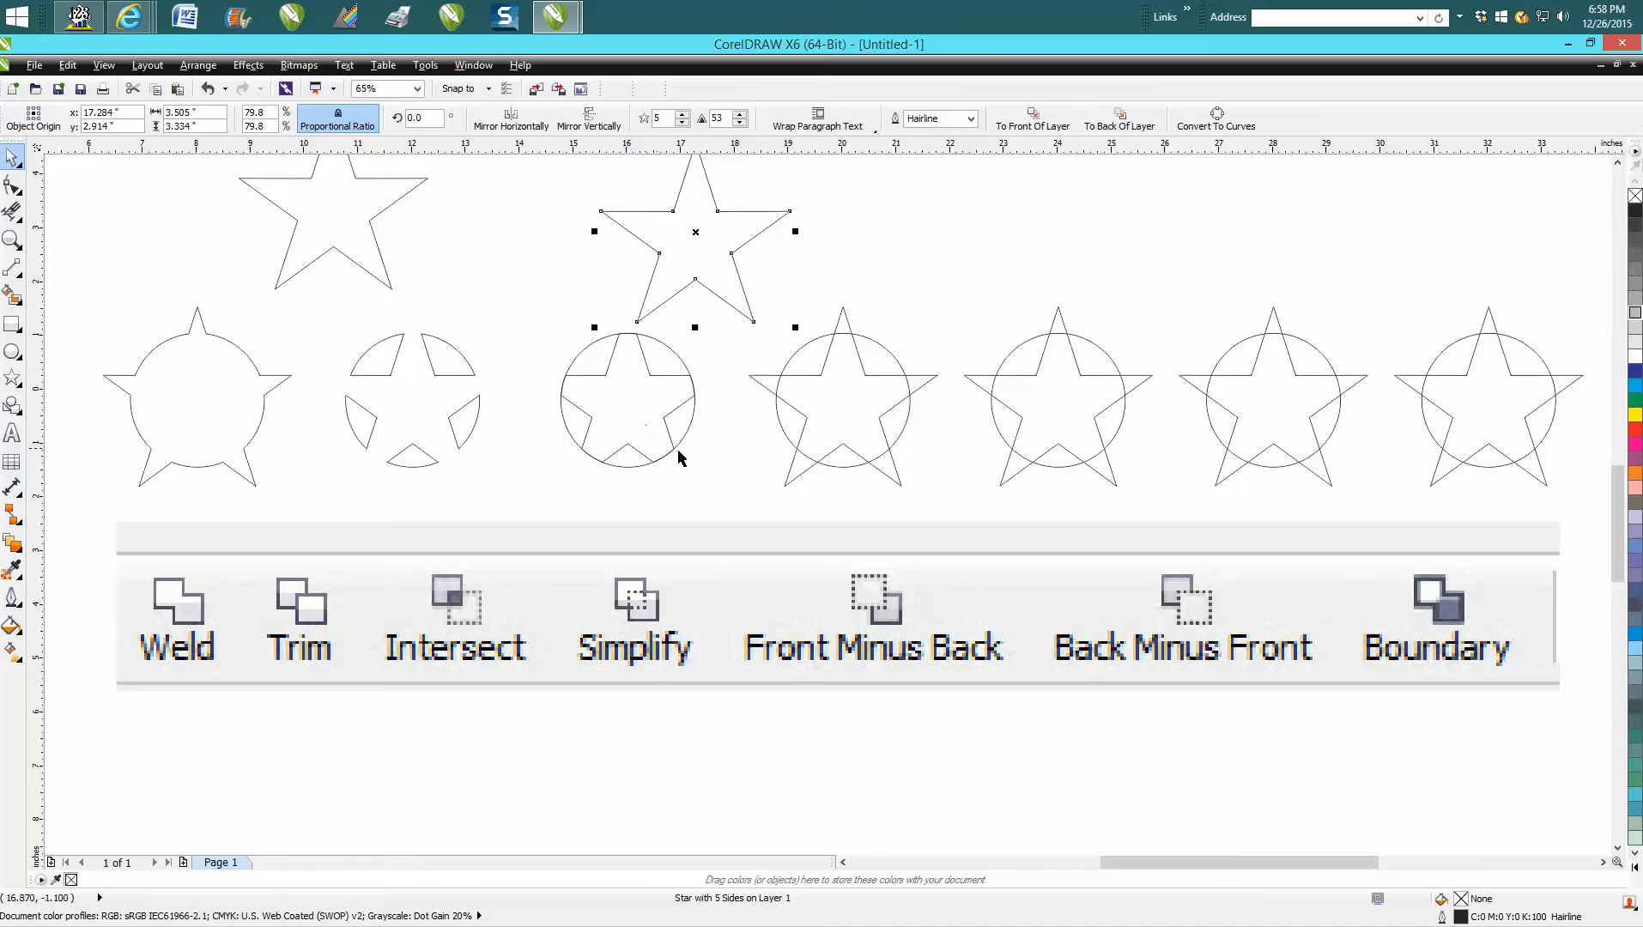
mouse_move(722, 262)
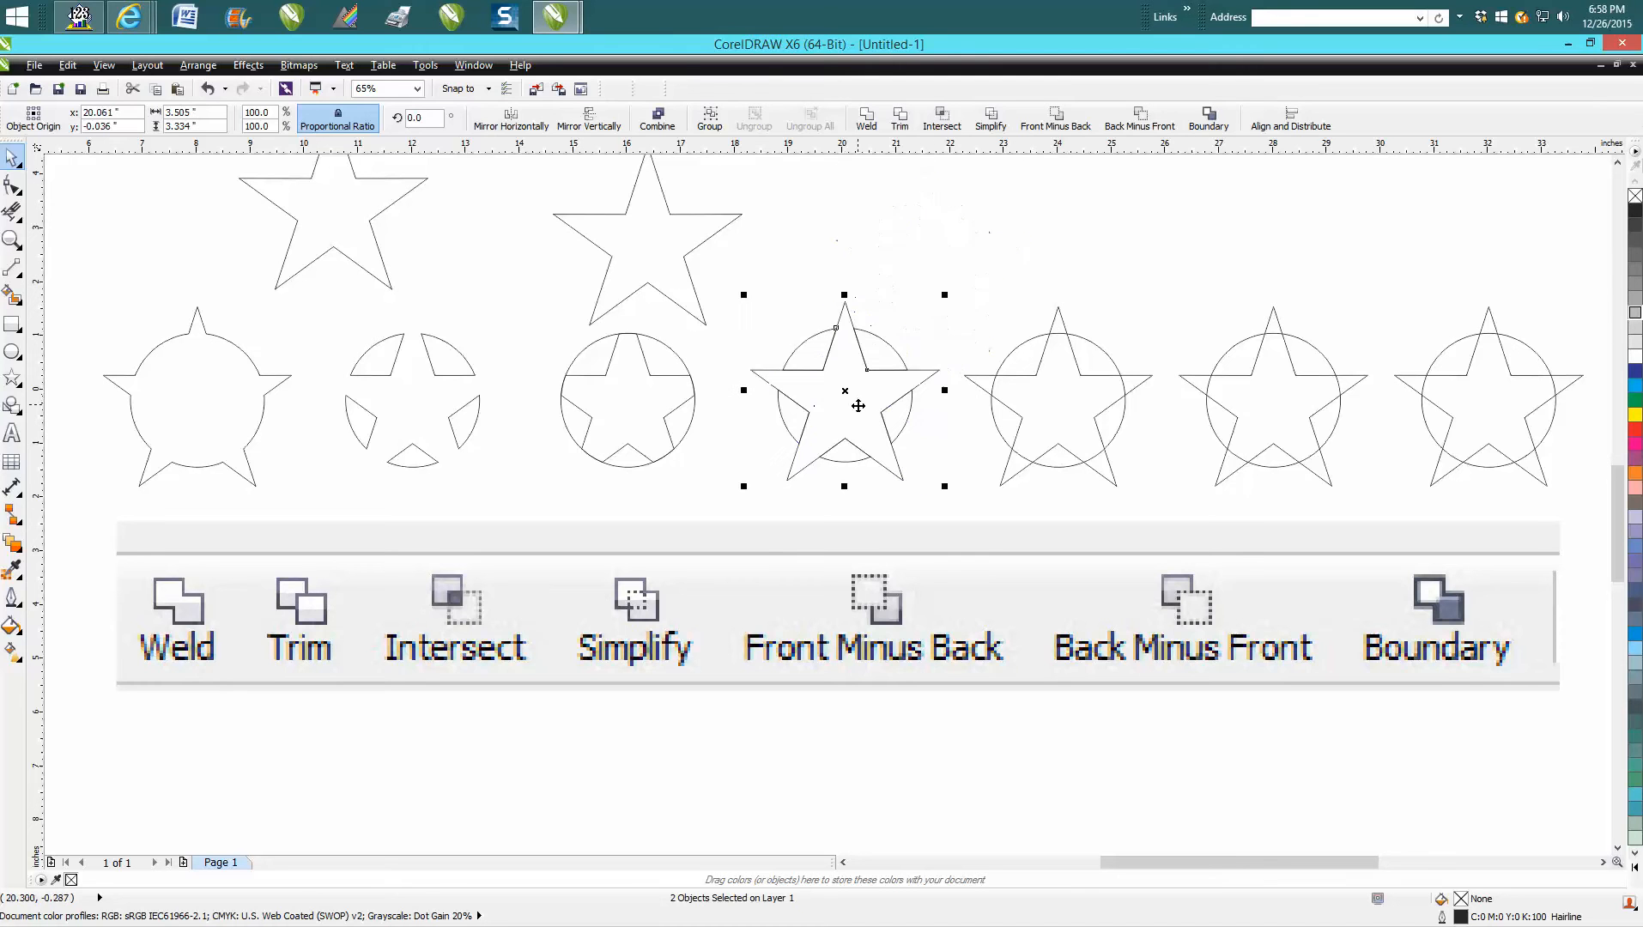
mouse_move(847, 330)
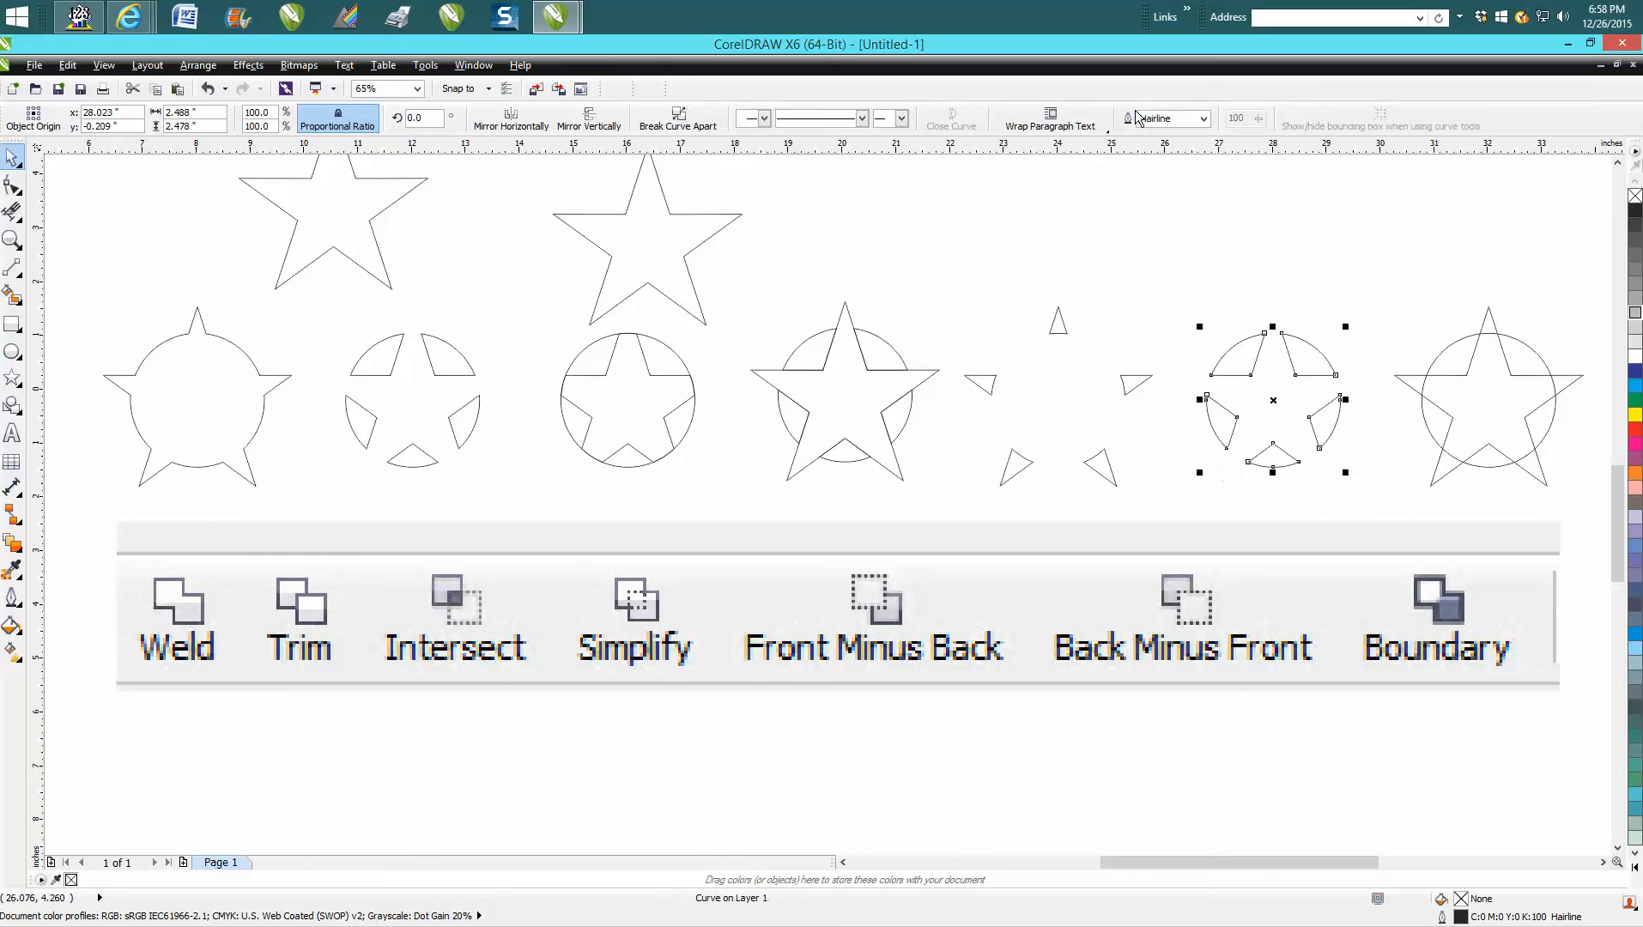
mouse_move(1376, 300)
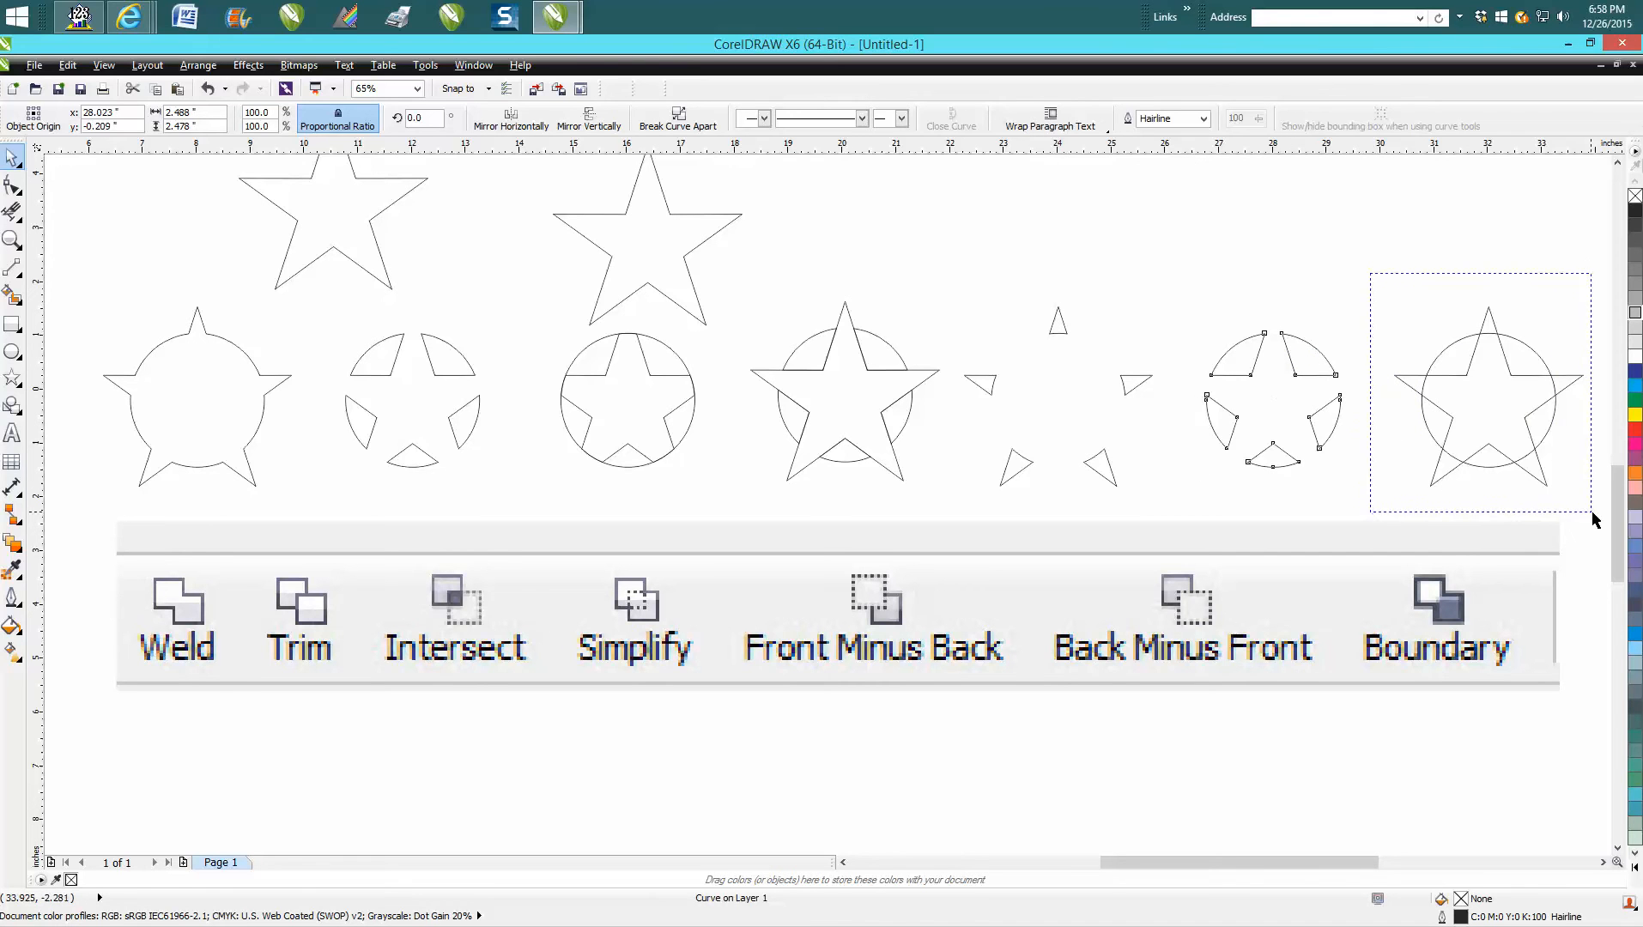
Step: Select the seventh star-circle pair and create its Boundary shape
left_click(1210, 116)
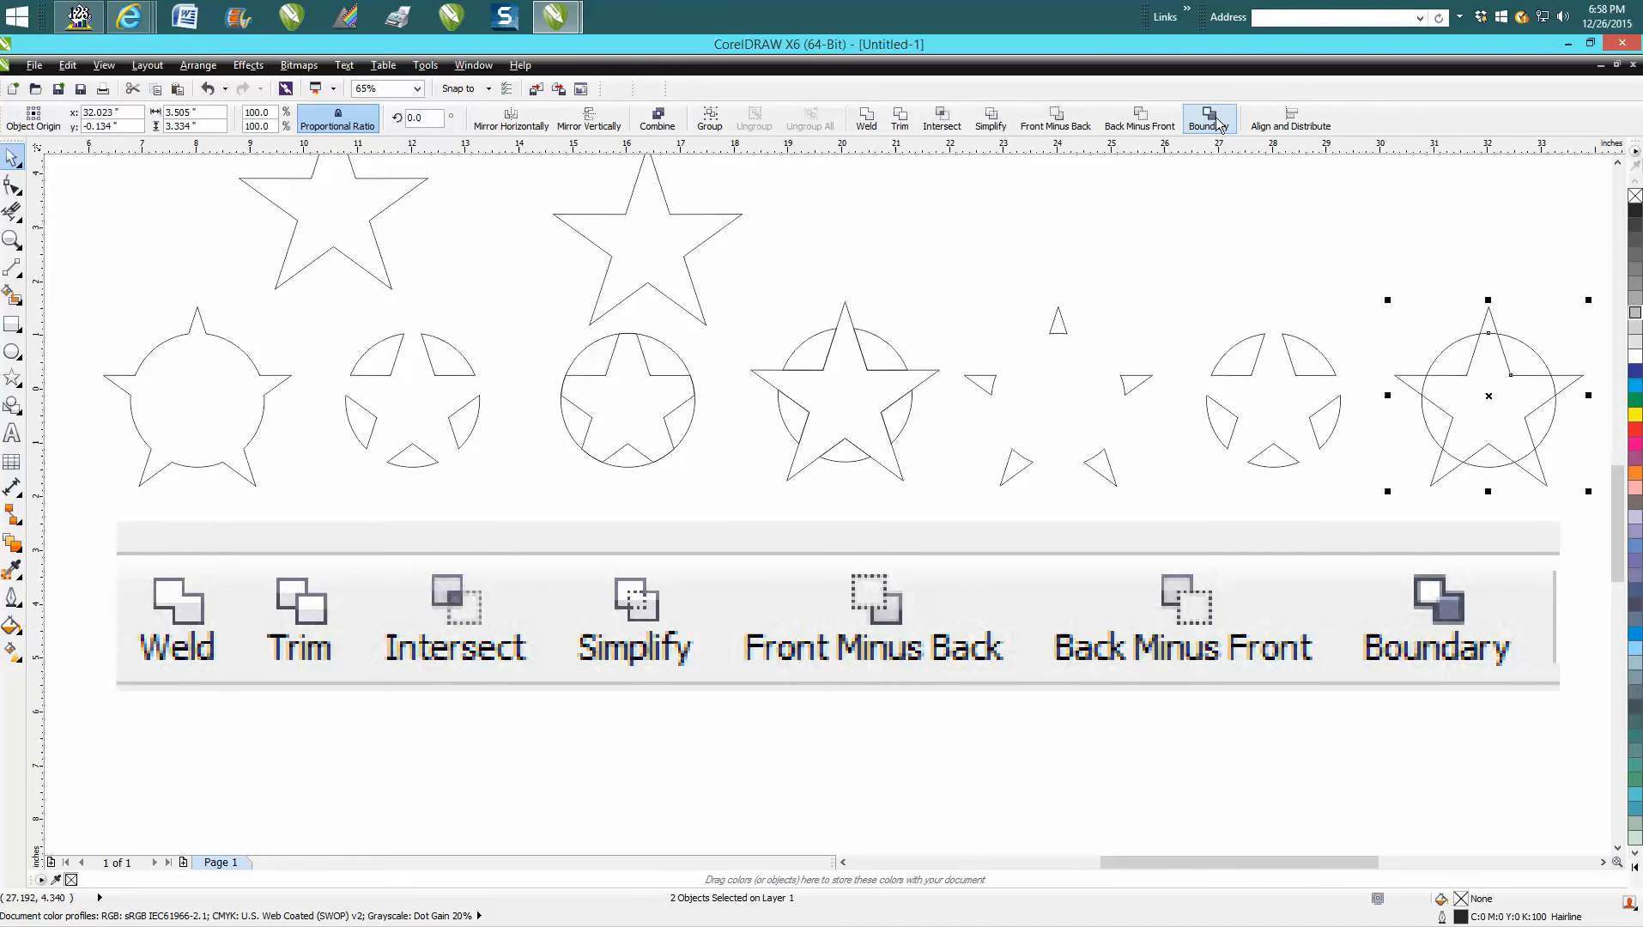
left_click(1207, 116)
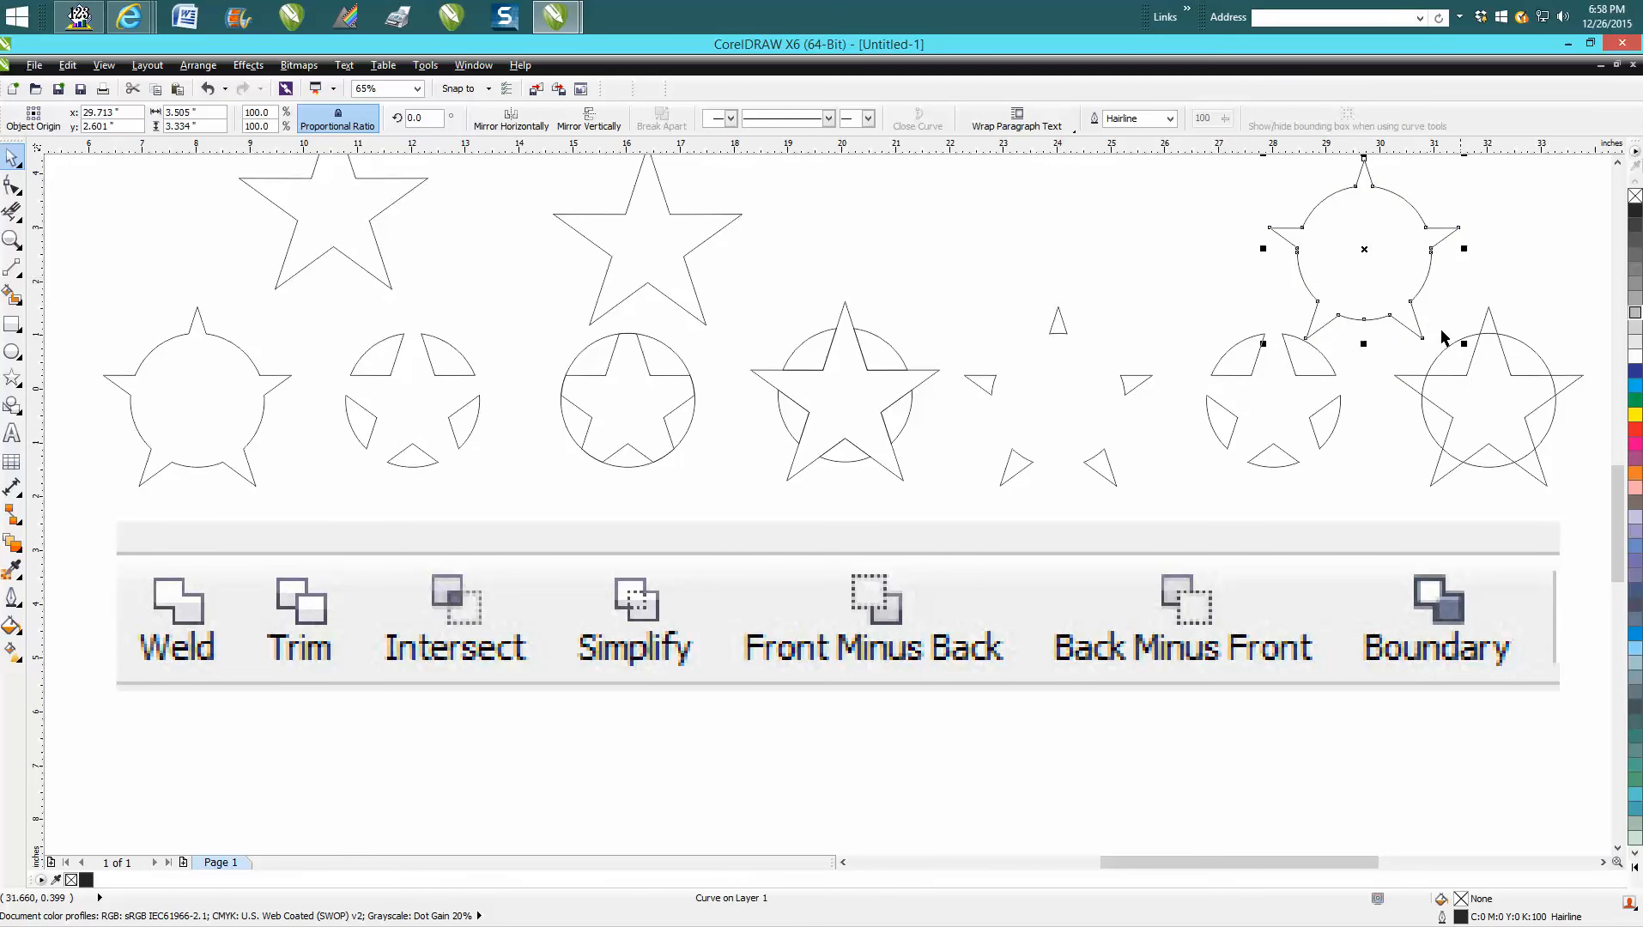
mouse_move(1456, 388)
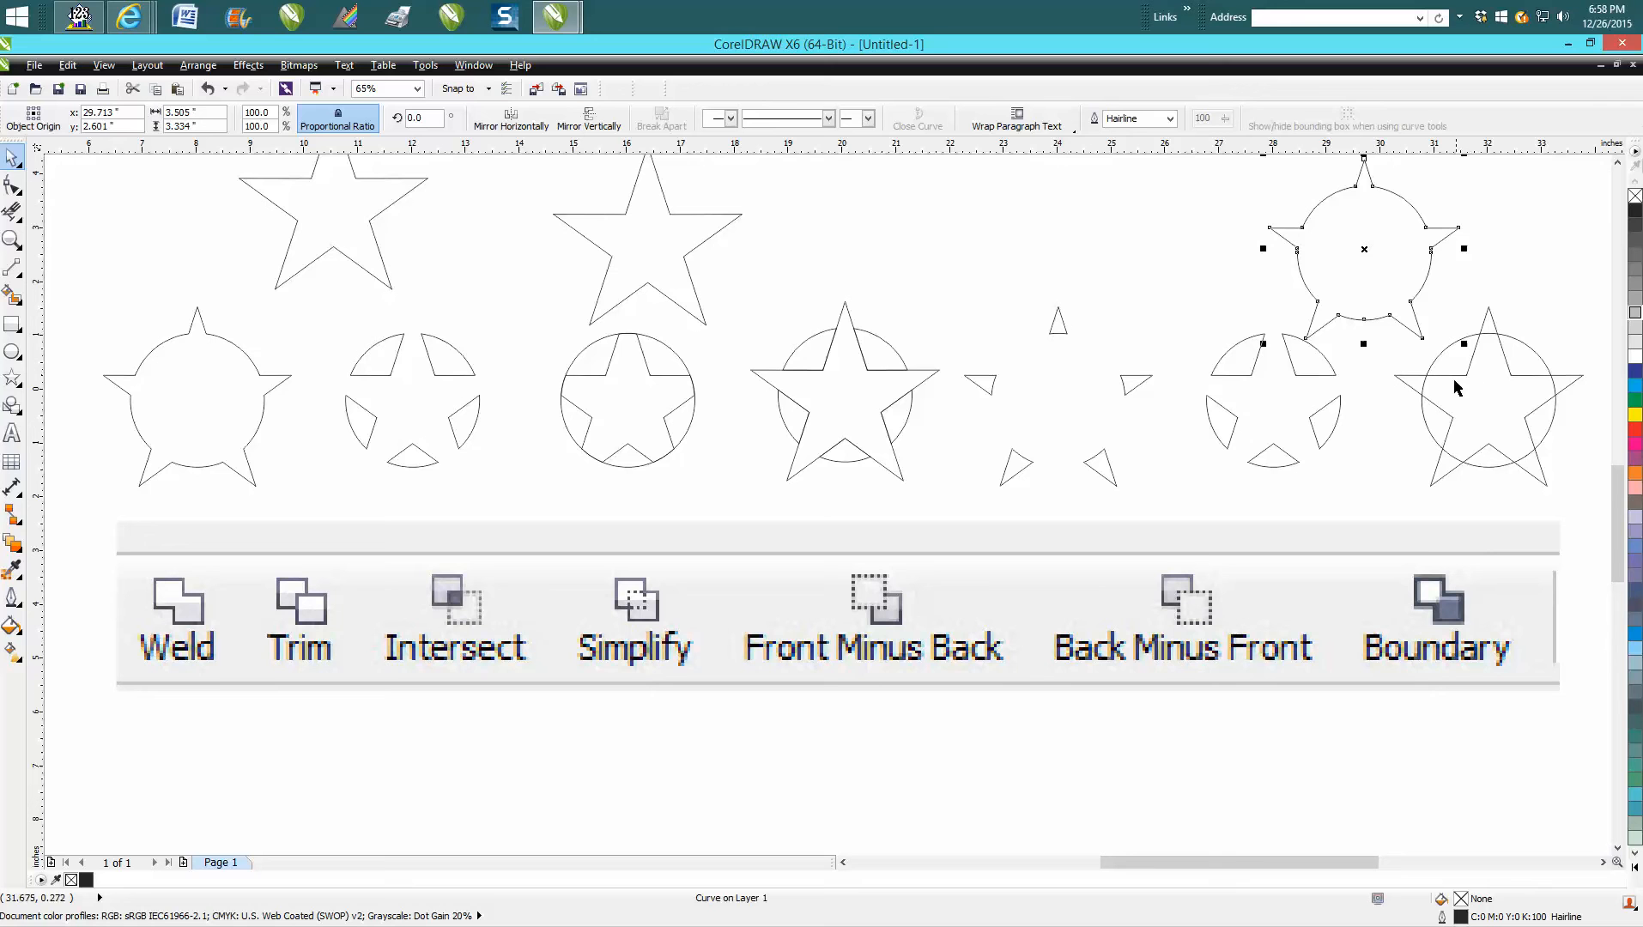
mouse_move(1428, 260)
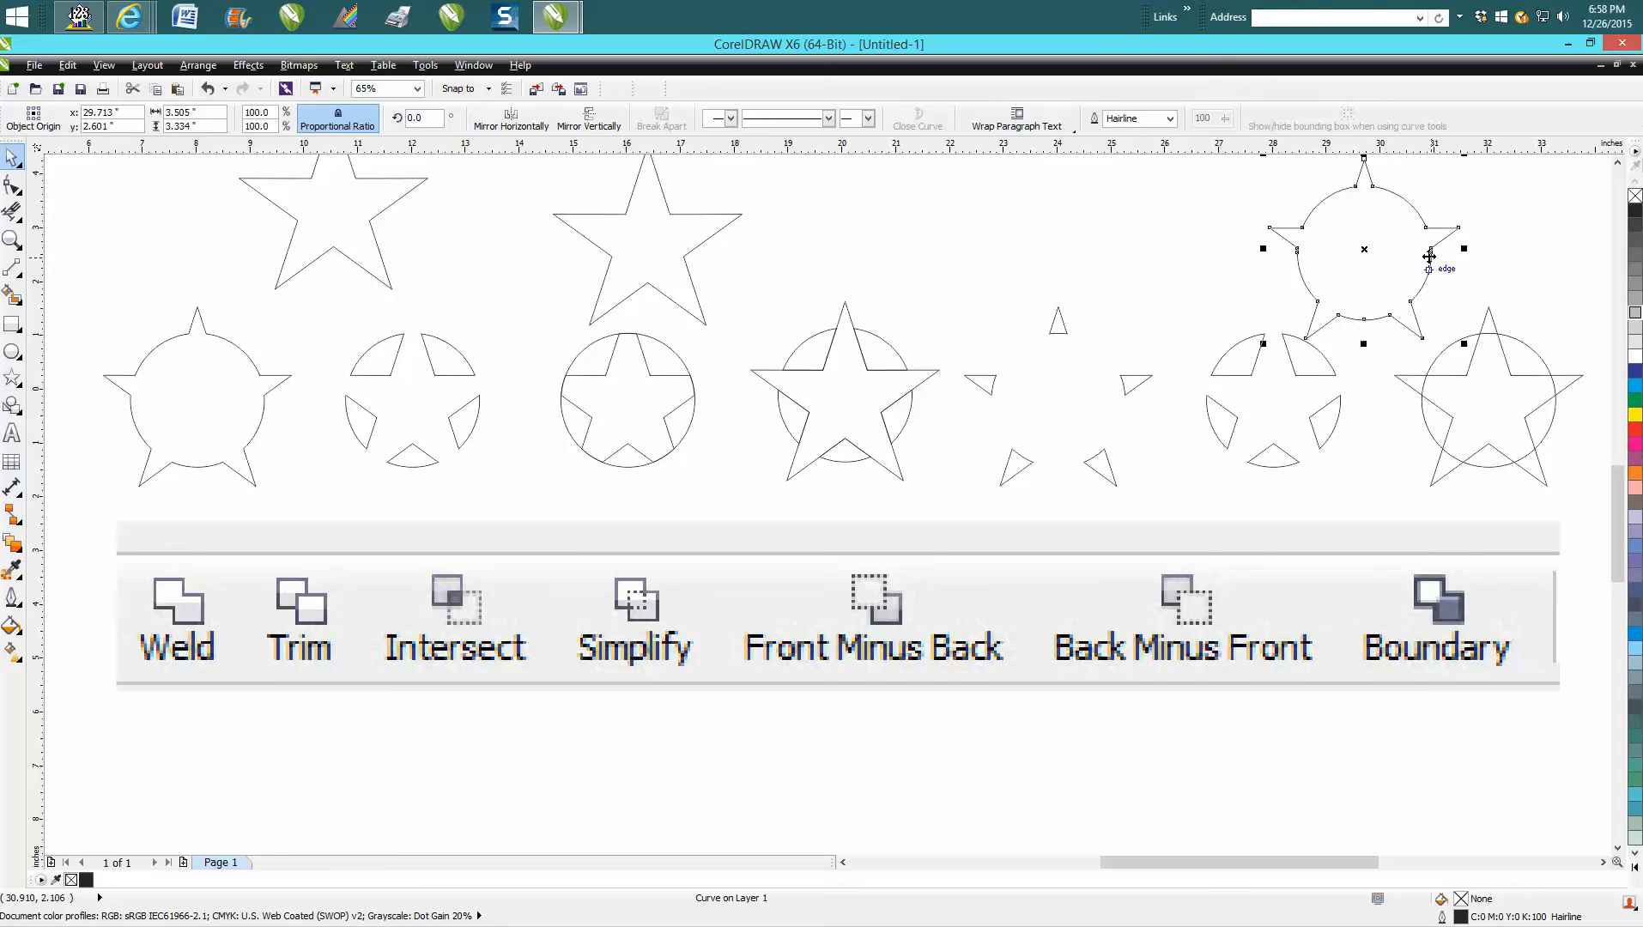
mouse_move(816, 194)
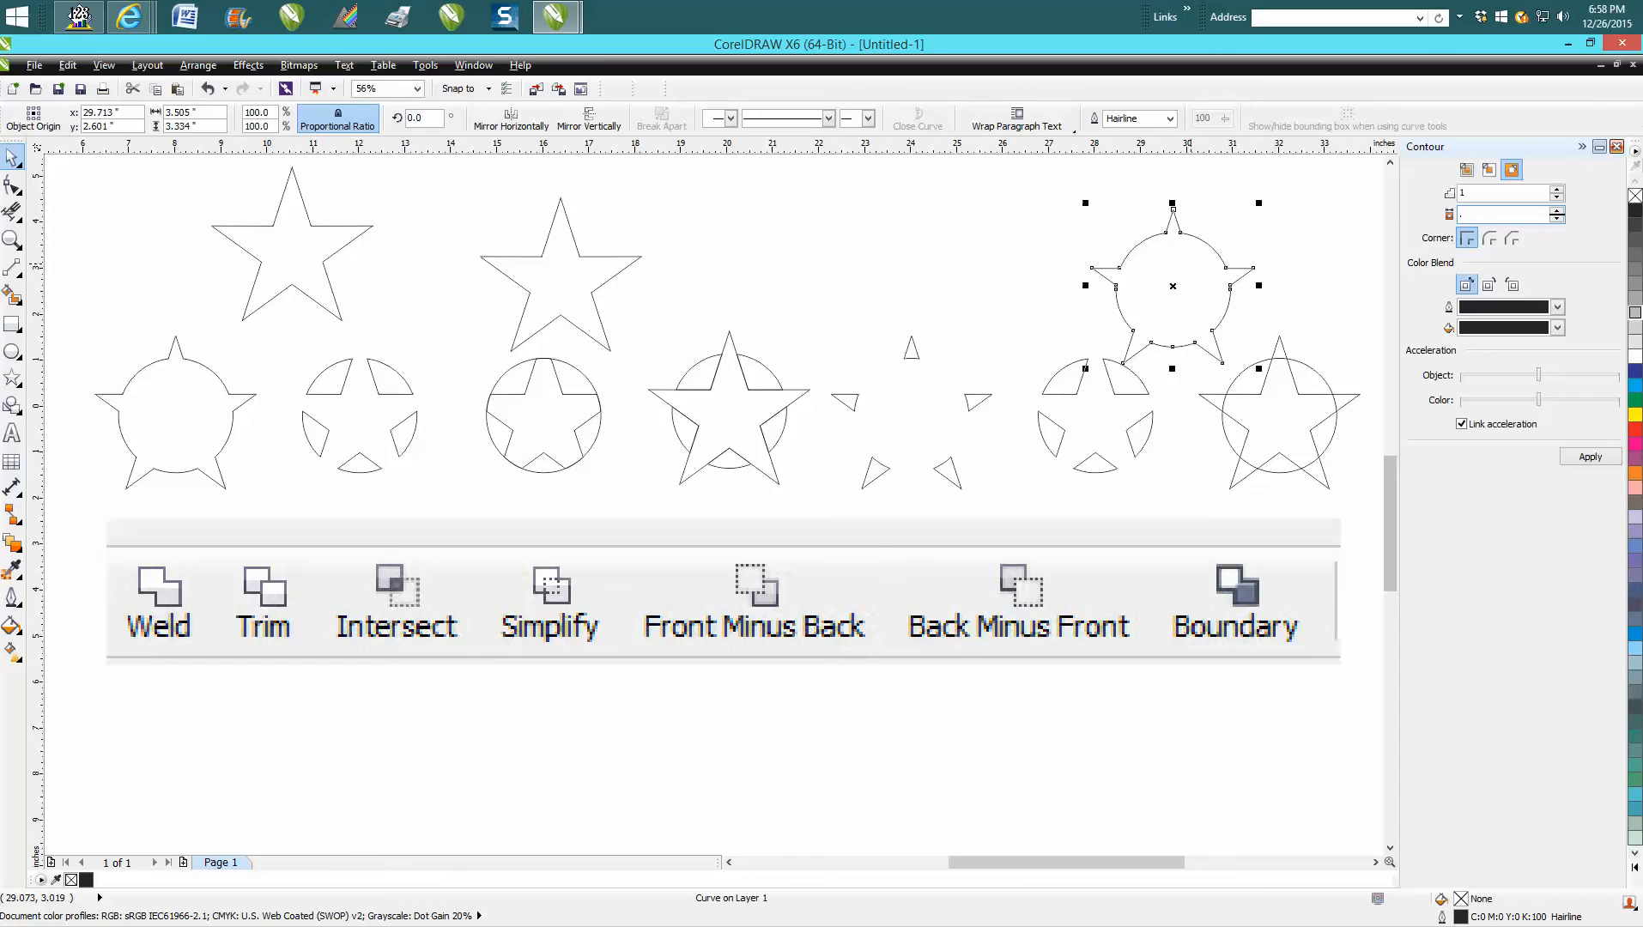
Step: Apply an Outside contour of 1 step at 0.02" offset to the boundary shape
left_click(1512, 169)
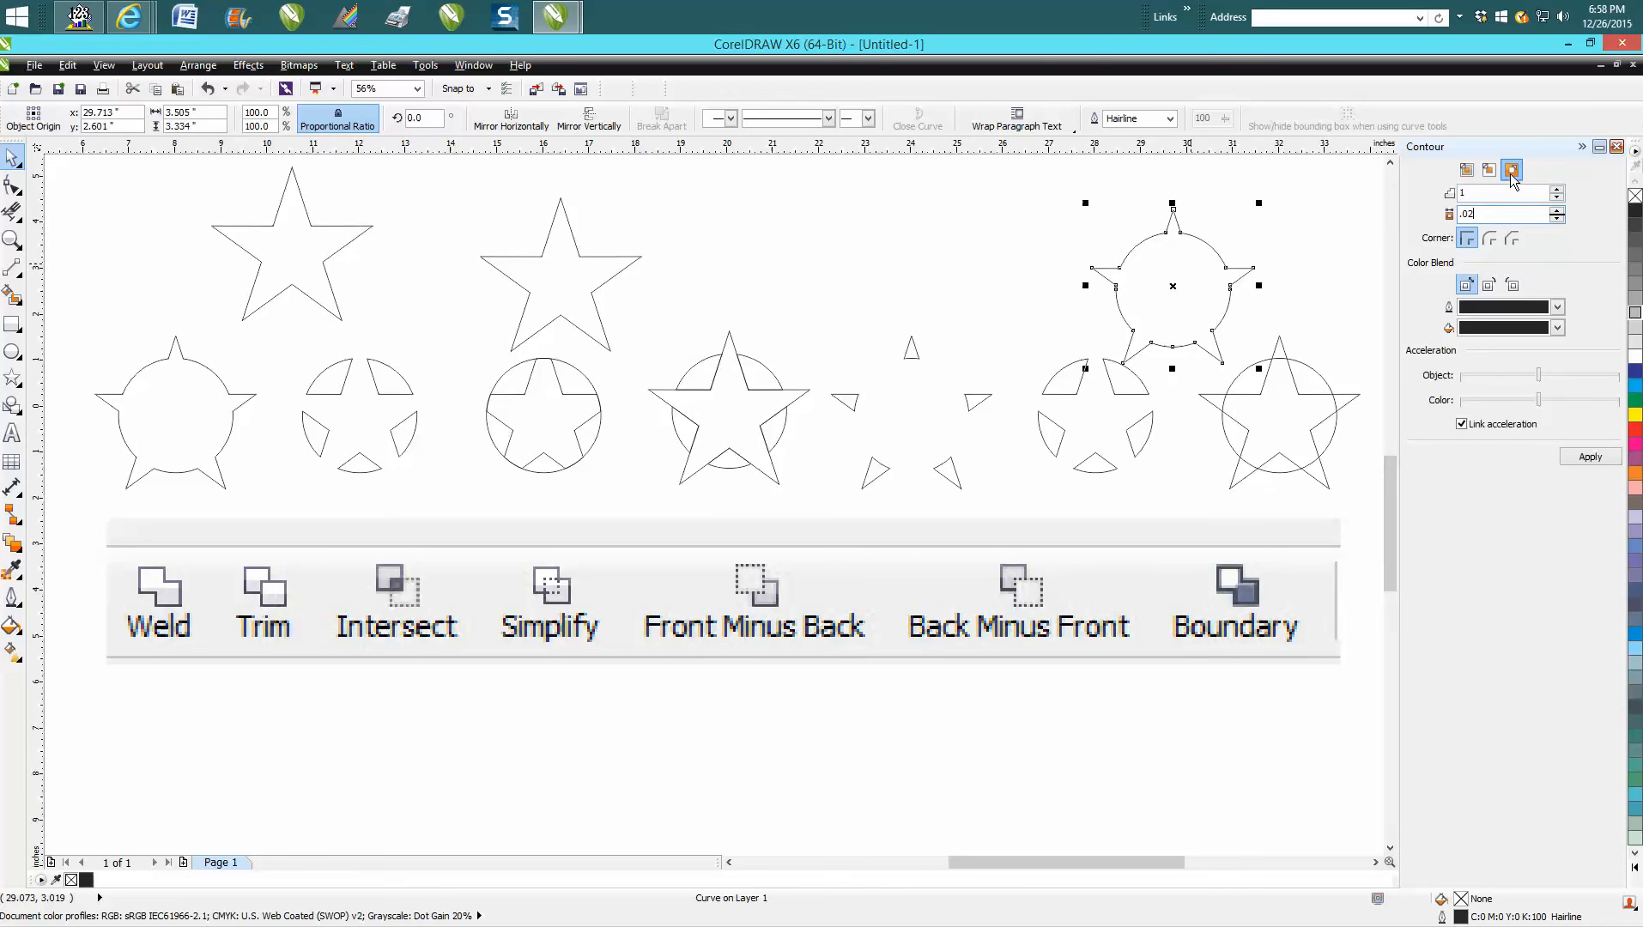
left_click(1589, 456)
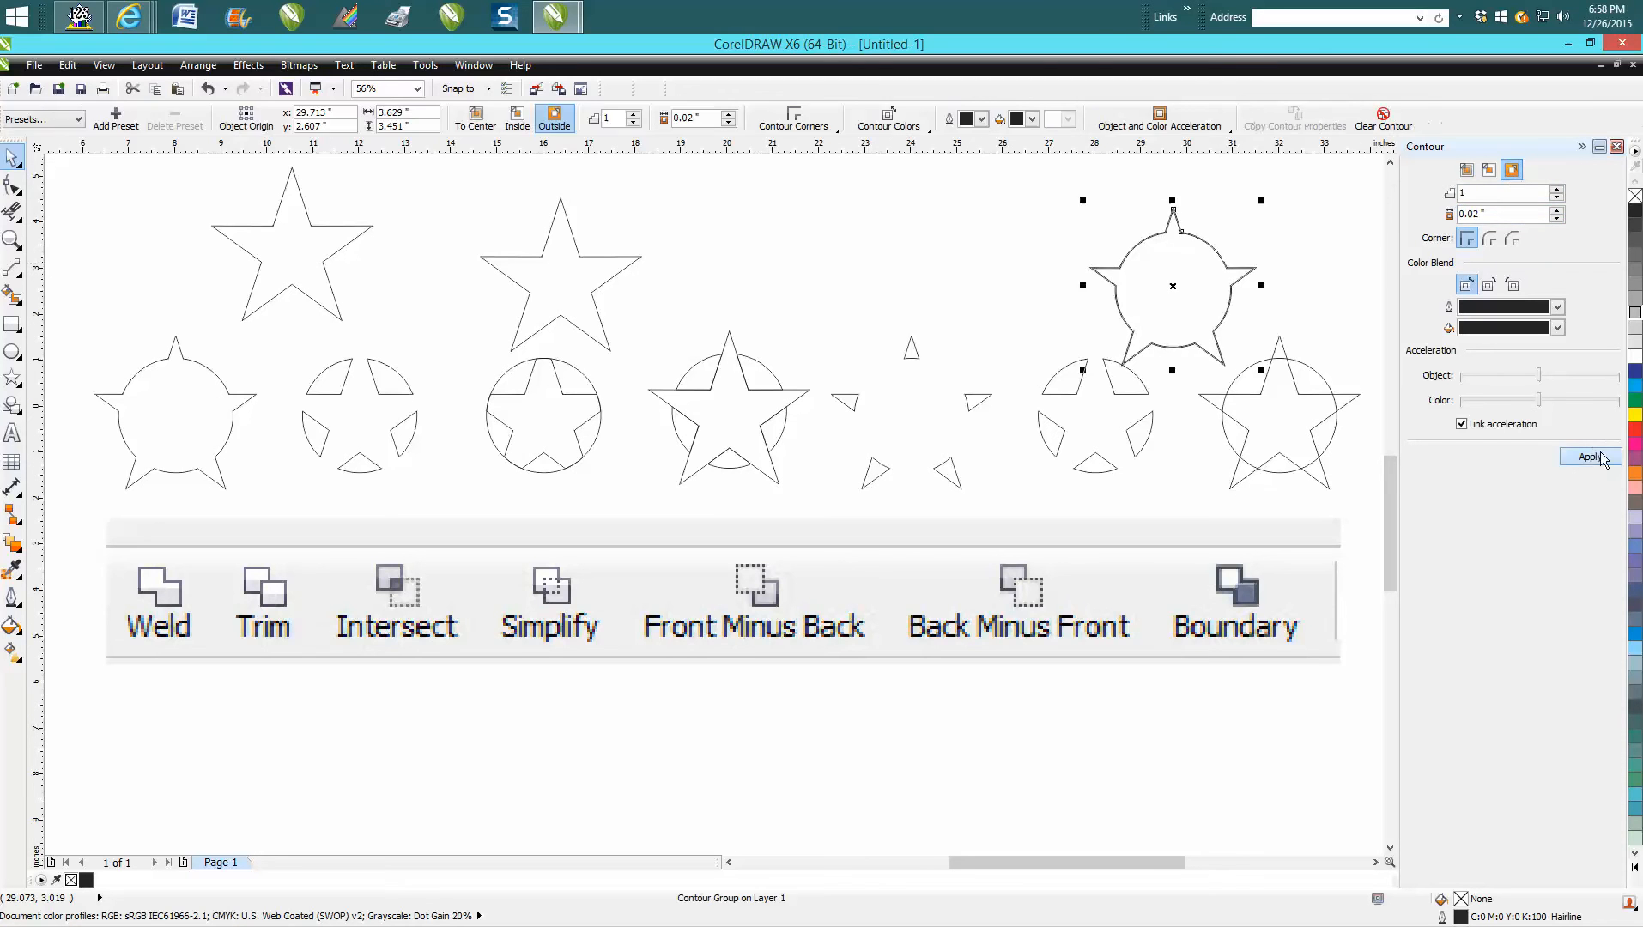
mouse_move(99, 243)
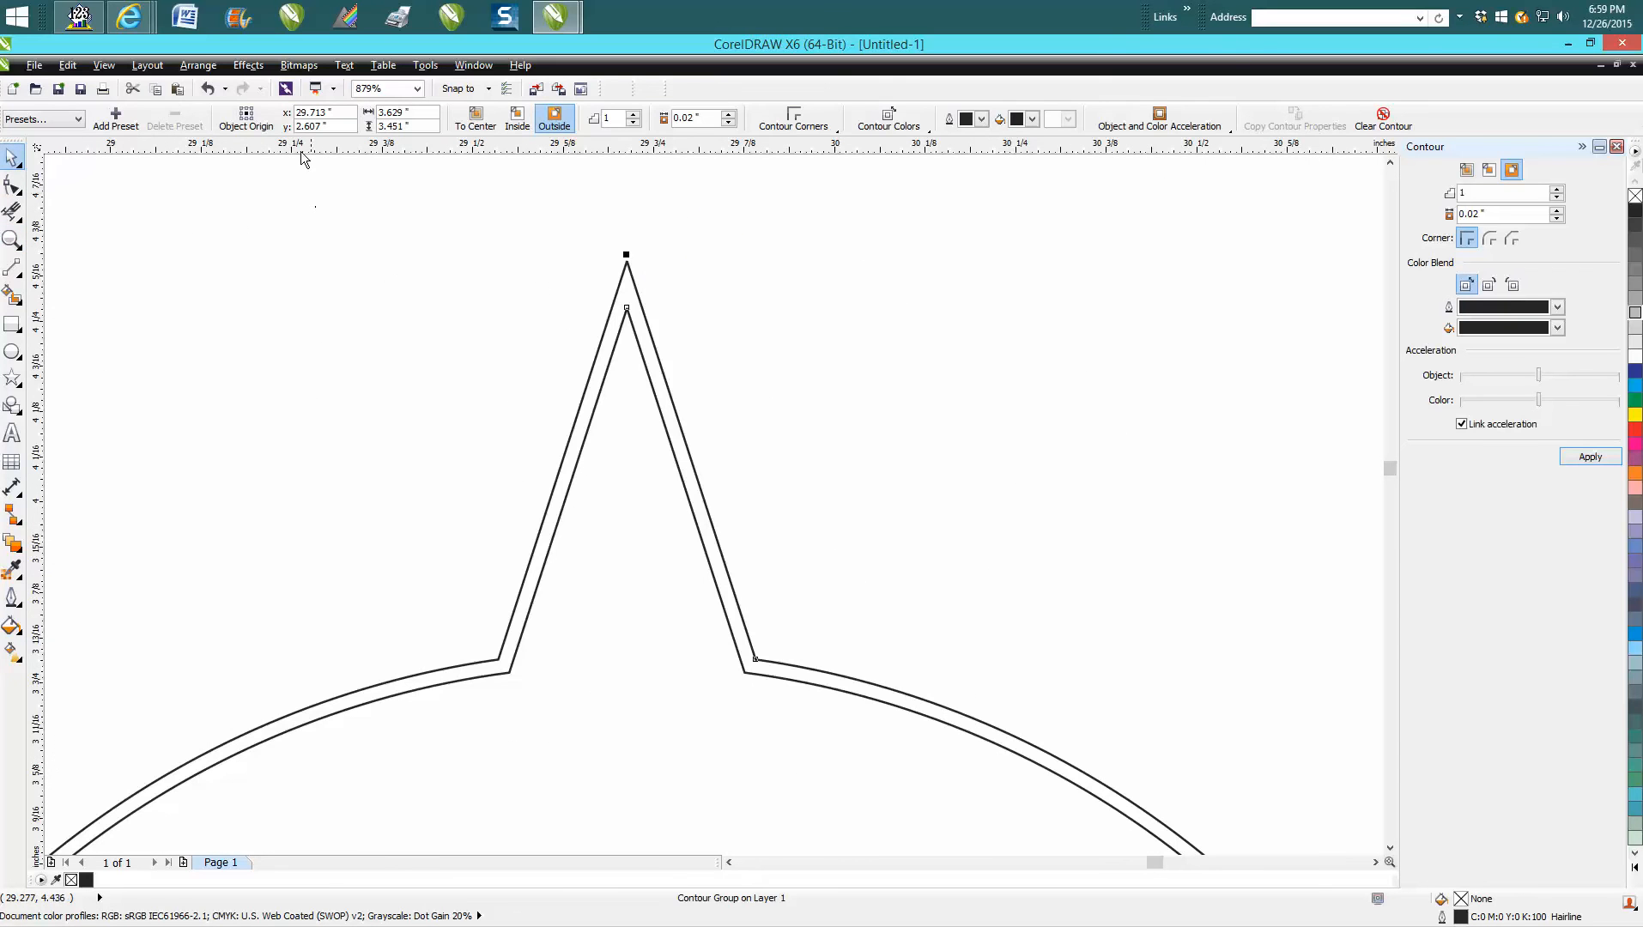
Step: Break the contour group apart from the Arrange menu
left_click(198, 66)
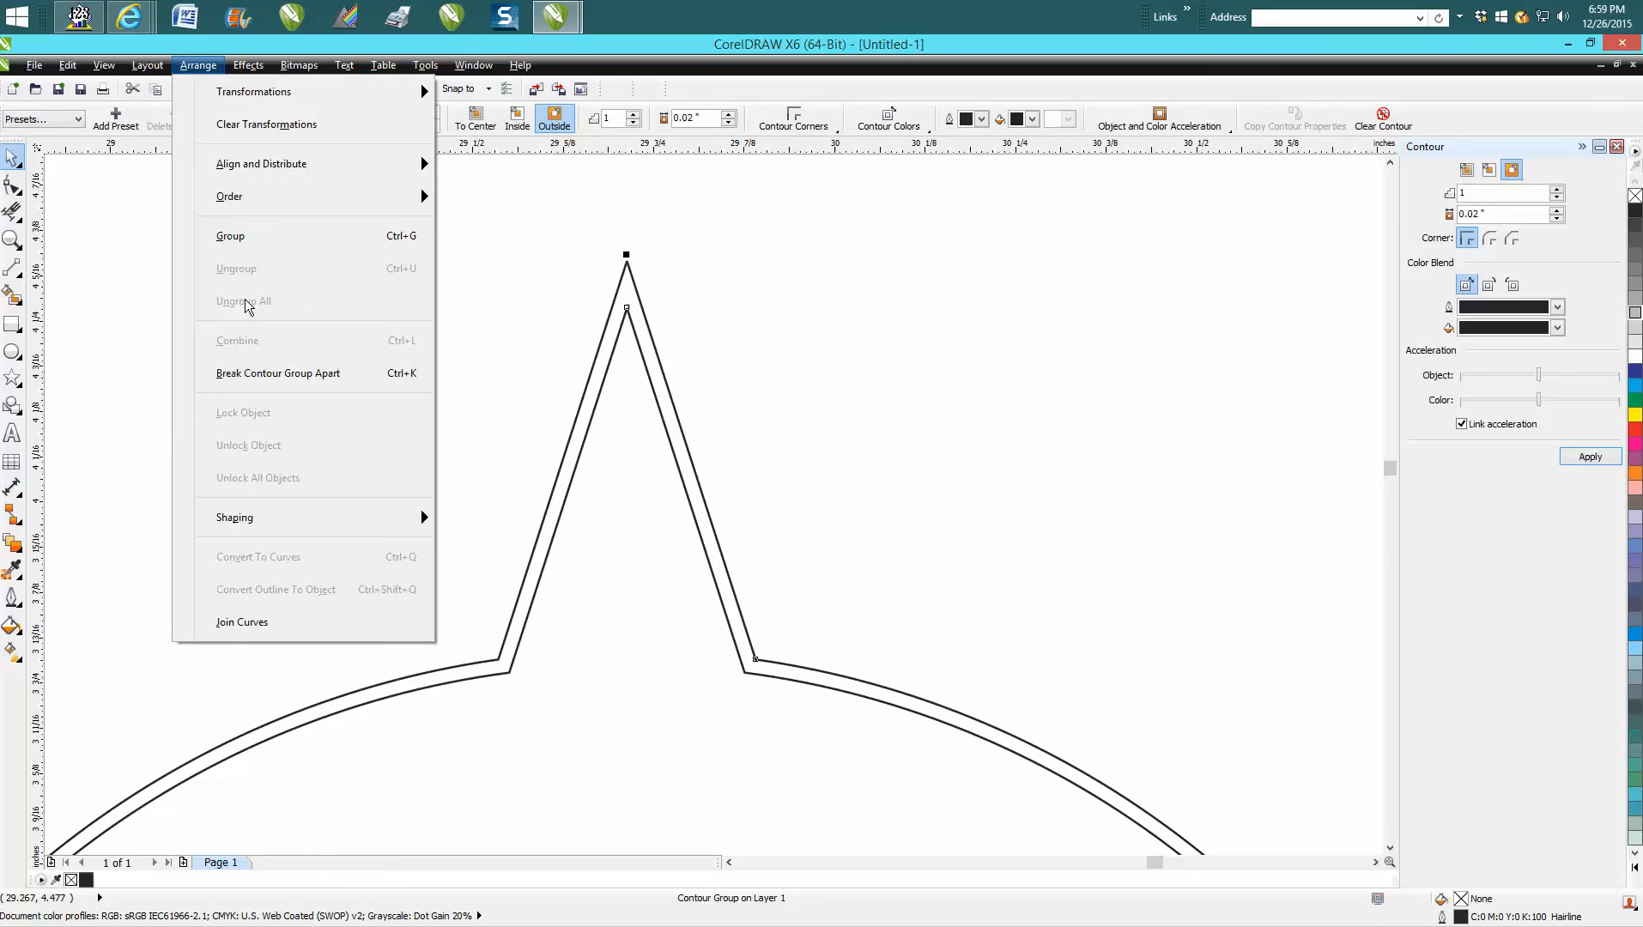
left_click(524, 346)
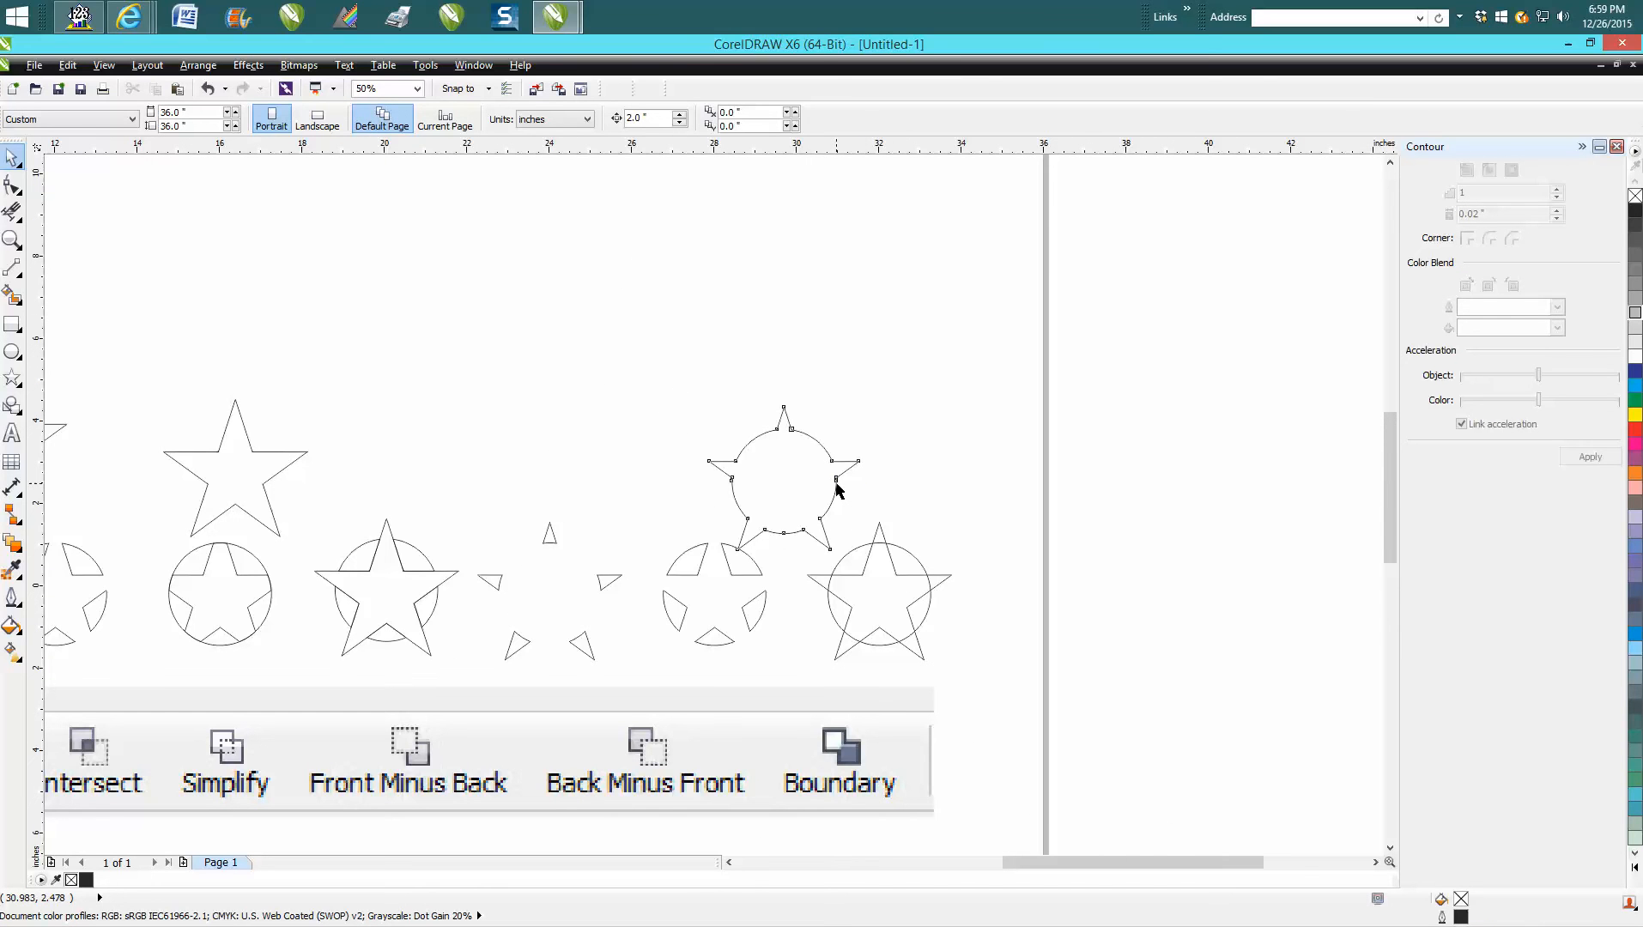
Step: Pick up the separated contour curve and place it over the seventh pair
left_click(852, 570)
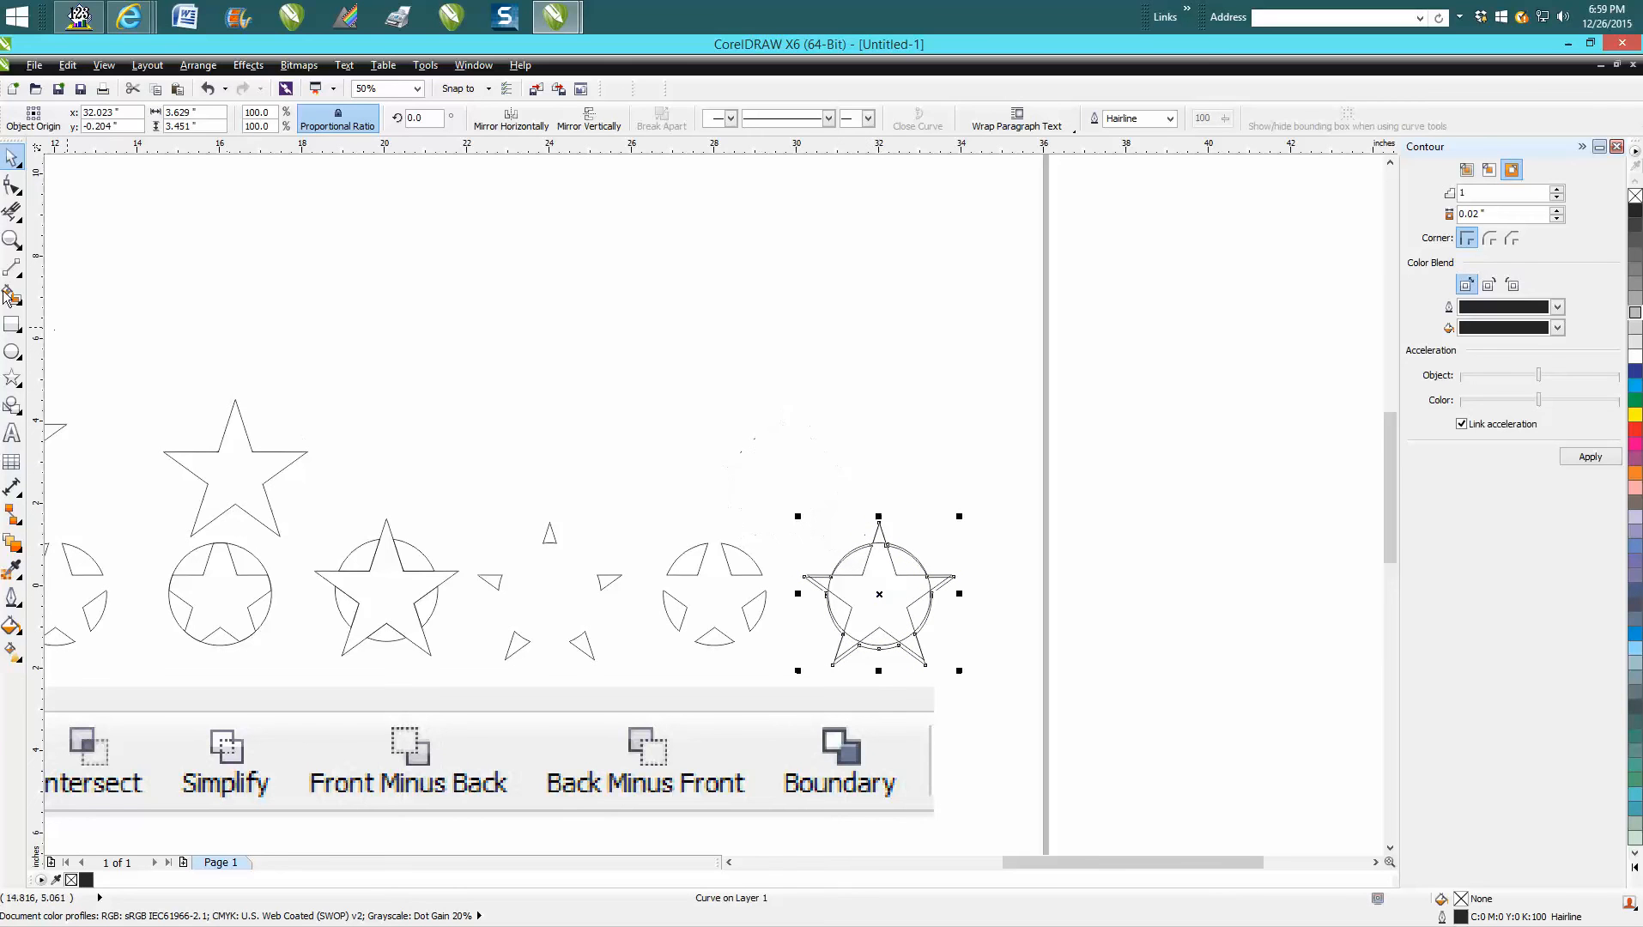
left_click(11, 241)
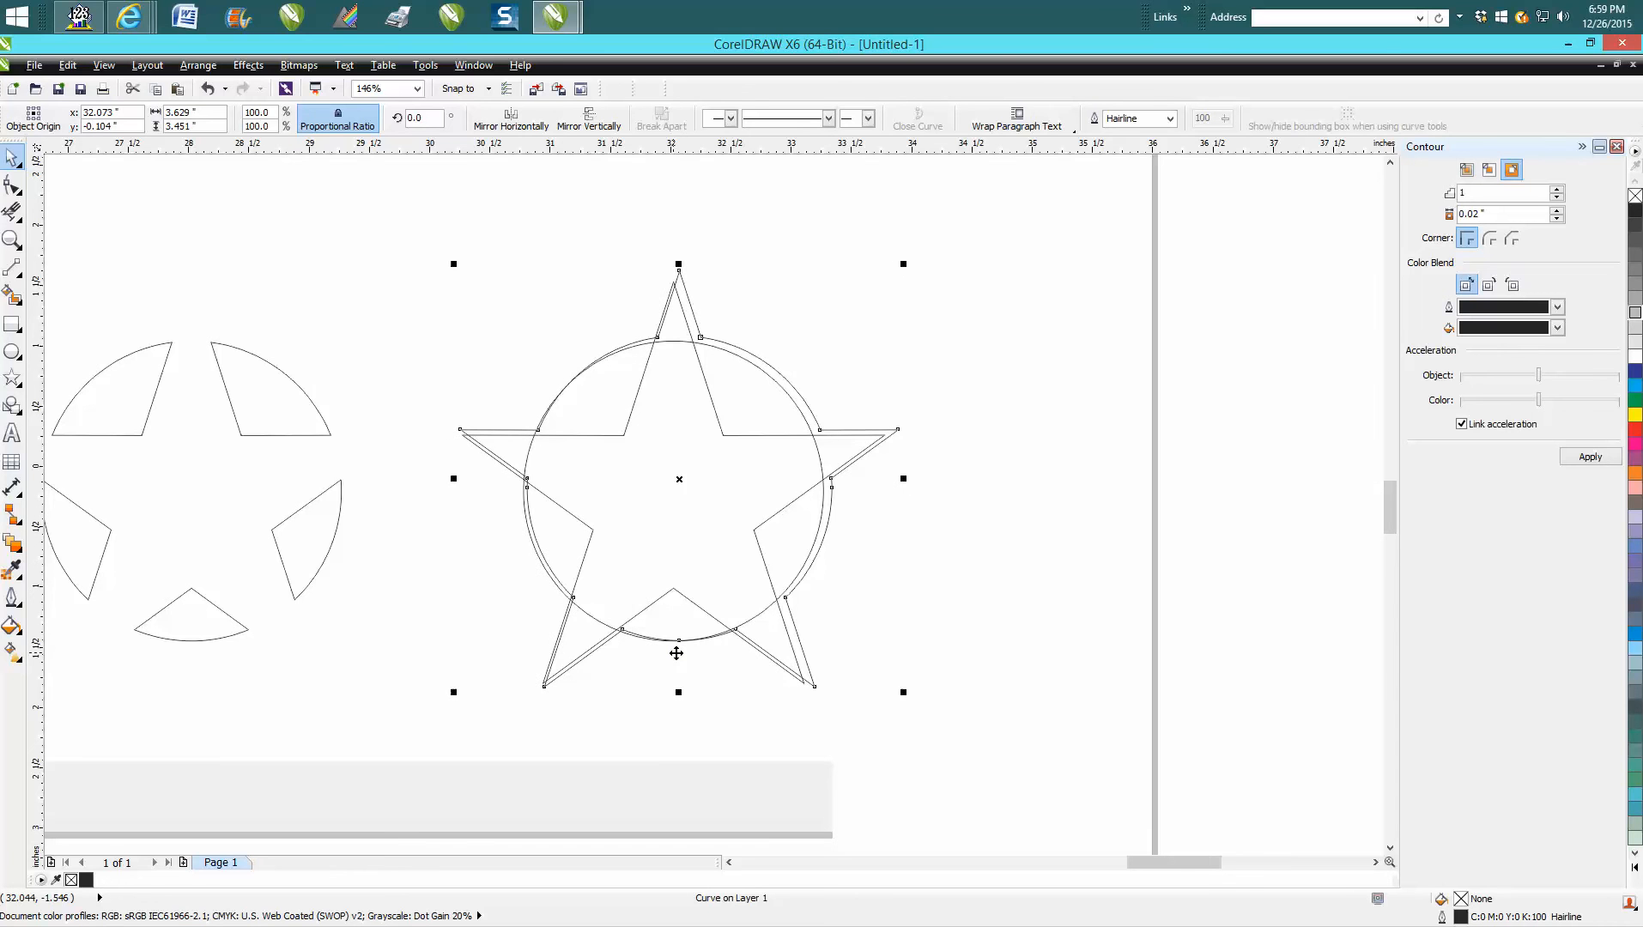
Step: Nudge the contour curve into alignment on the seventh pair, then reselect it
left_click(880, 304)
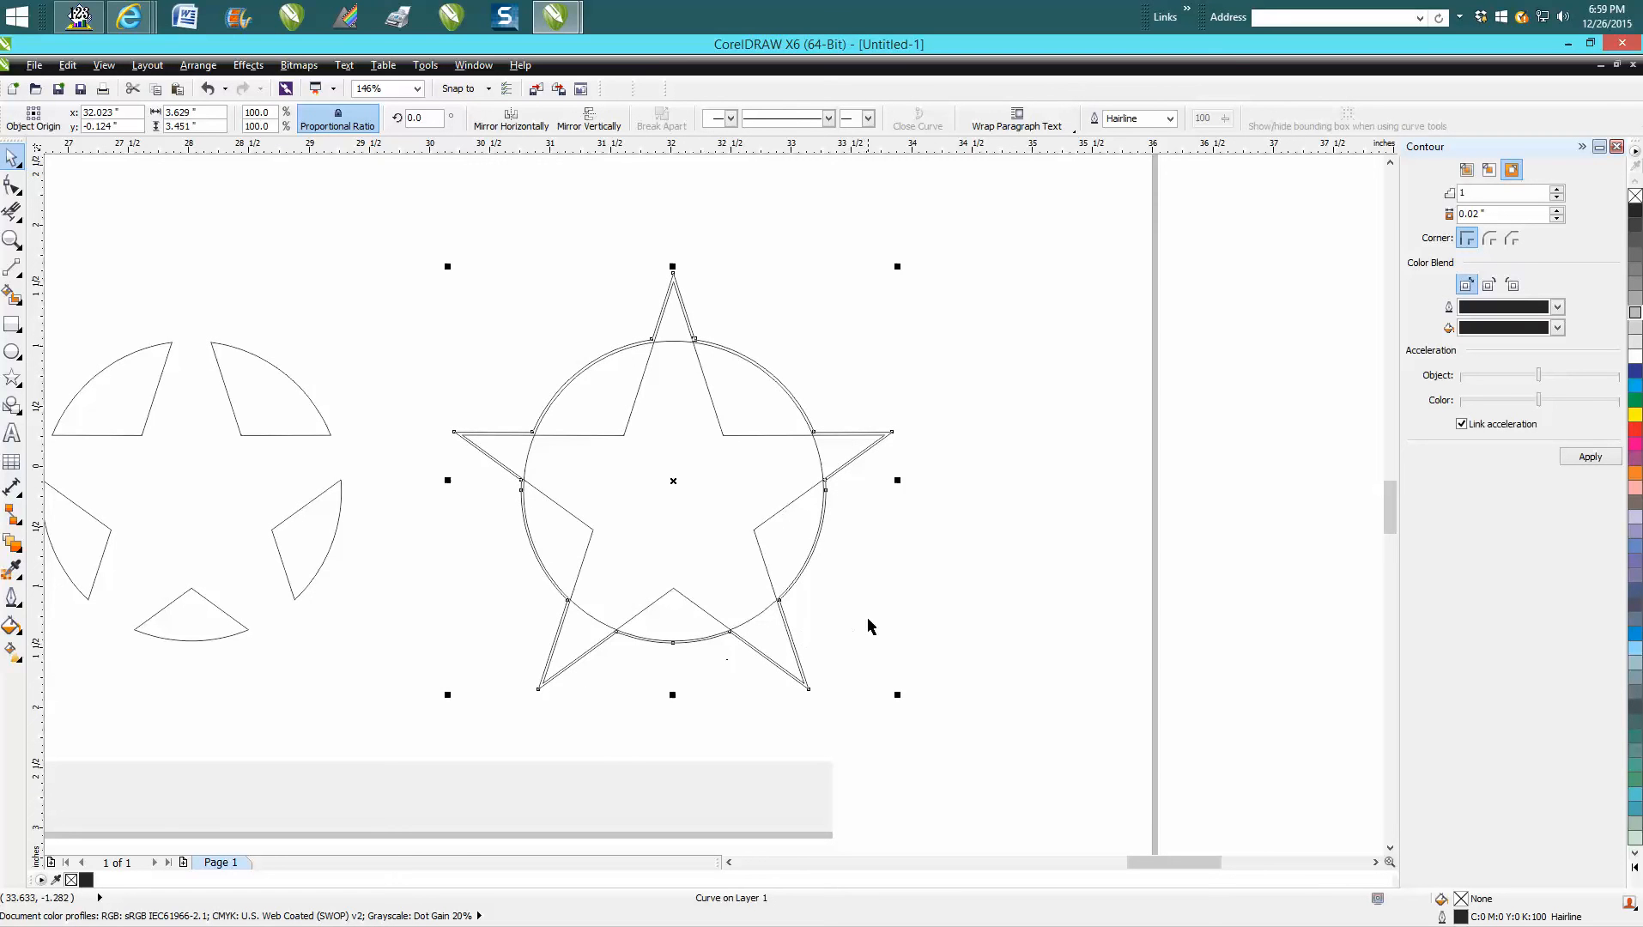
left_click(865, 622)
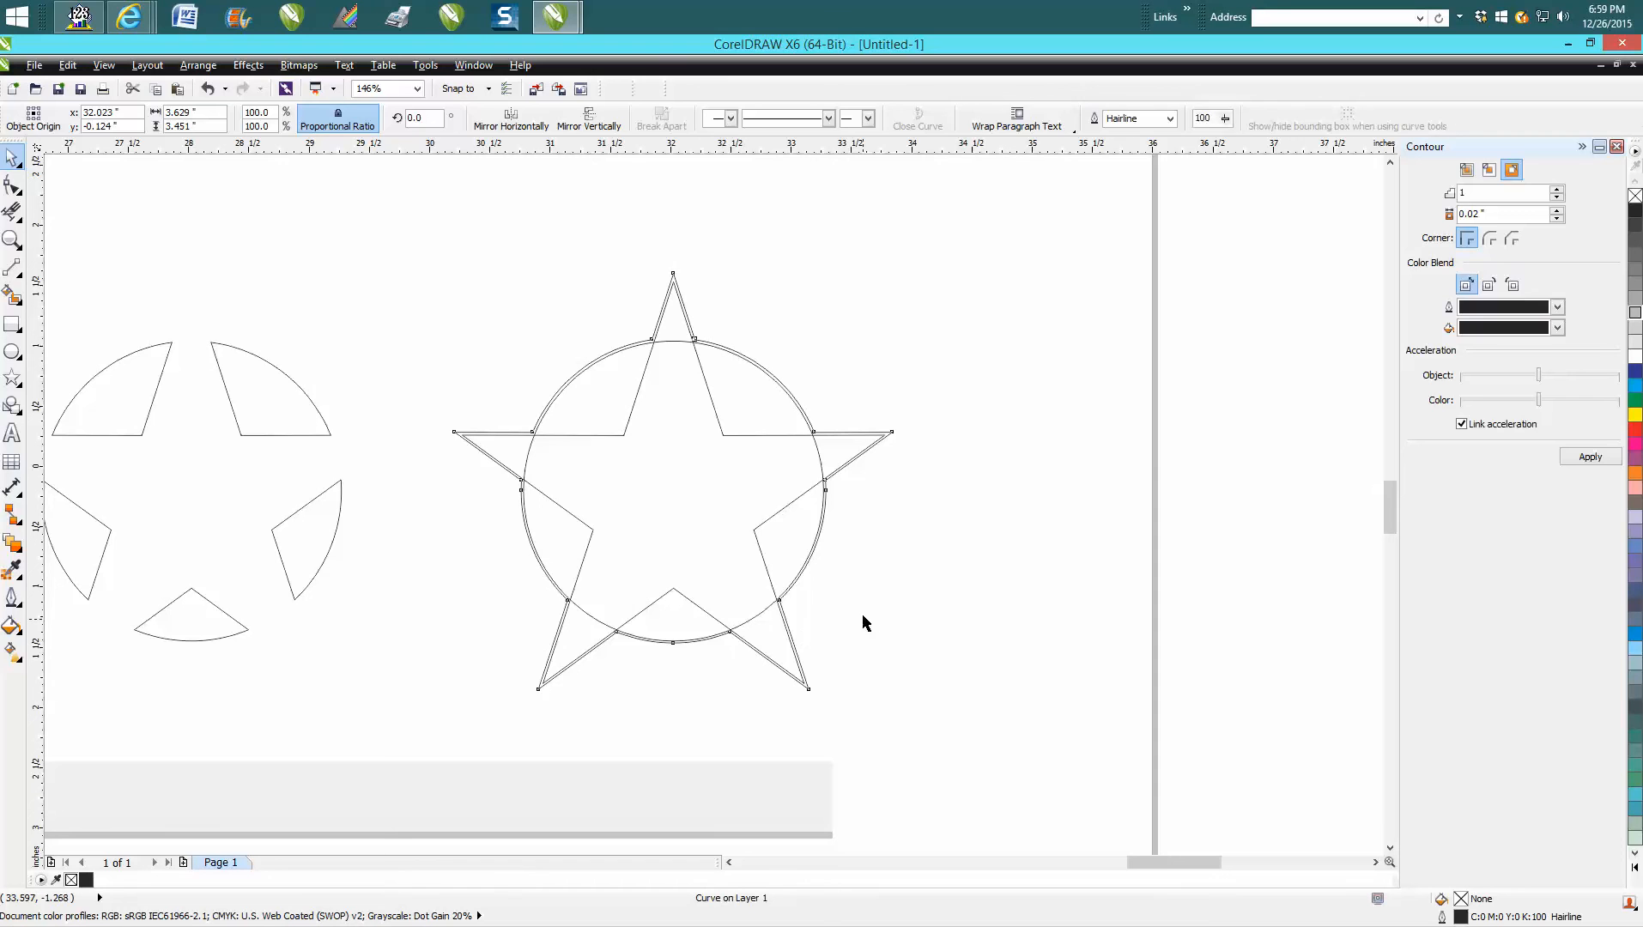
left_click(672, 482)
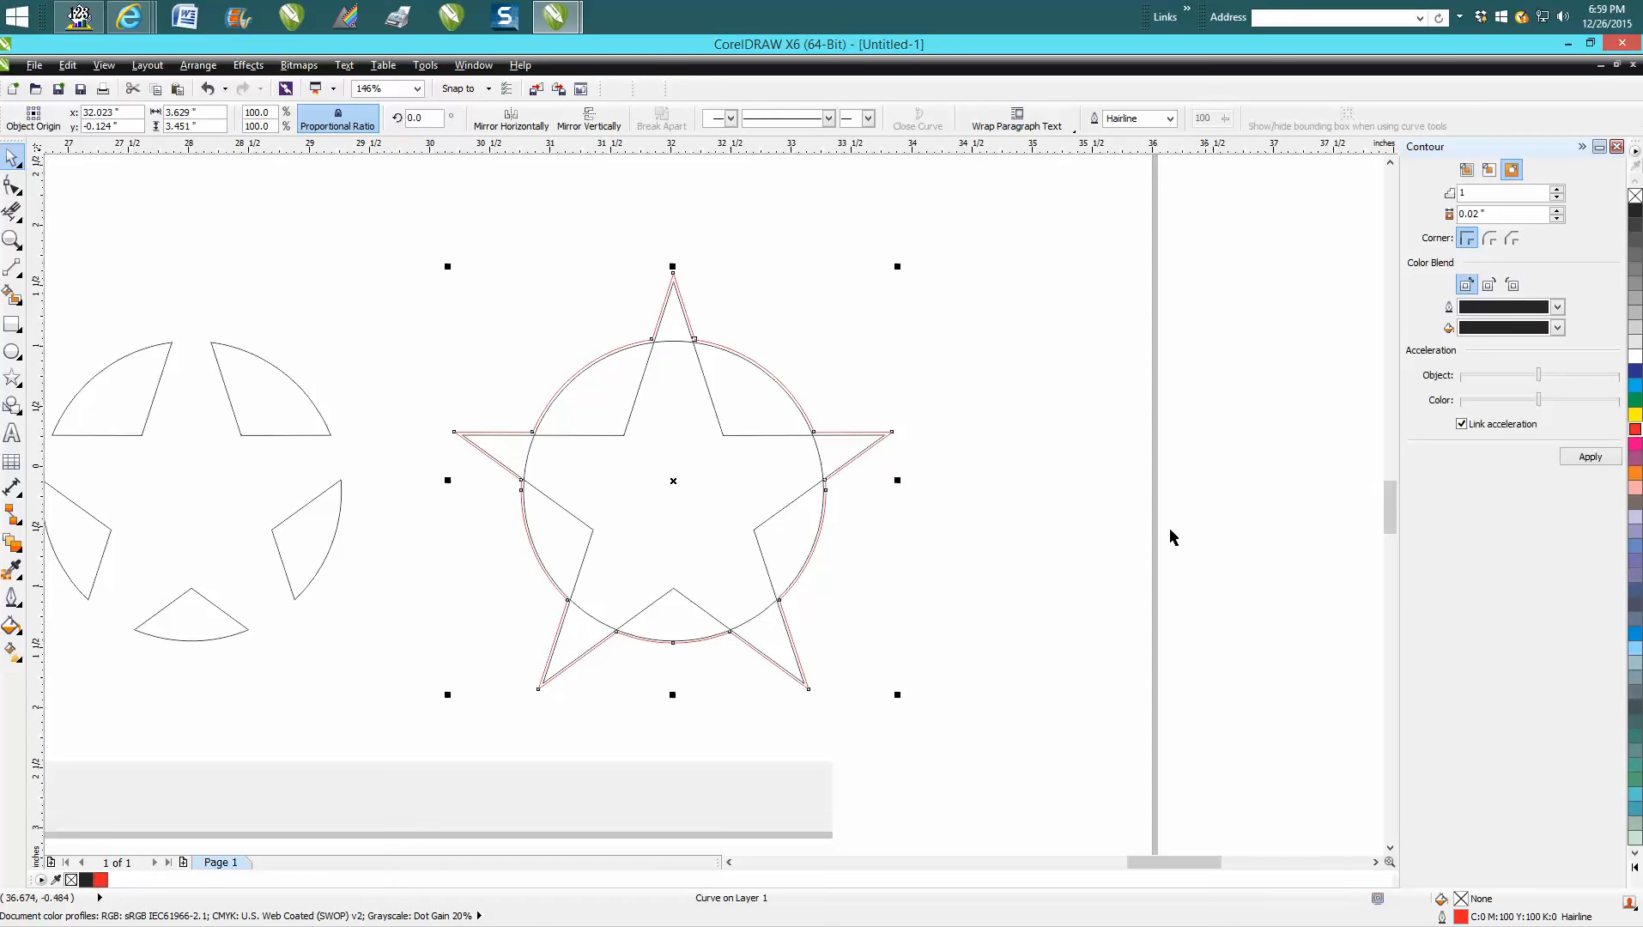
mouse_move(820, 461)
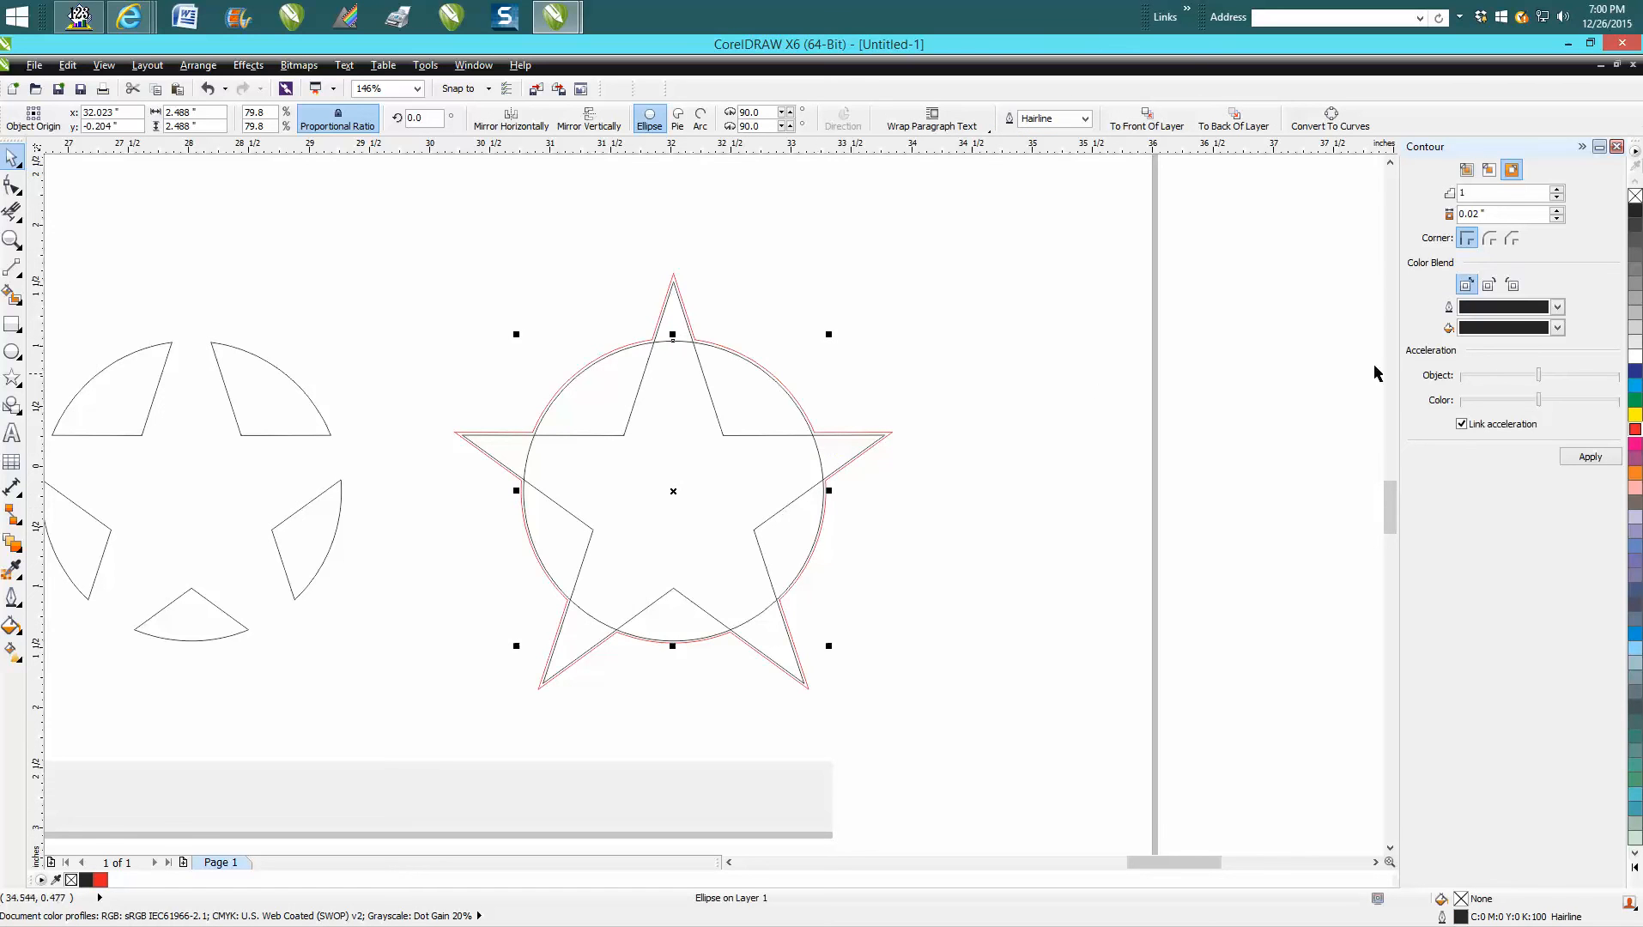
mouse_move(1464, 914)
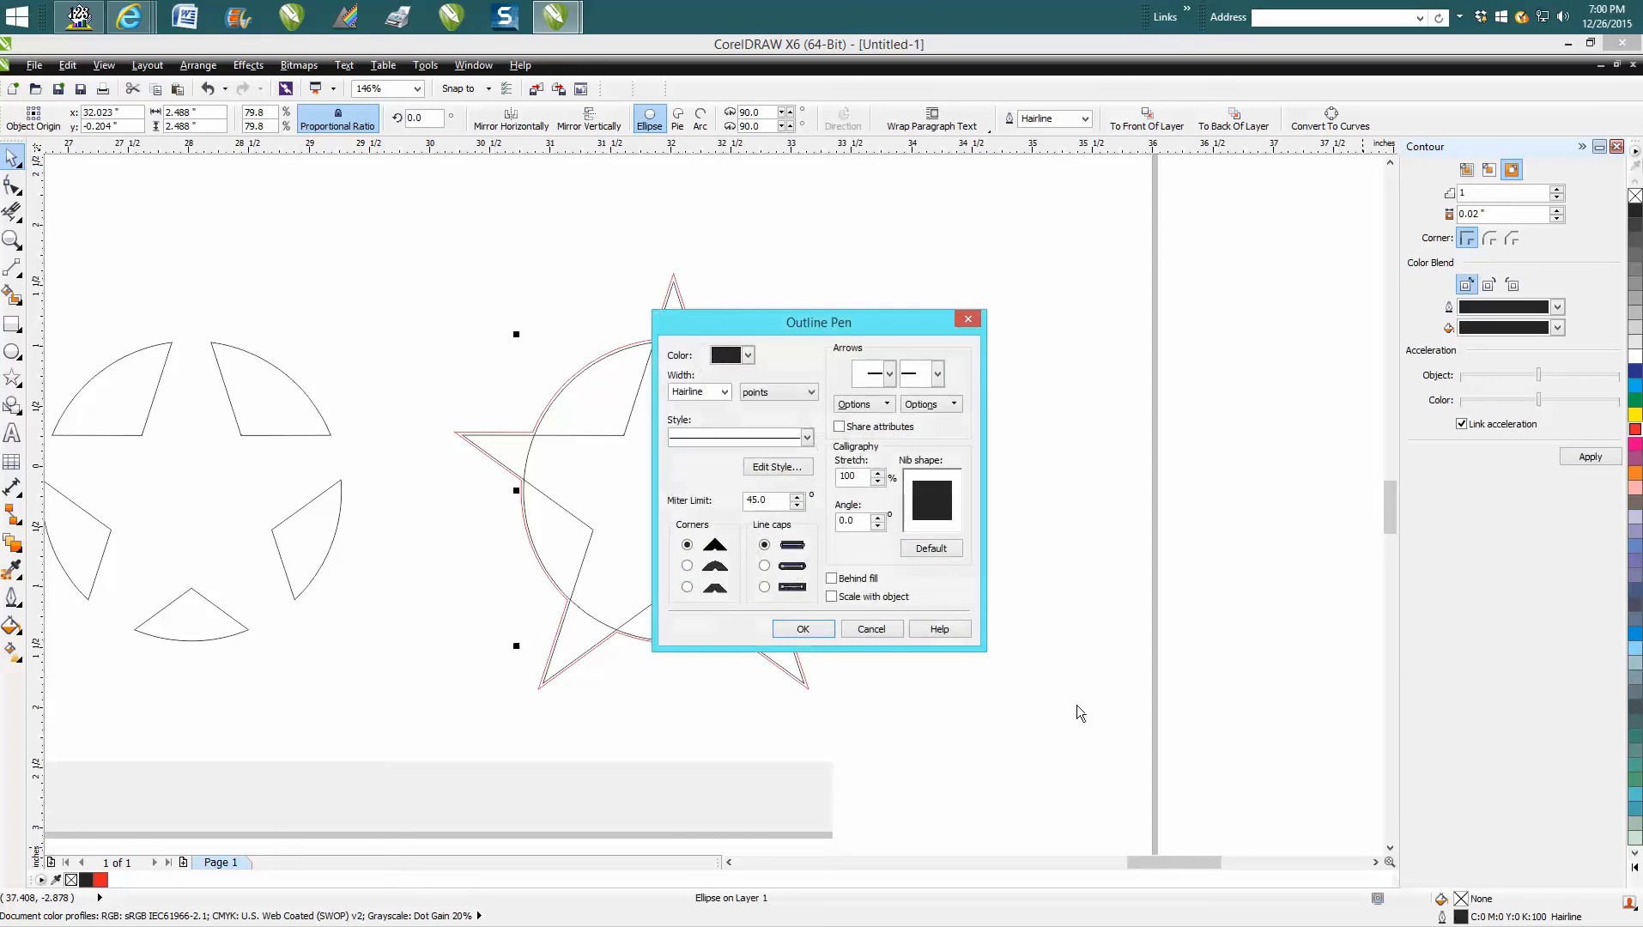
Step: Give the seventh pair's circle a heavier outline width in Outline Pen
left_click(723, 392)
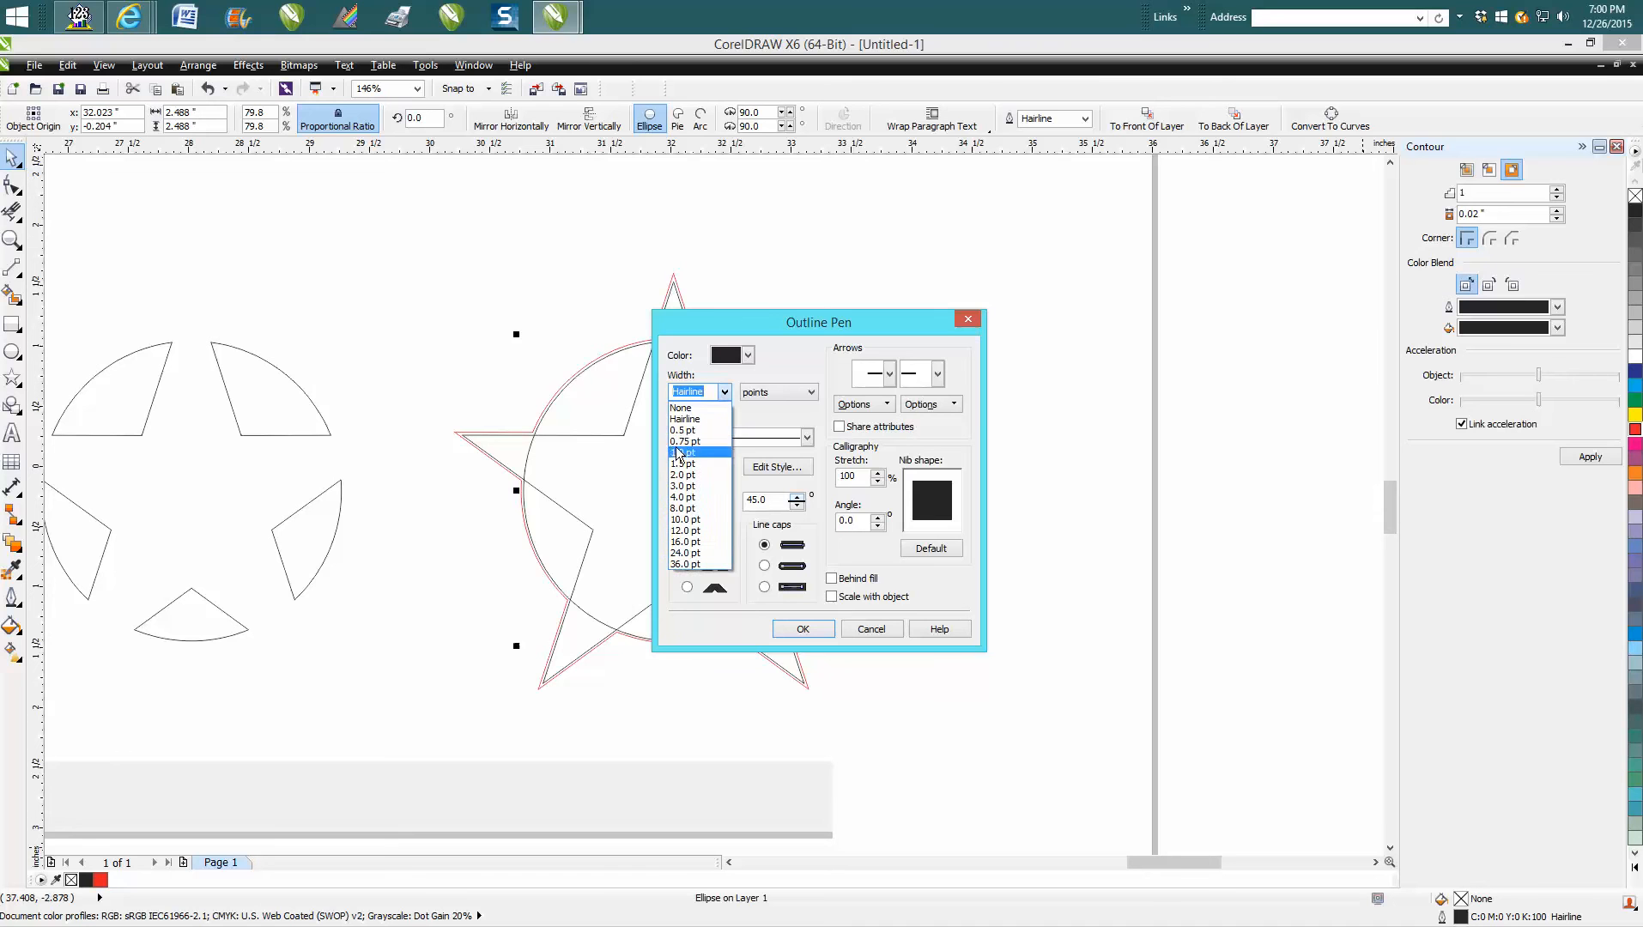
left_click(683, 452)
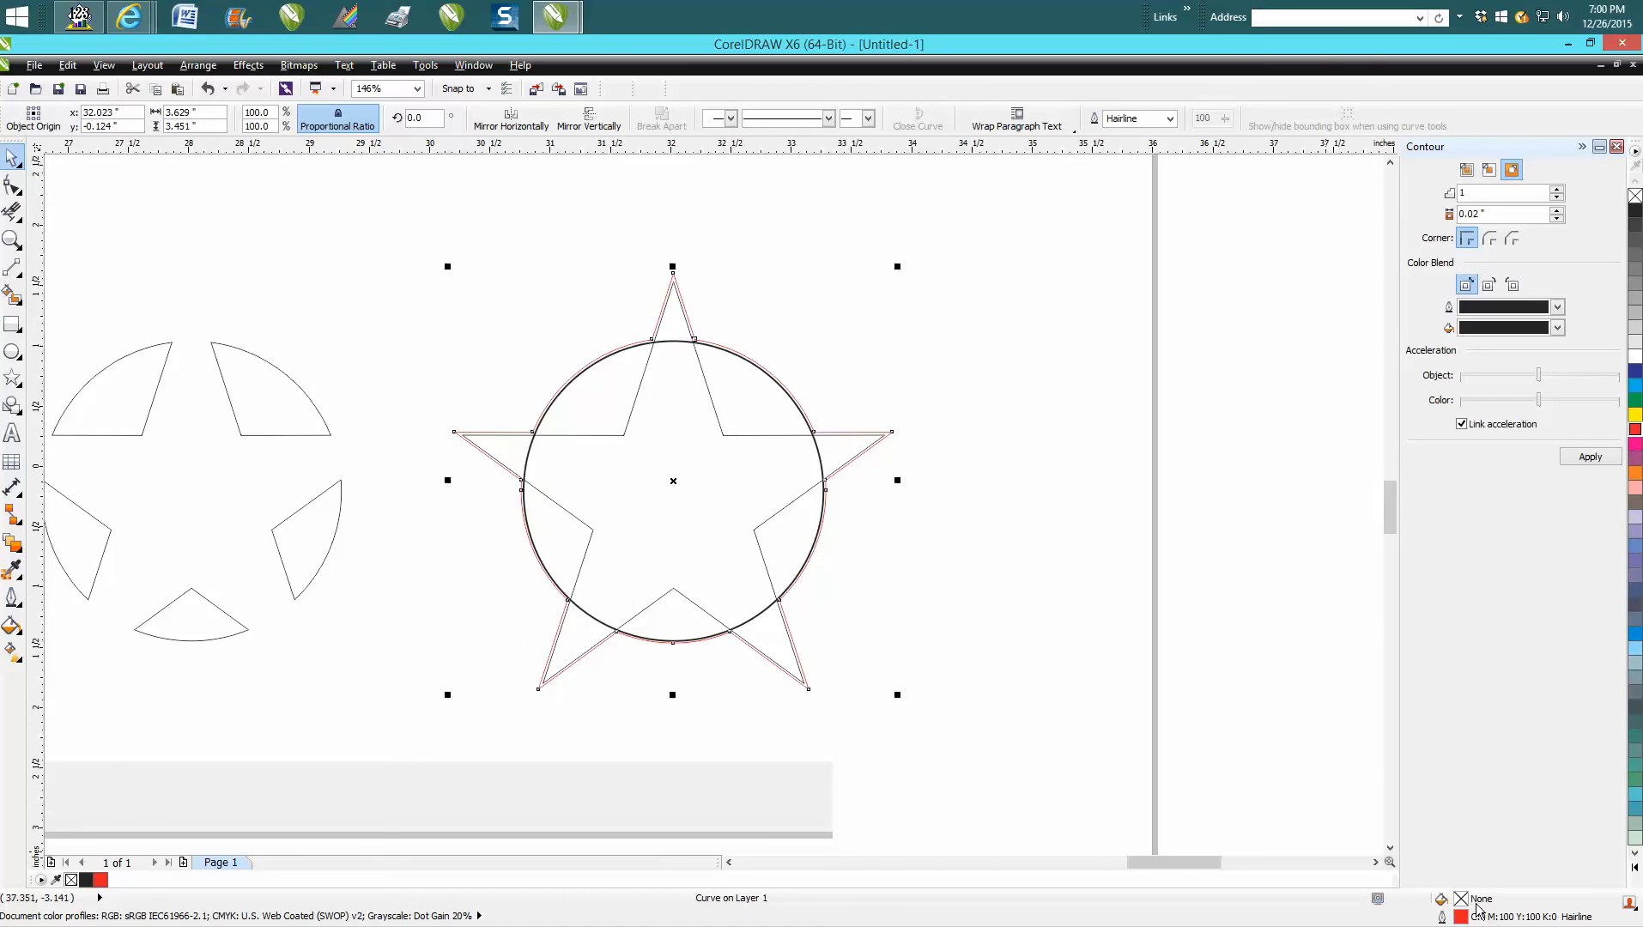
mouse_move(1402, 894)
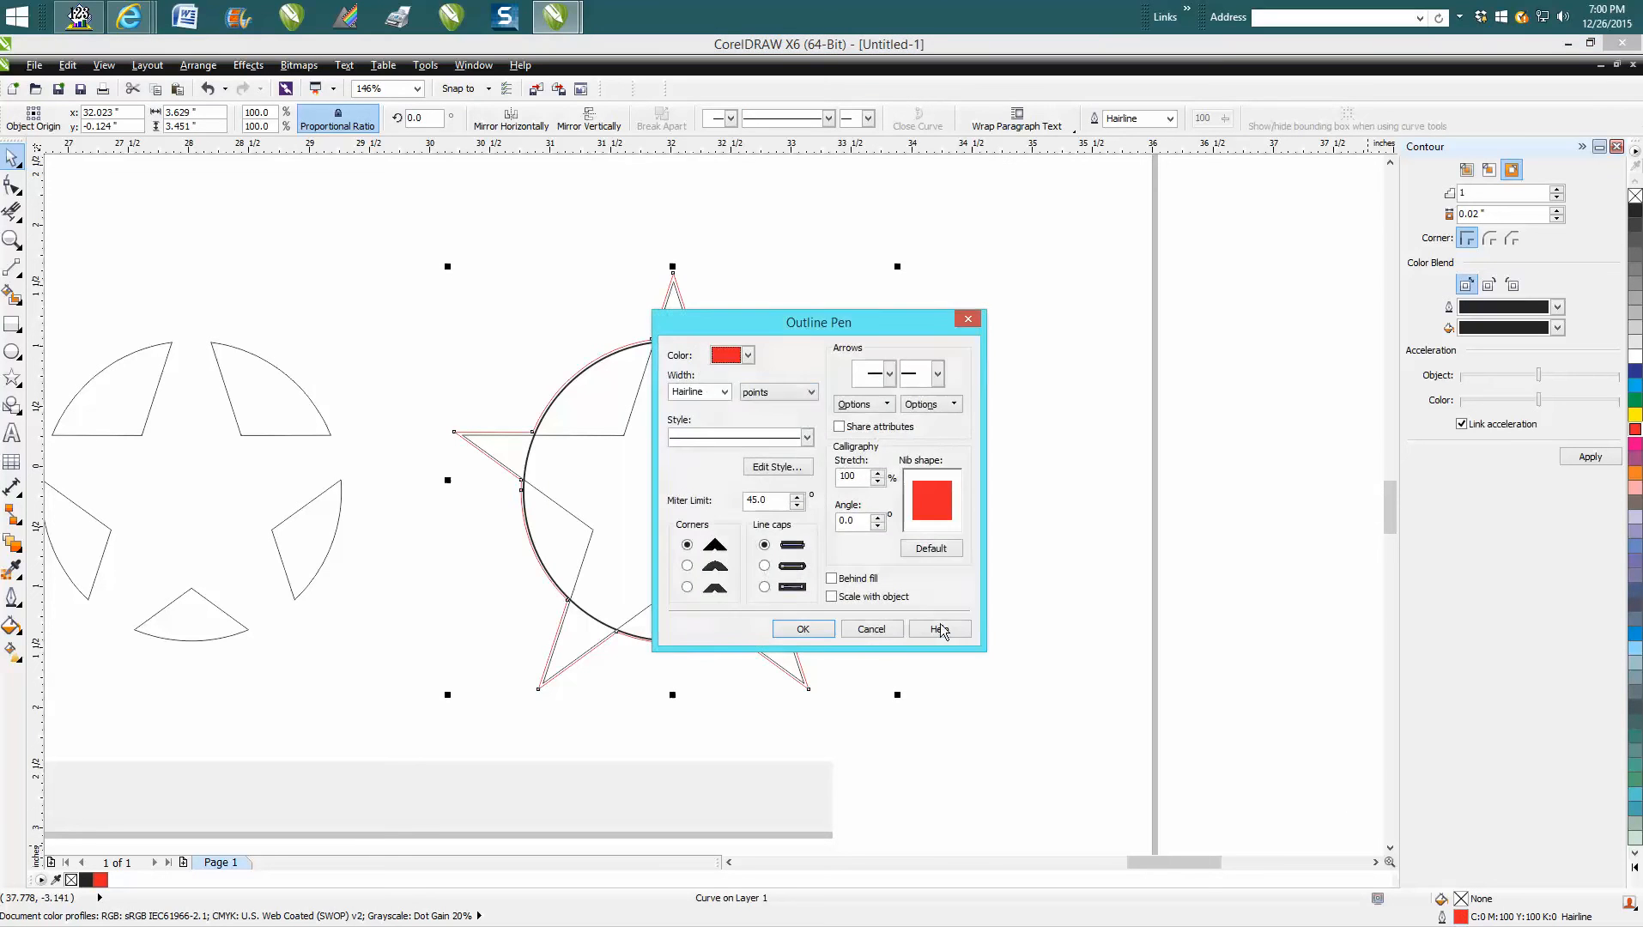
Step: Keep the red contour at Hairline and set the star's outline width to 1.0 pt
left_click(722, 391)
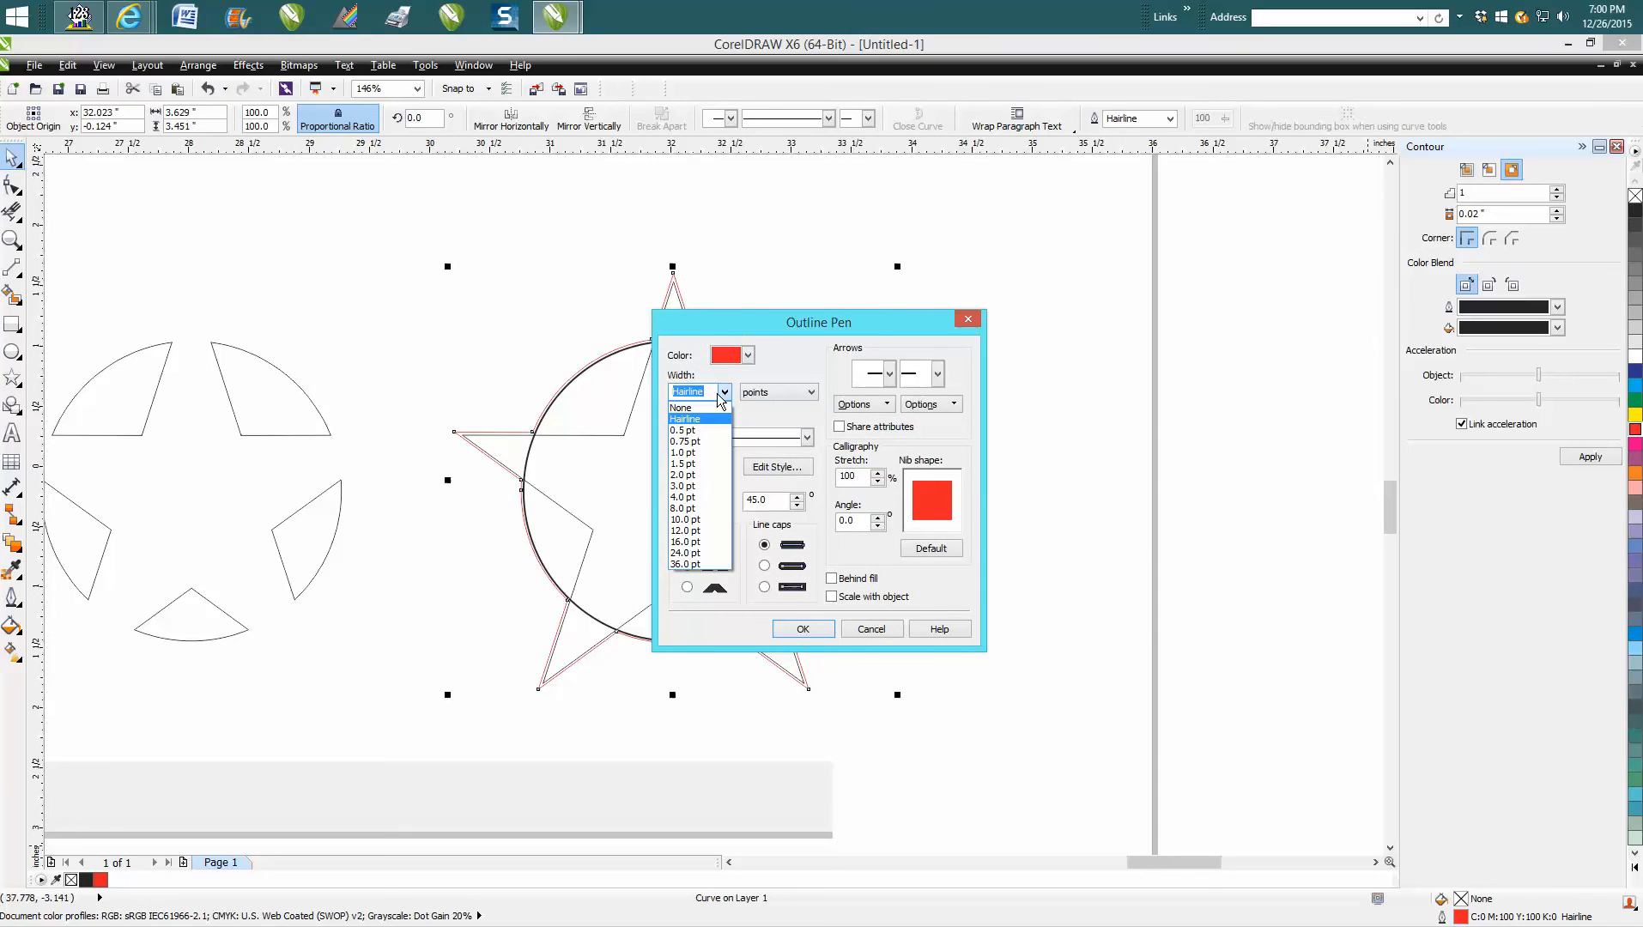
left_click(688, 390)
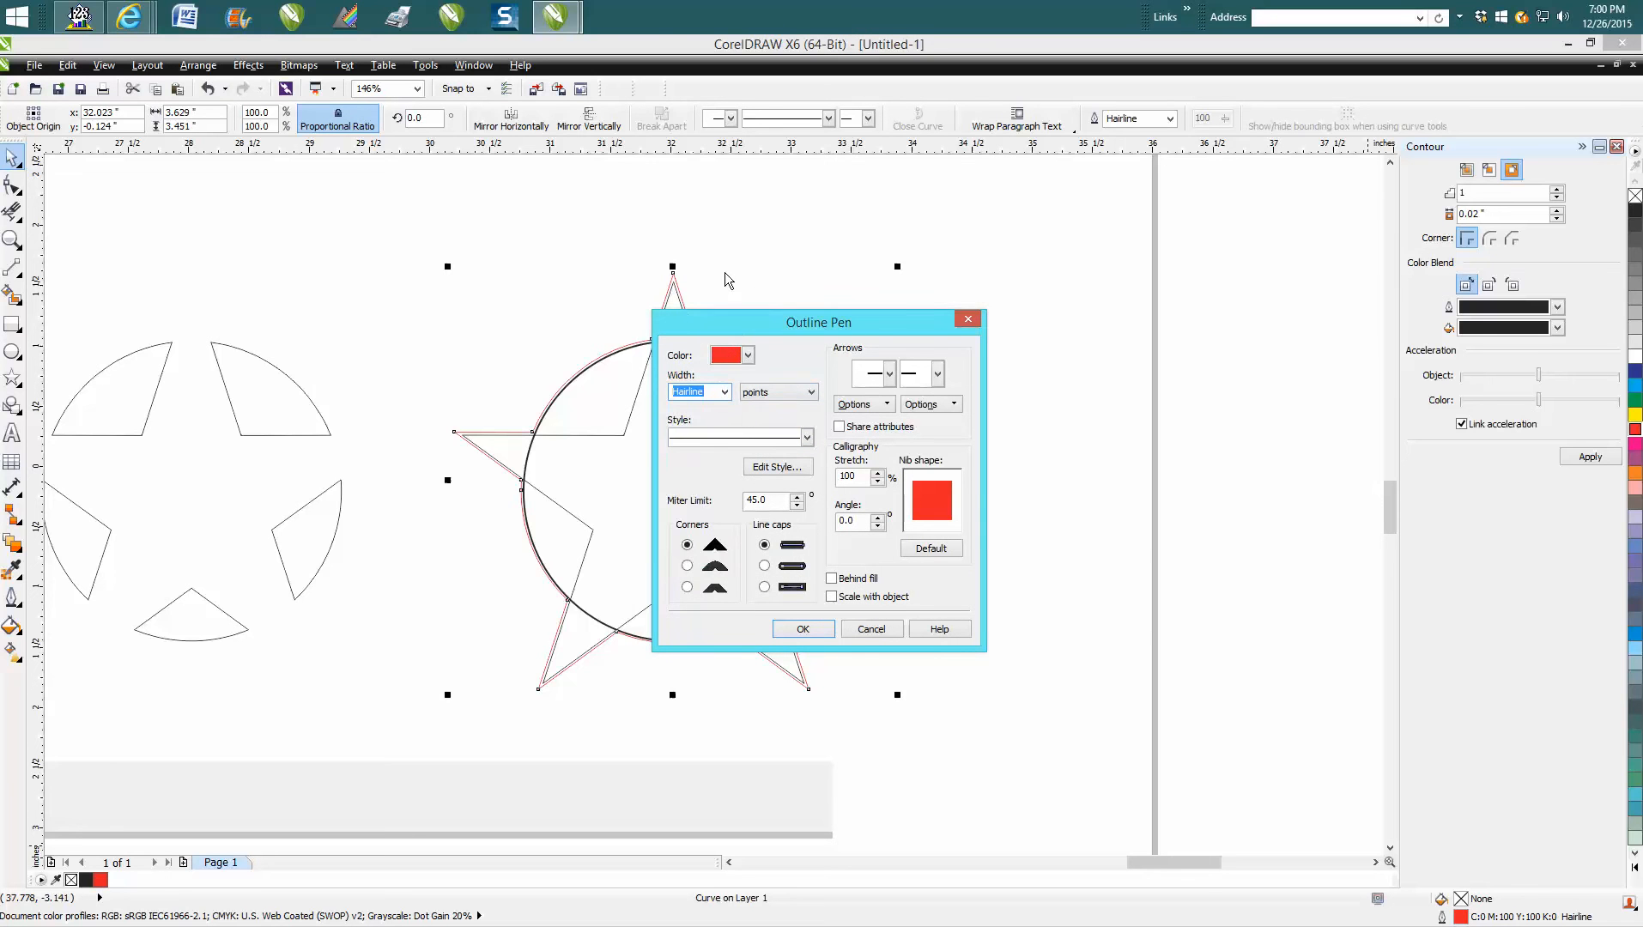
left_click(803, 629)
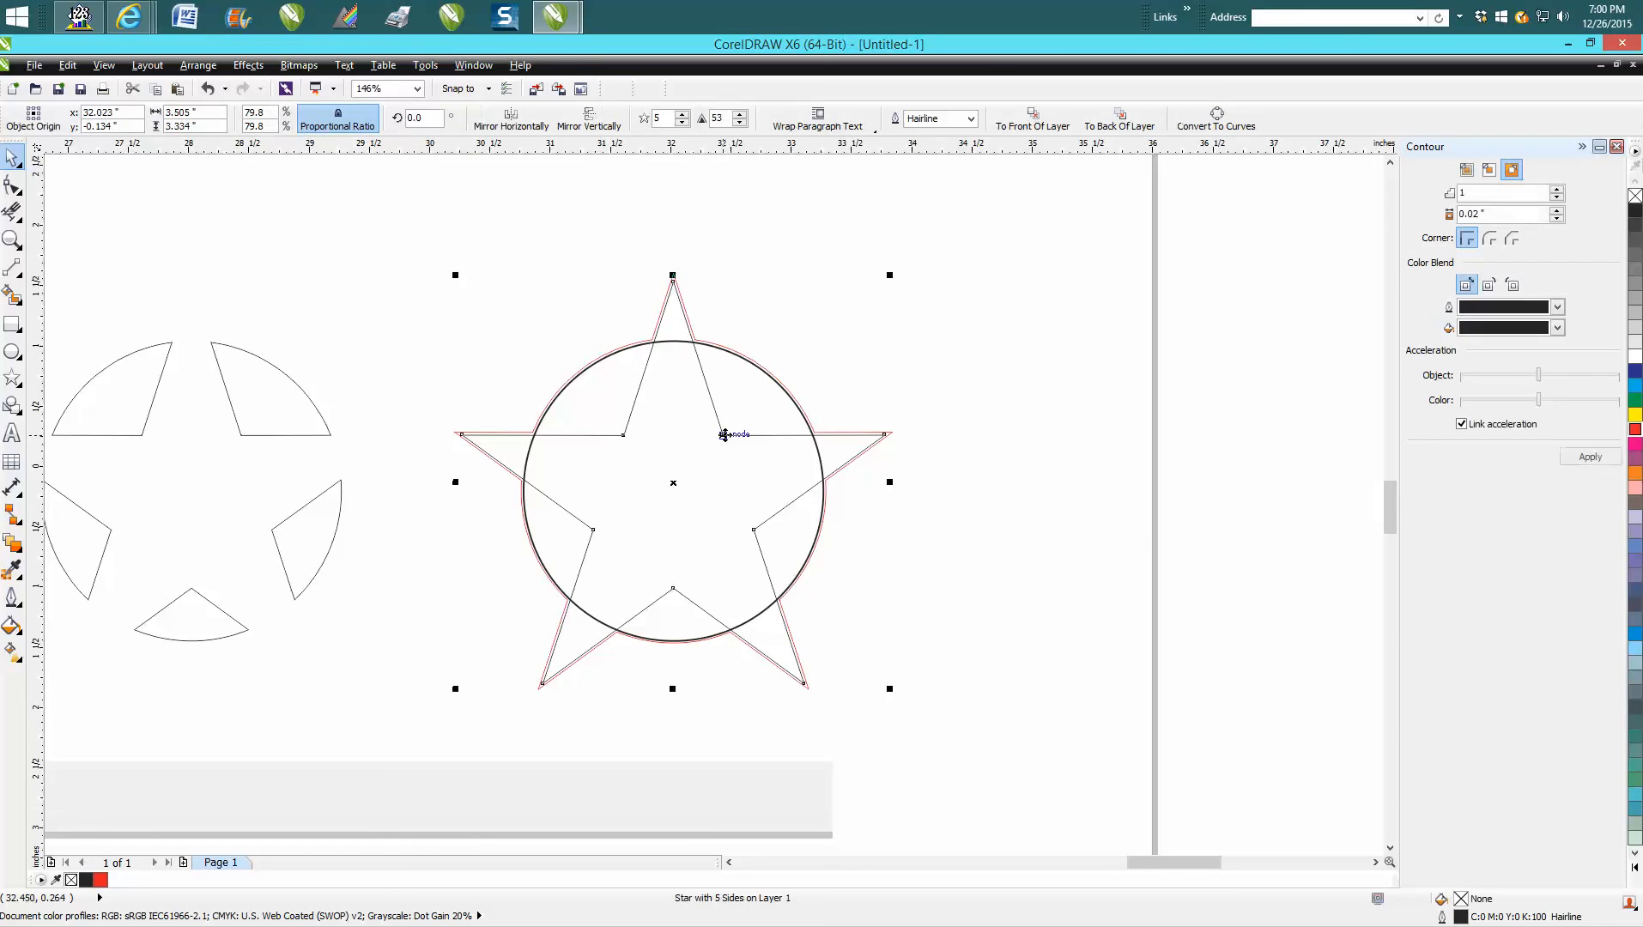
mouse_move(1456, 917)
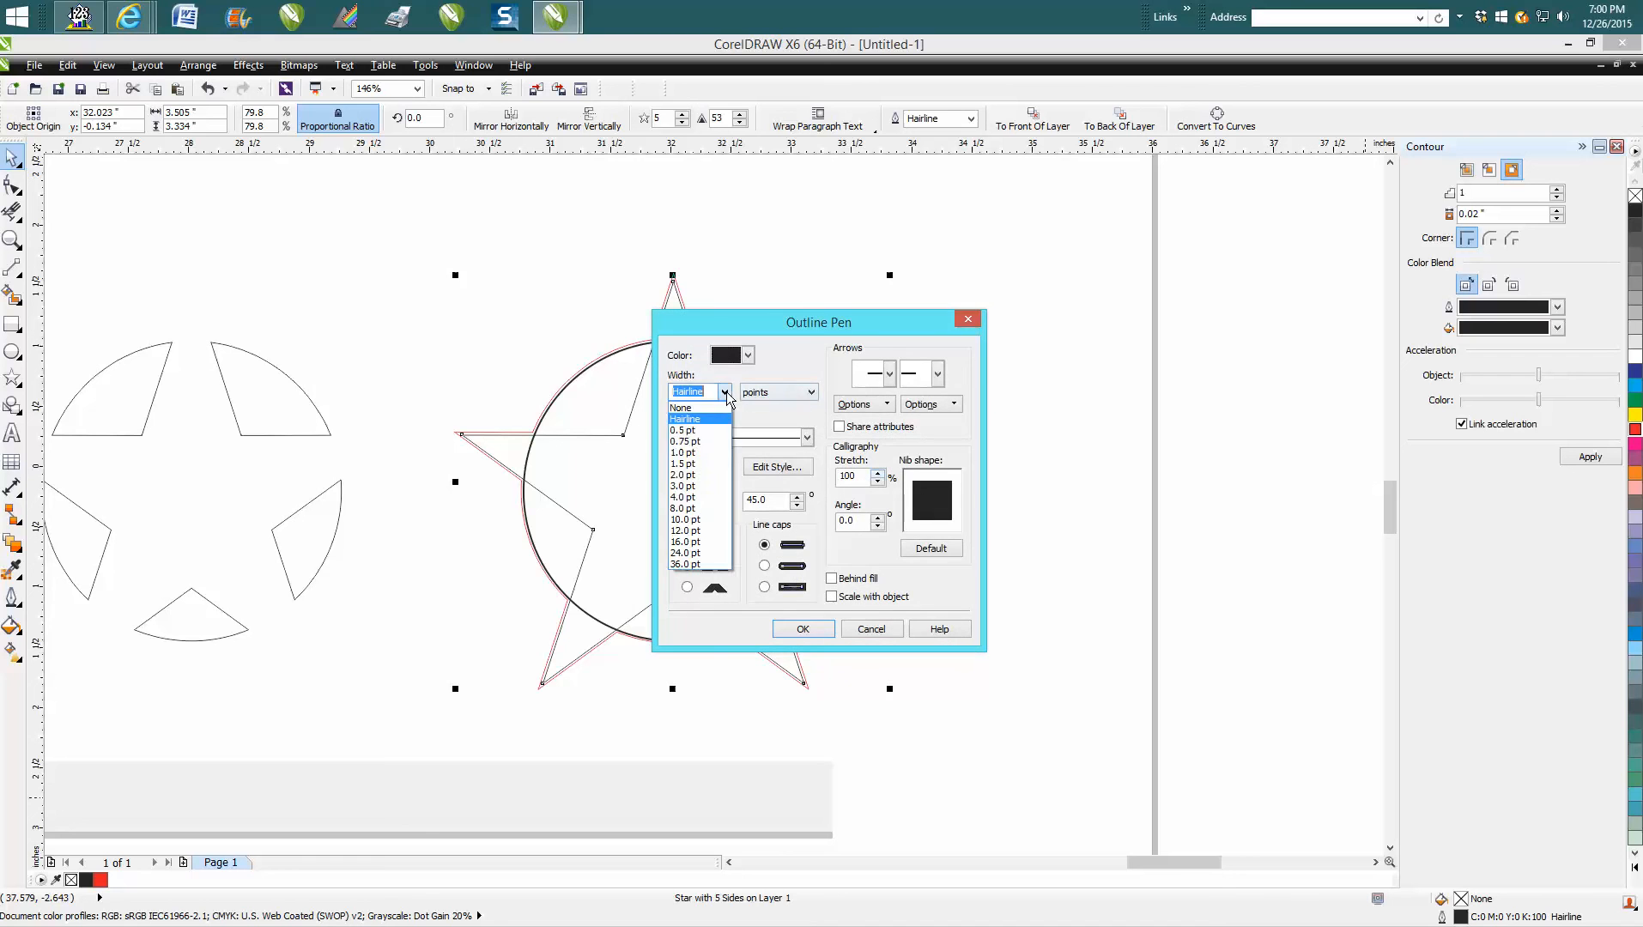
left_click(682, 452)
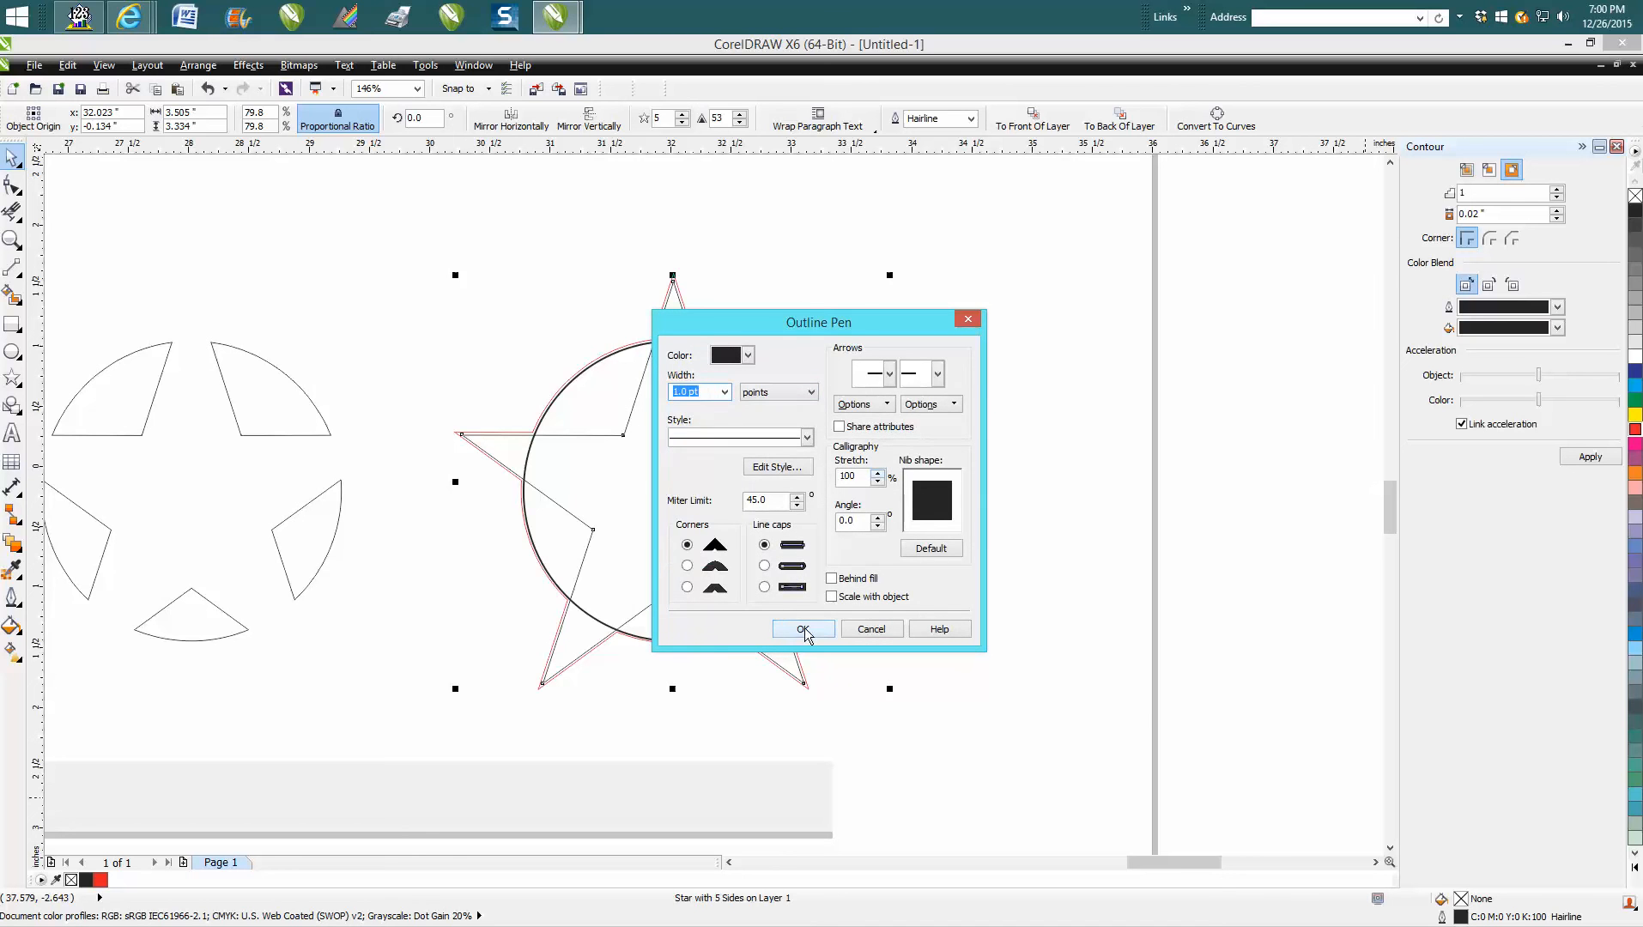
left_click(803, 628)
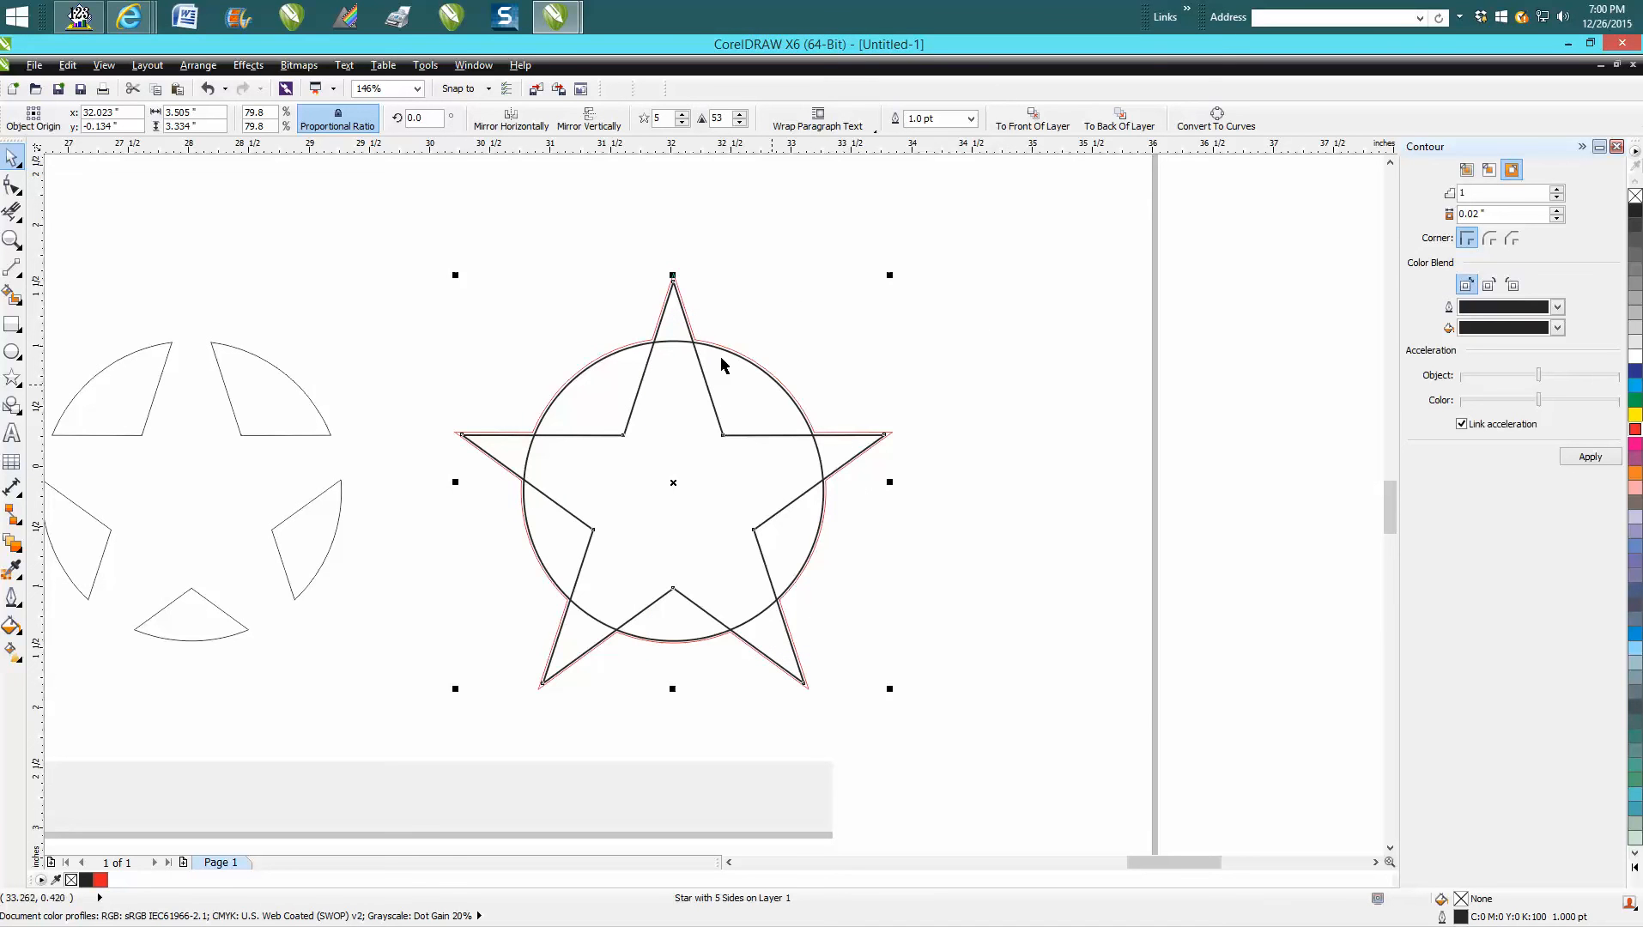
mouse_move(10, 299)
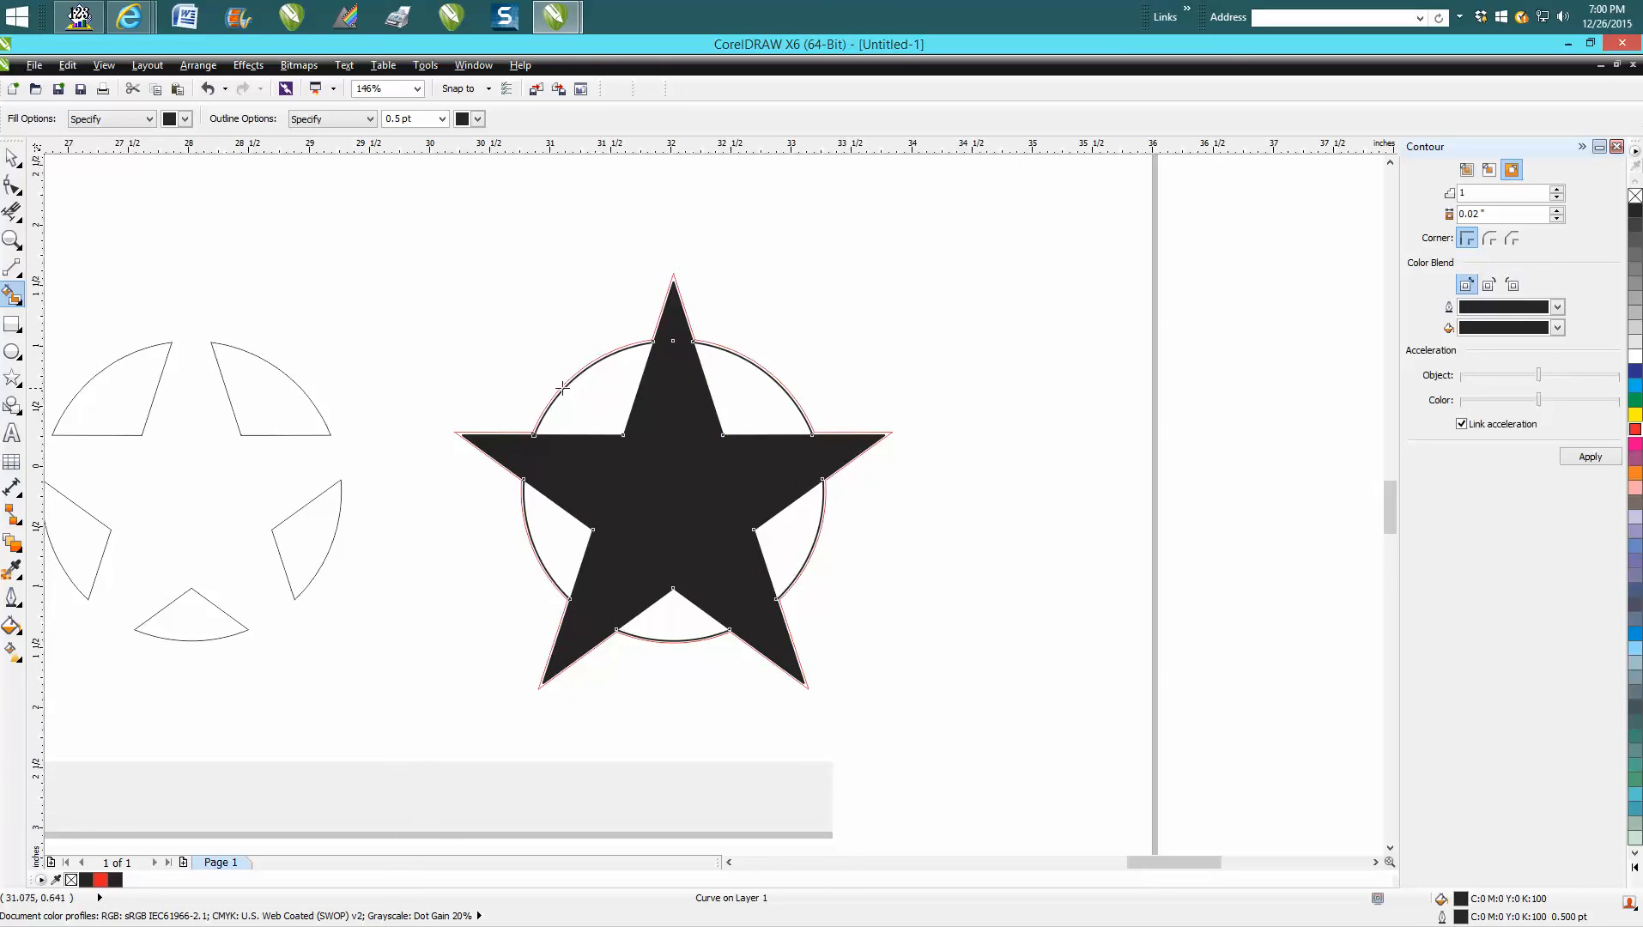
mouse_move(726, 339)
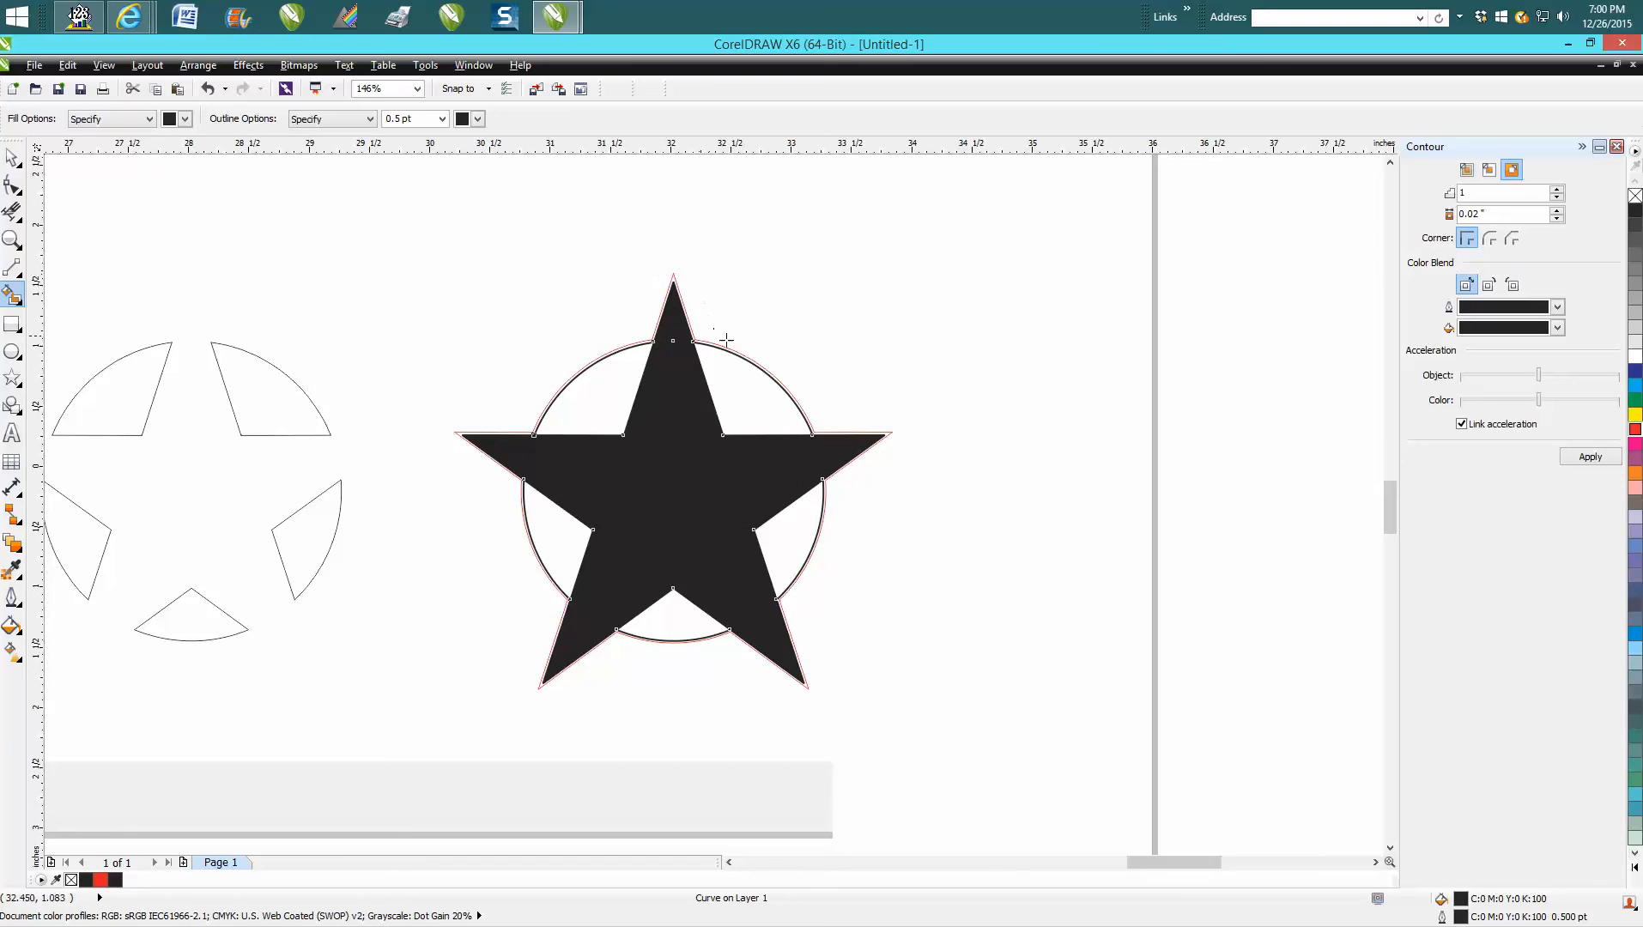
mouse_move(761, 642)
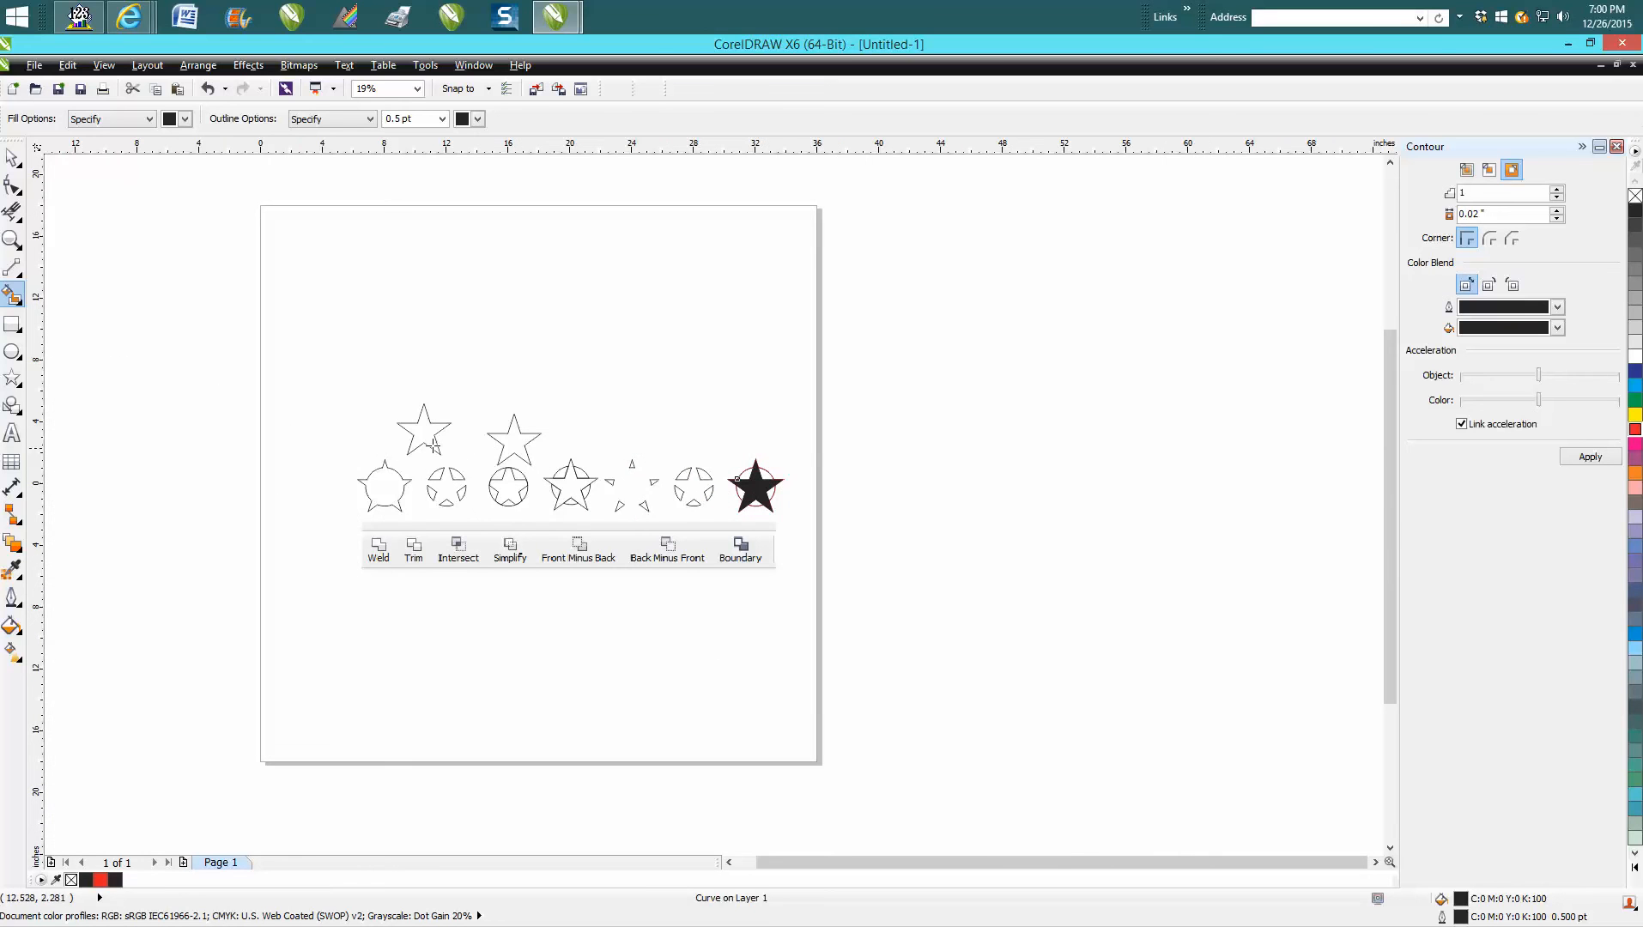
Step: Zoom in on the left part of the row of seven shaped star pairs
left_click(14, 242)
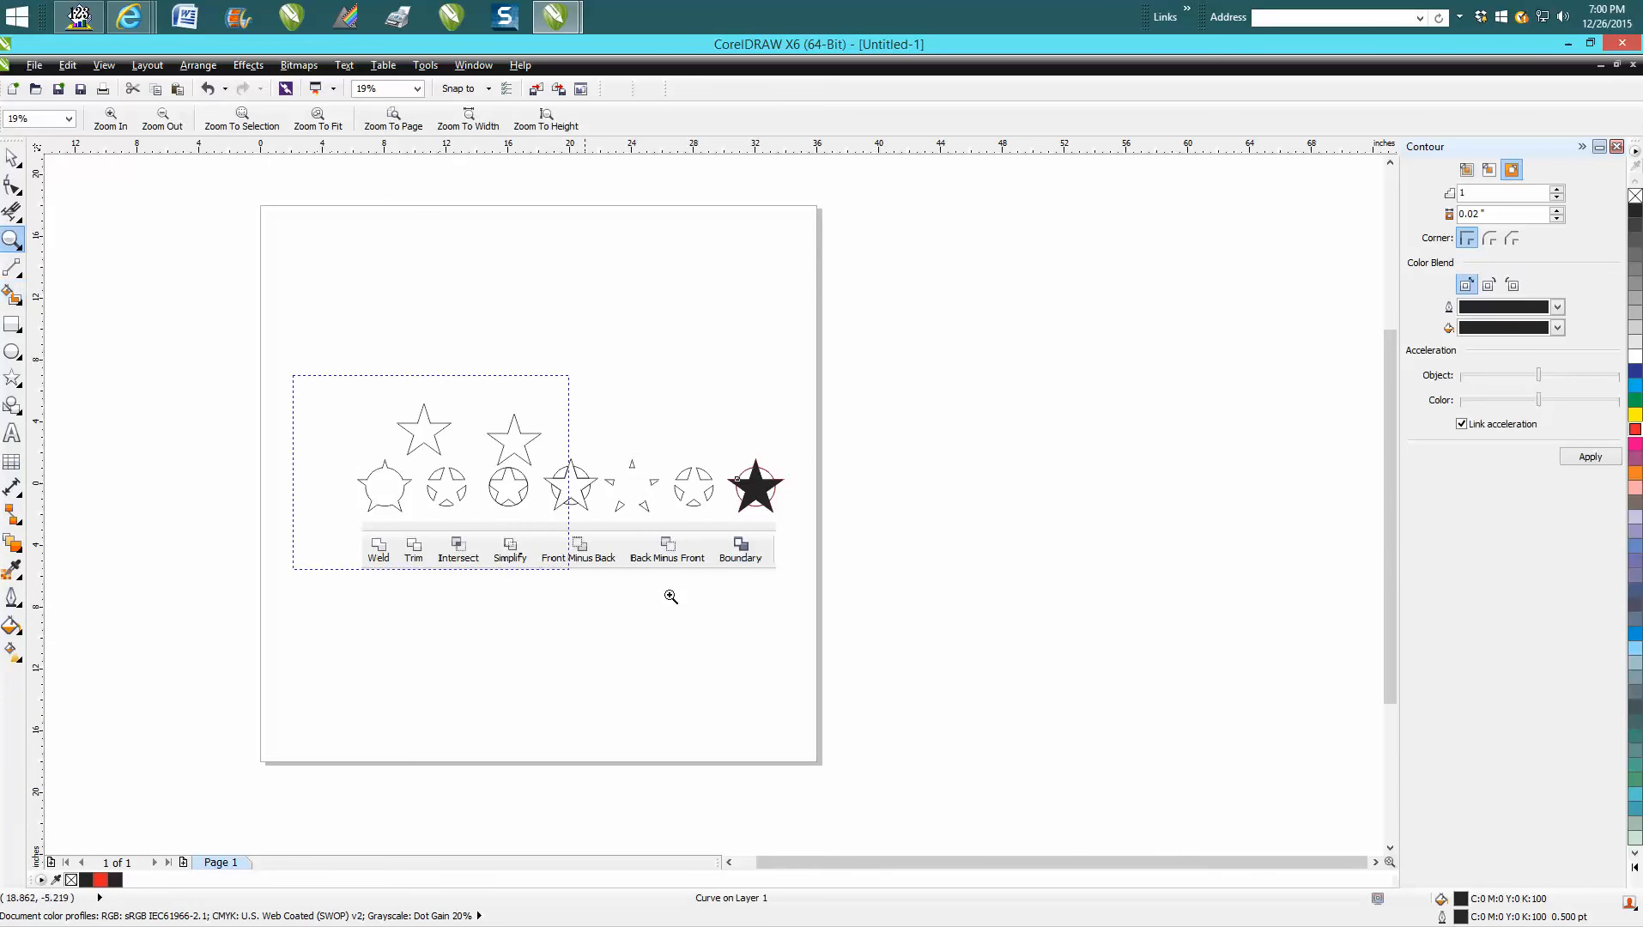